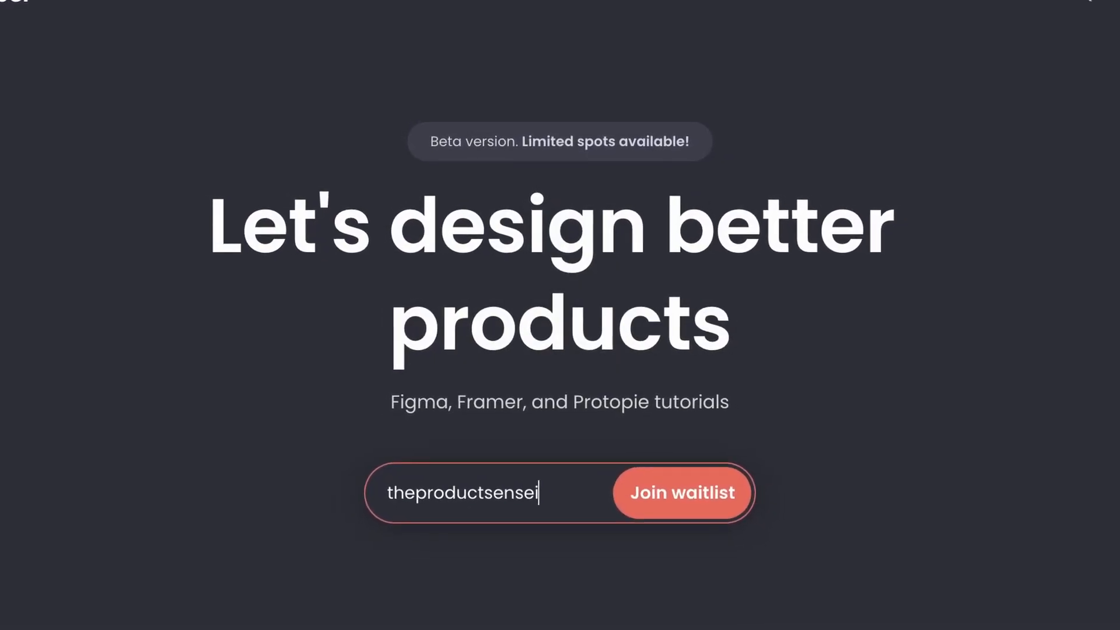
Open the 'waitlist' project on its Home page with the ProductSensei hero.
click(680, 492)
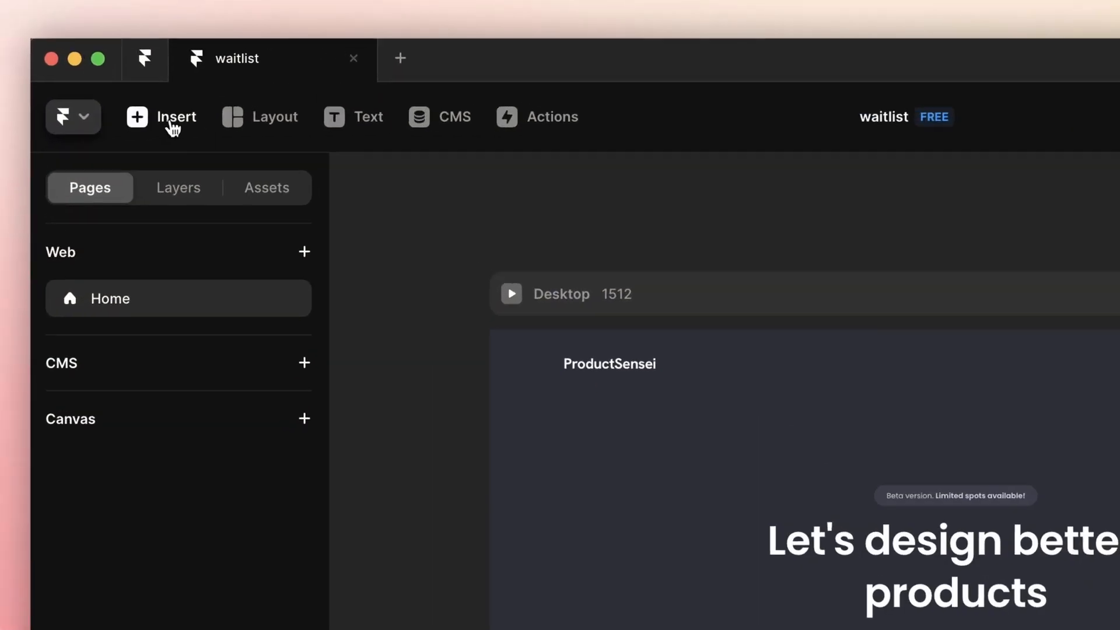
Add an email Input form under the subtitle and type 'test' into it in preview.
click(162, 116)
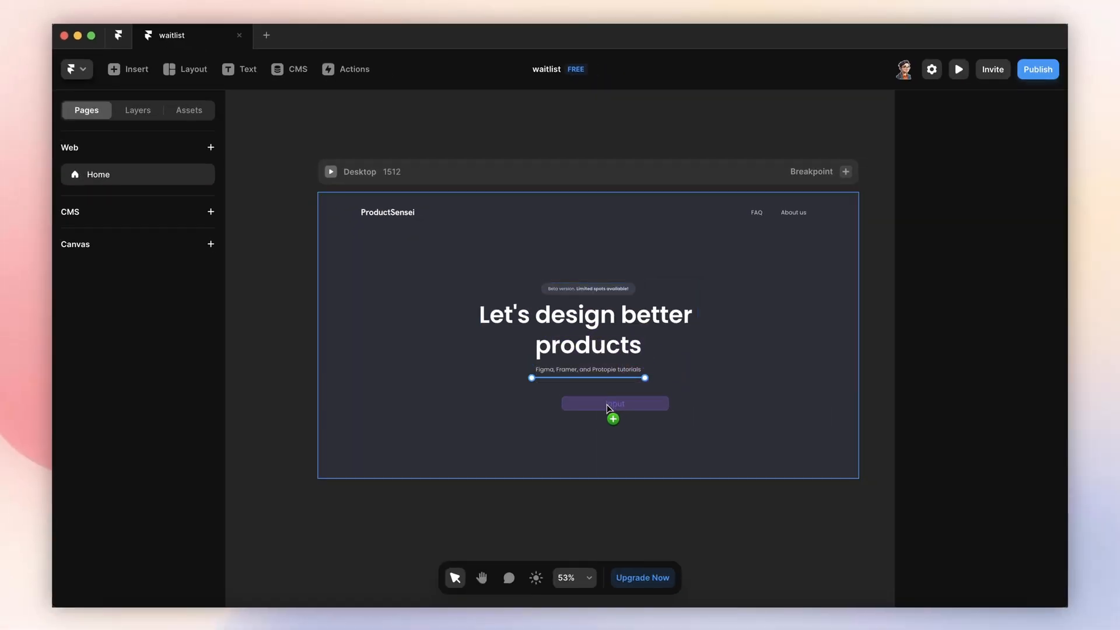
click(613, 402)
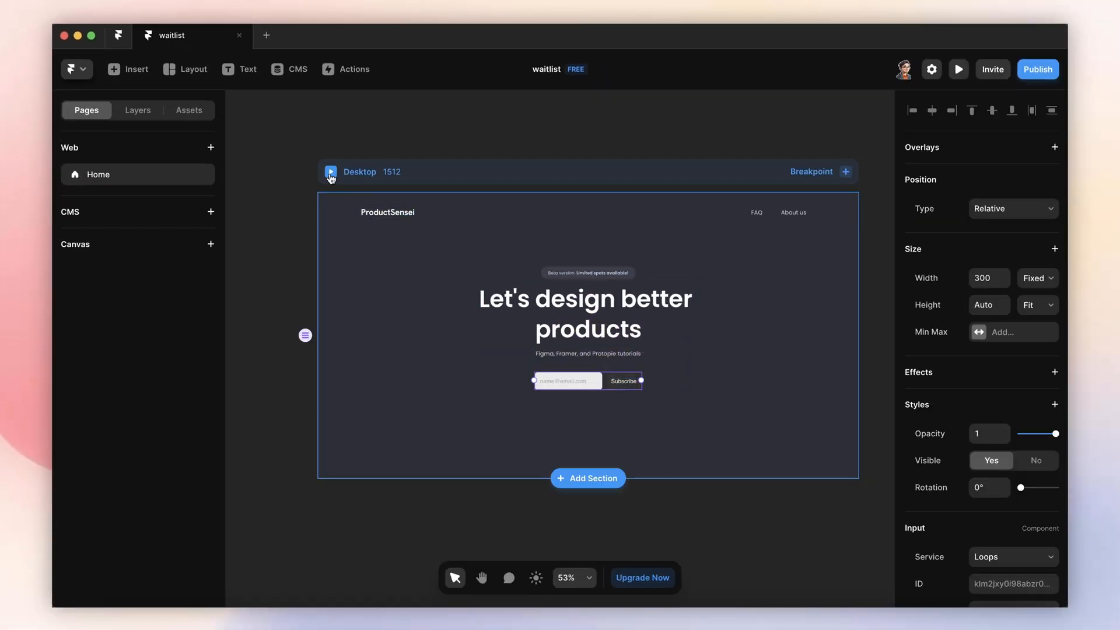
click(958, 70)
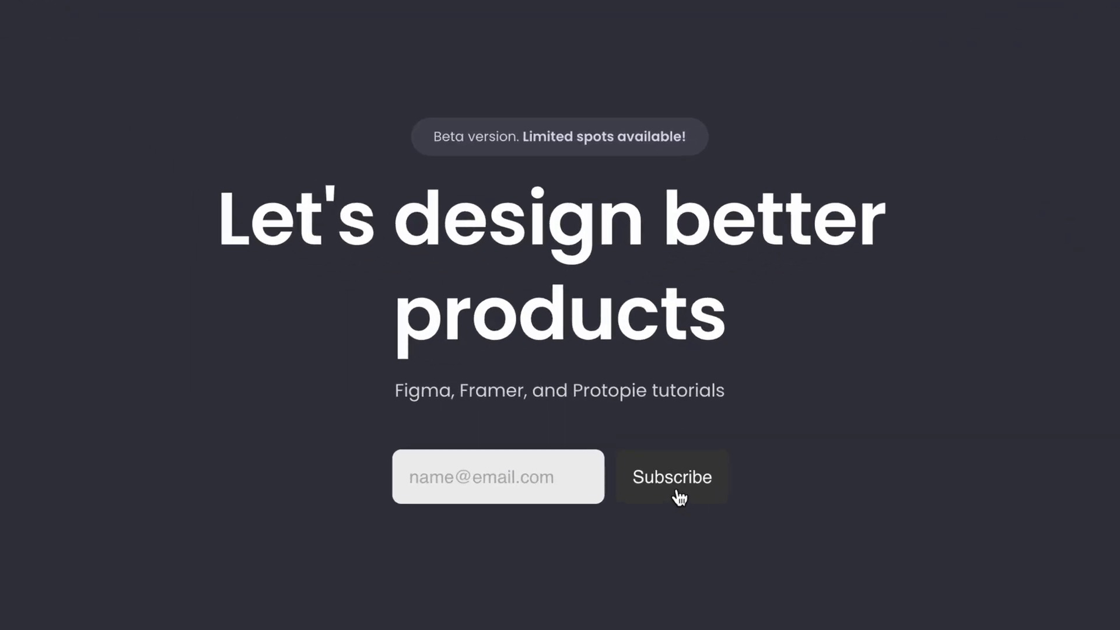
mouse_move(543, 476)
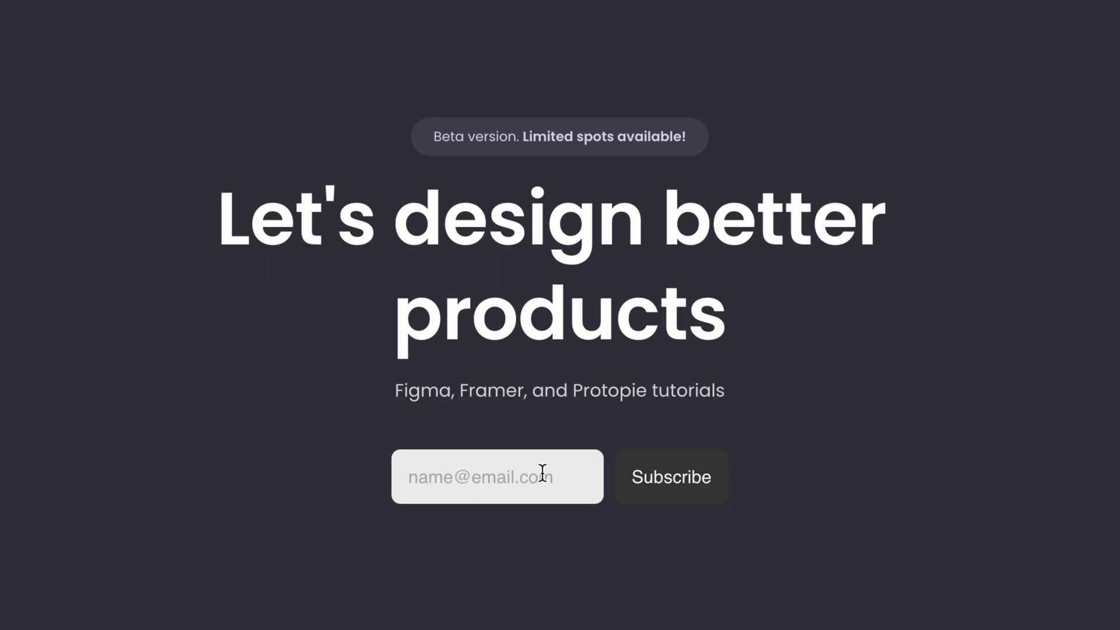
text(test)
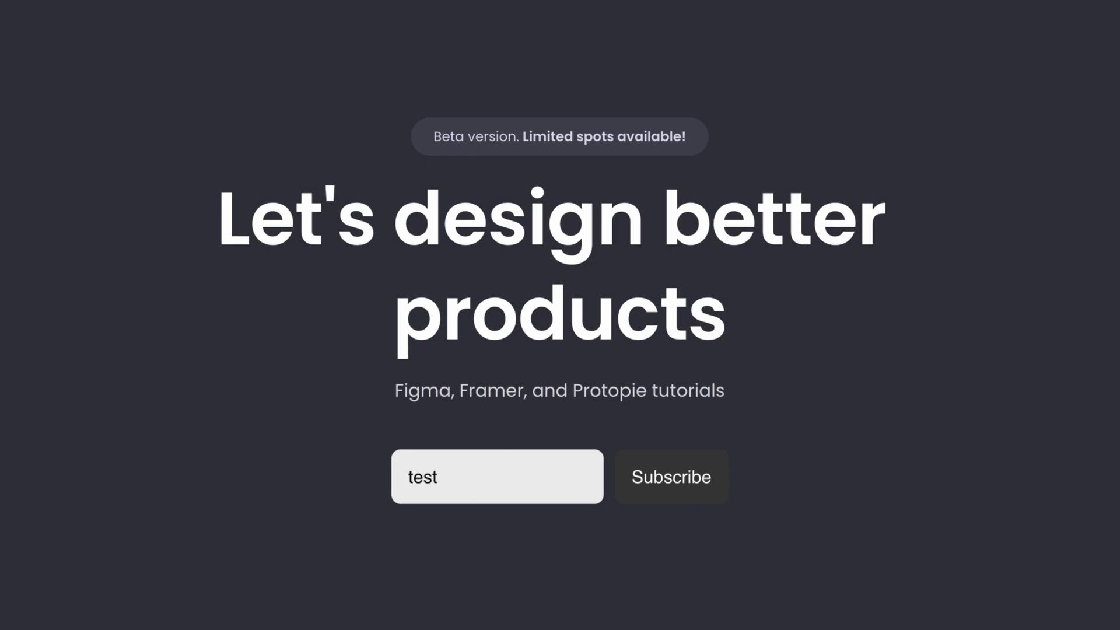
click(671, 477)
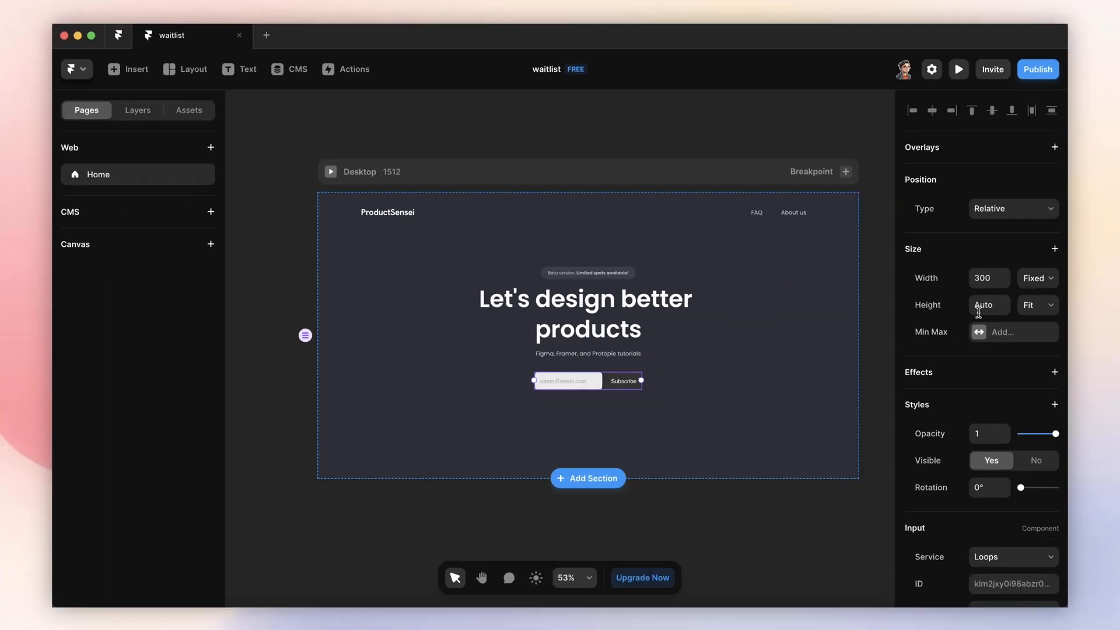
scroll(down, 3)
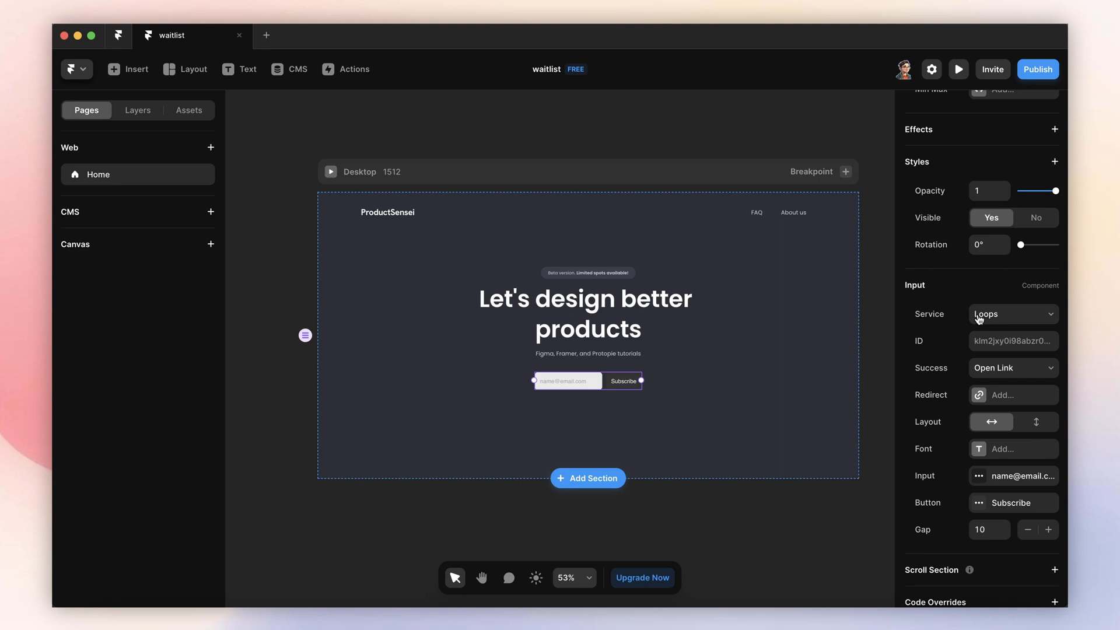
mouse_move(976, 319)
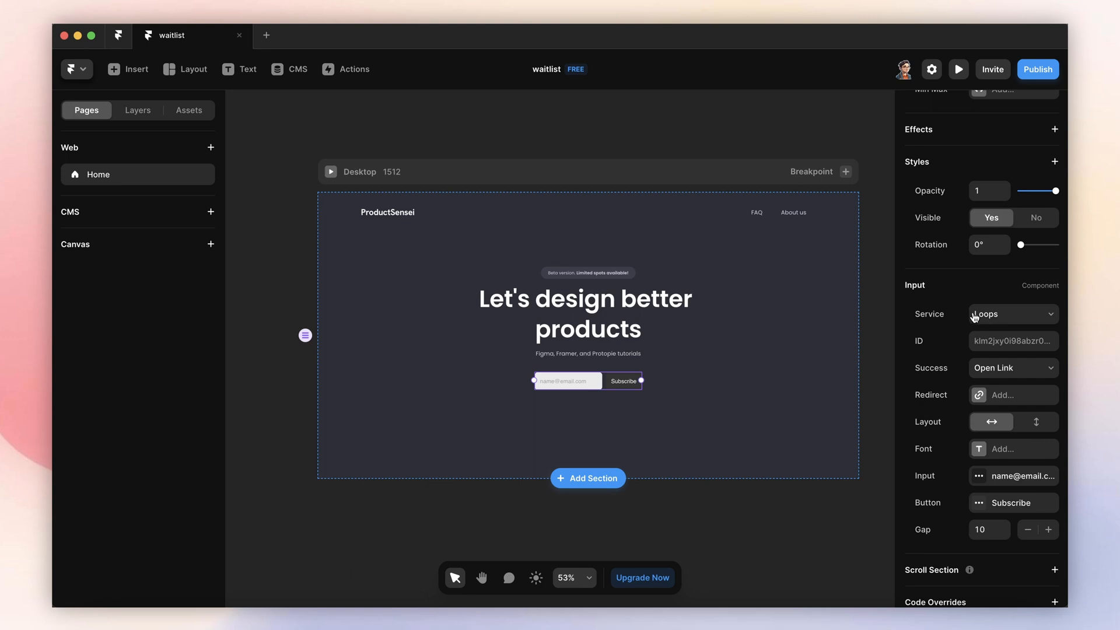
click(1012, 314)
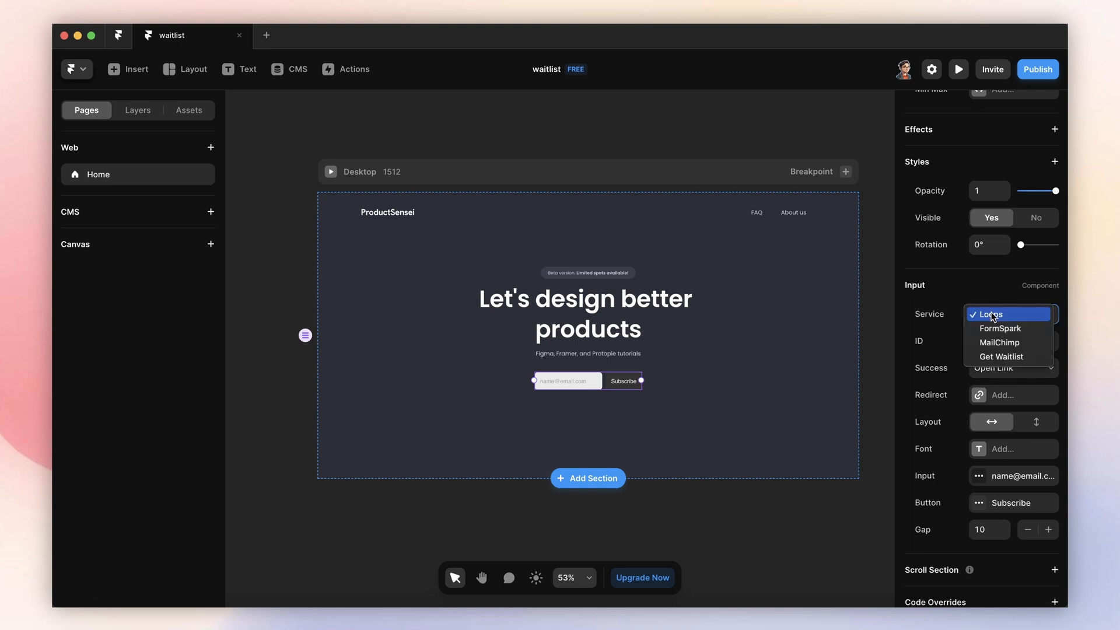
click(988, 314)
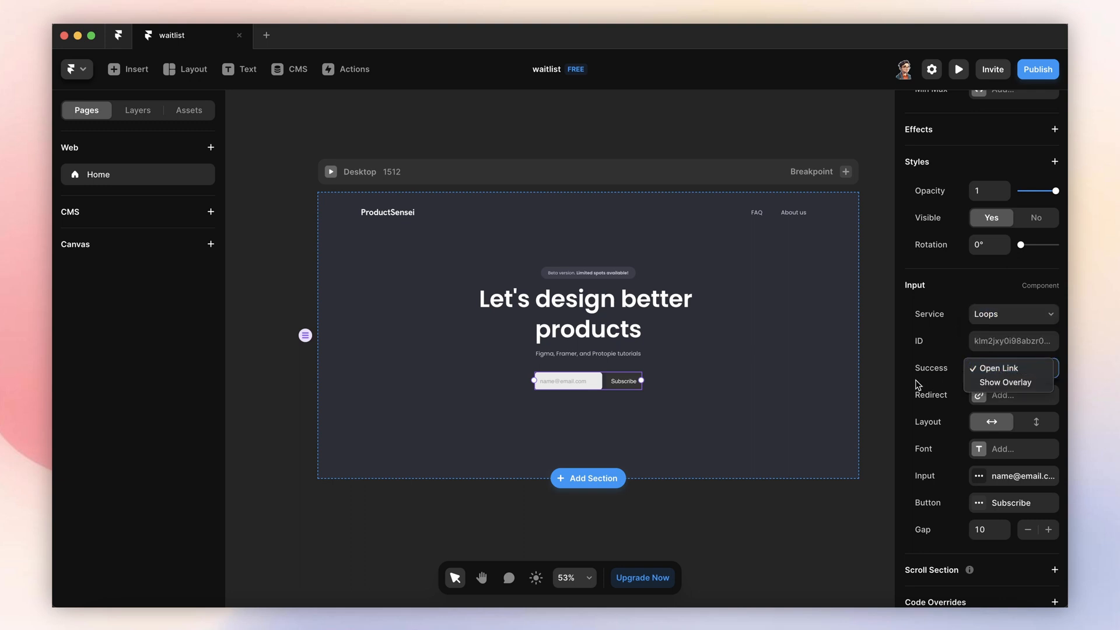
mouse_move(1007, 368)
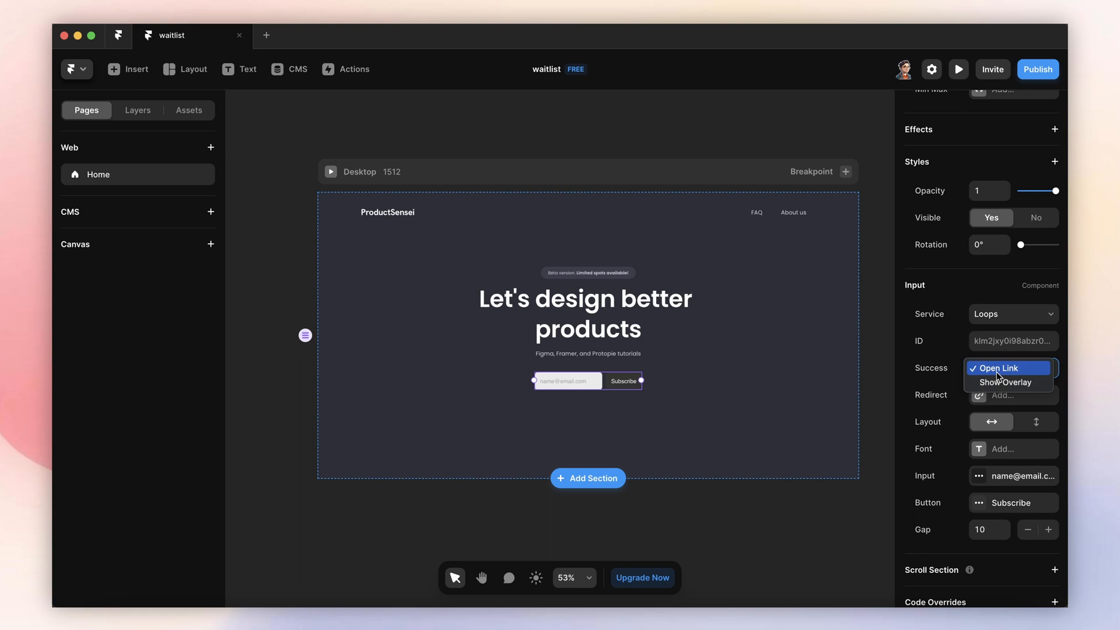
click(997, 368)
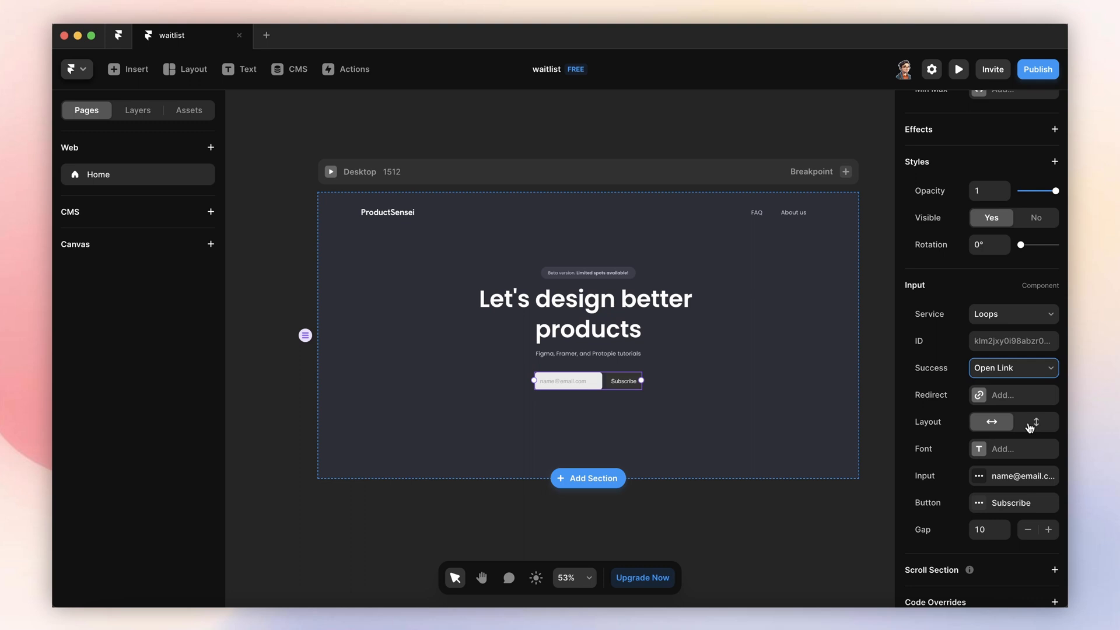
mouse_move(1034, 421)
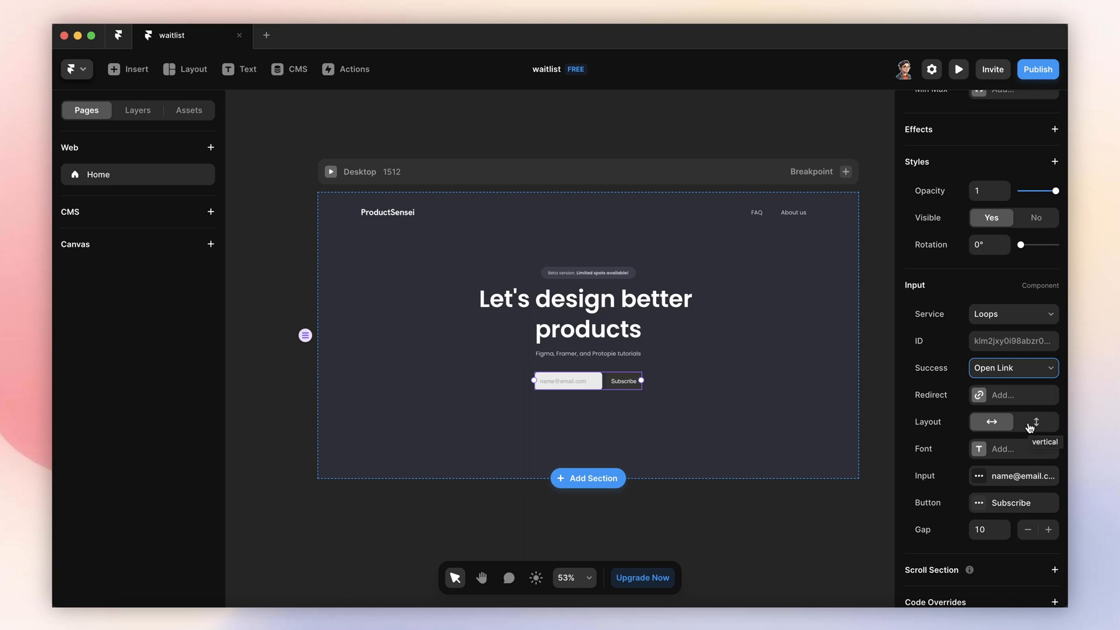
click(1035, 421)
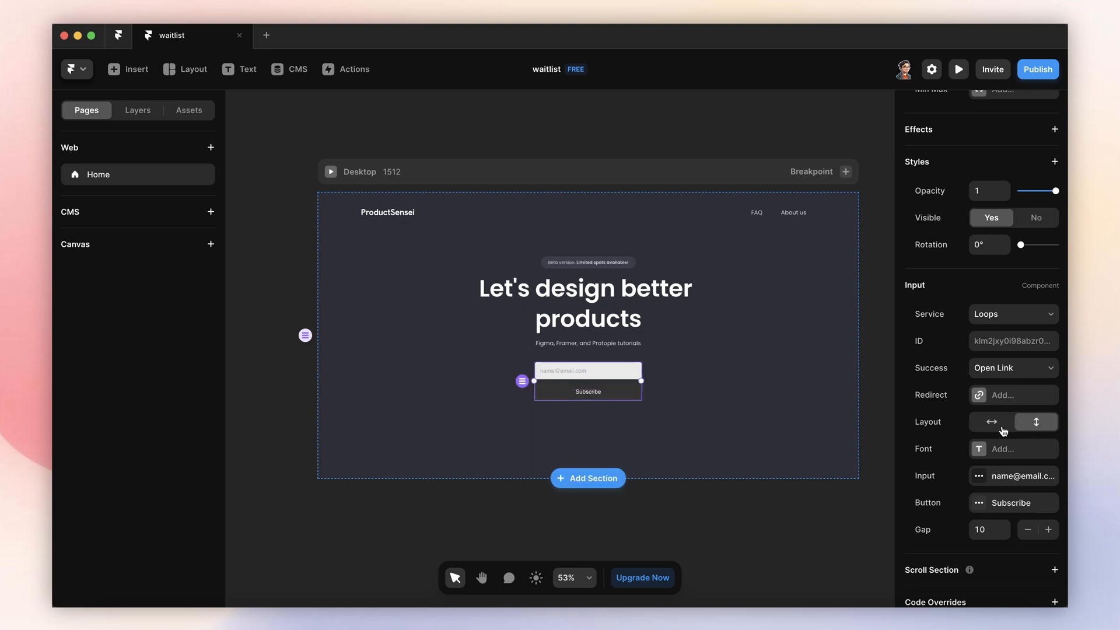
click(991, 421)
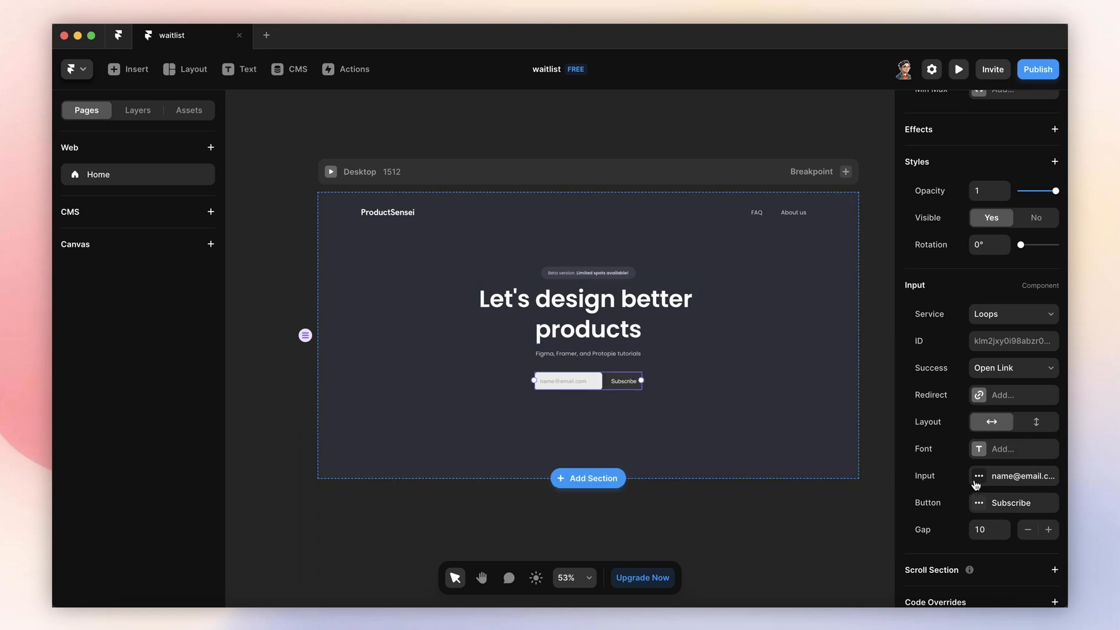
Set the button label 'Join waitlist', font Poppins, primary fill, and dock it in the field.
click(978, 502)
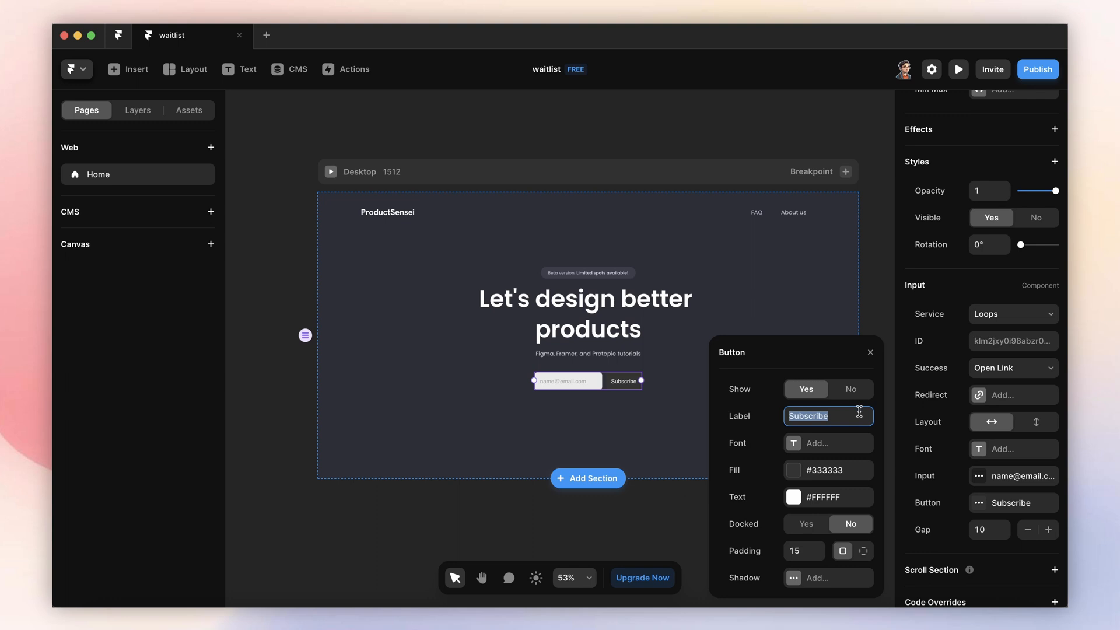
text(Join)
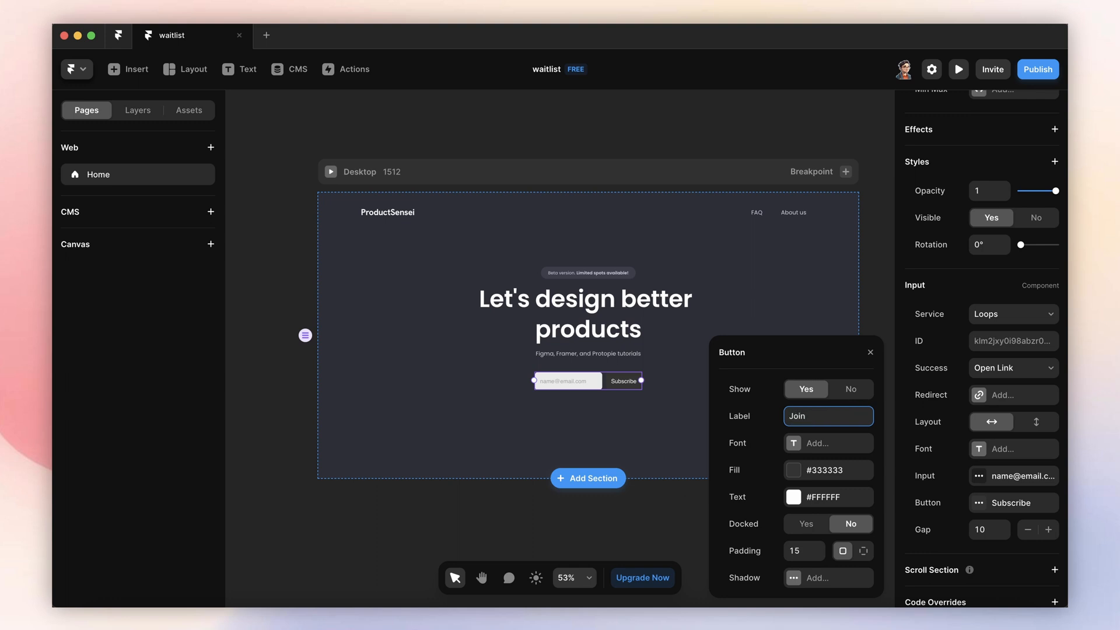
click(827, 443)
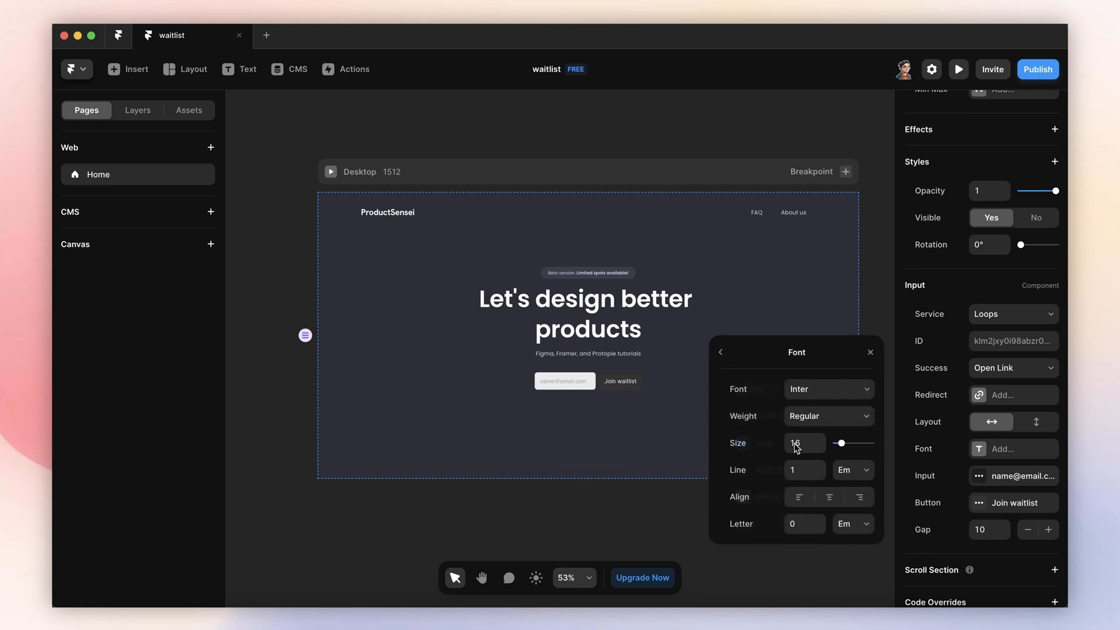
text(poppi)
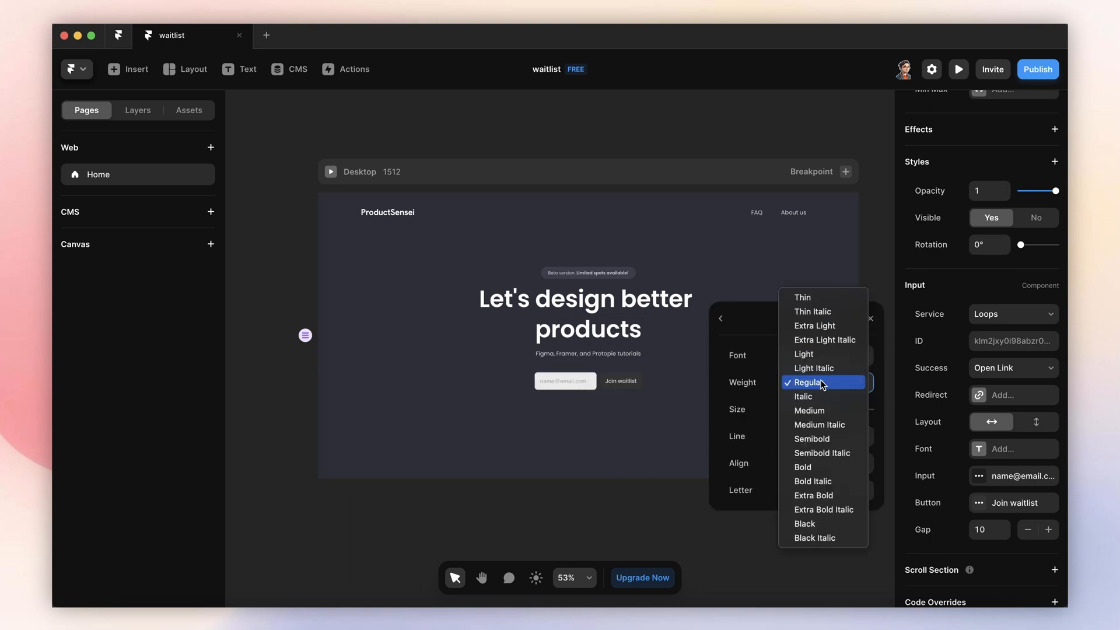
click(812, 439)
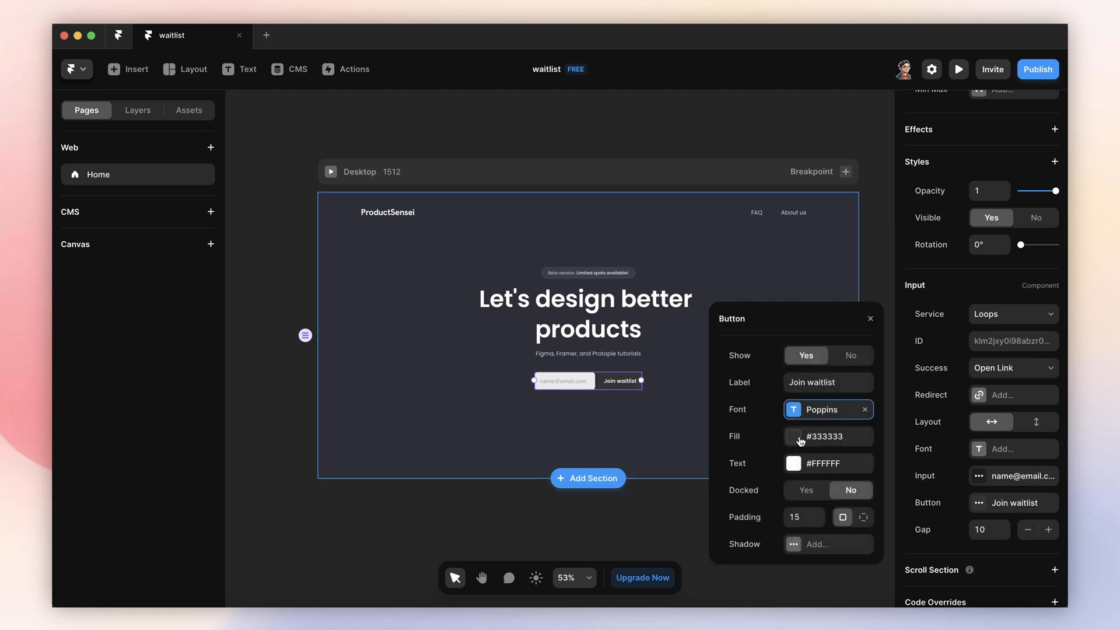
click(792, 436)
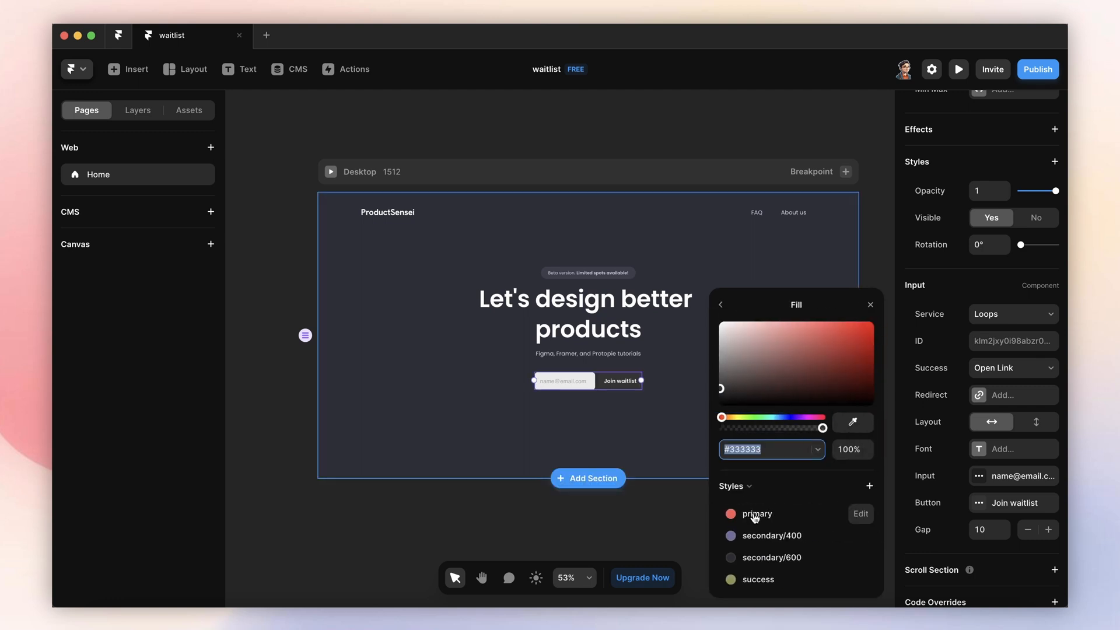
click(720, 303)
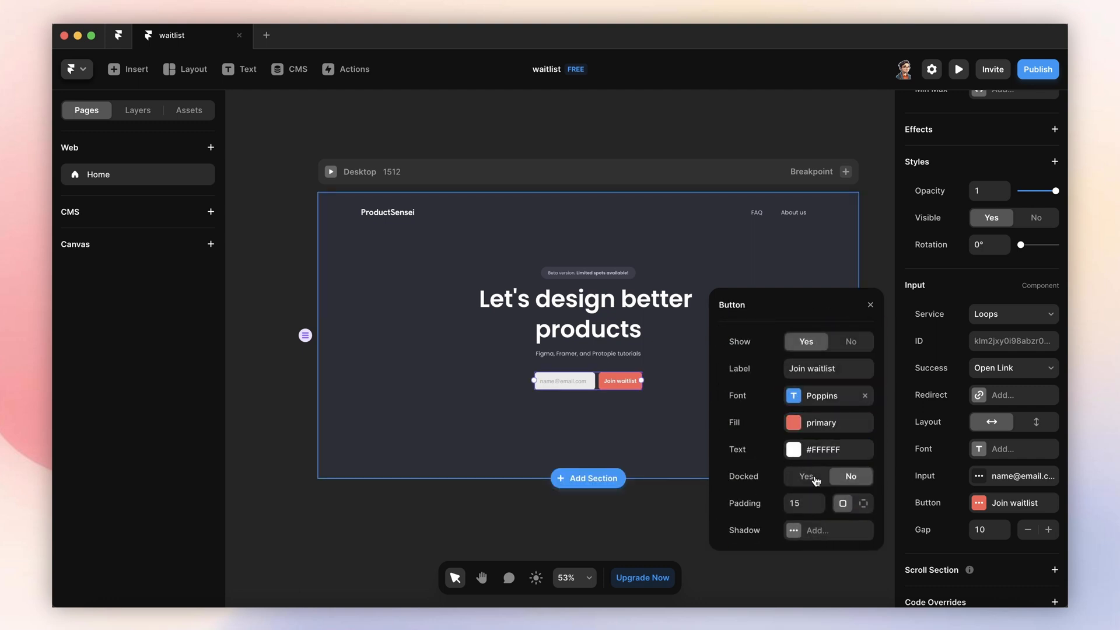
click(805, 476)
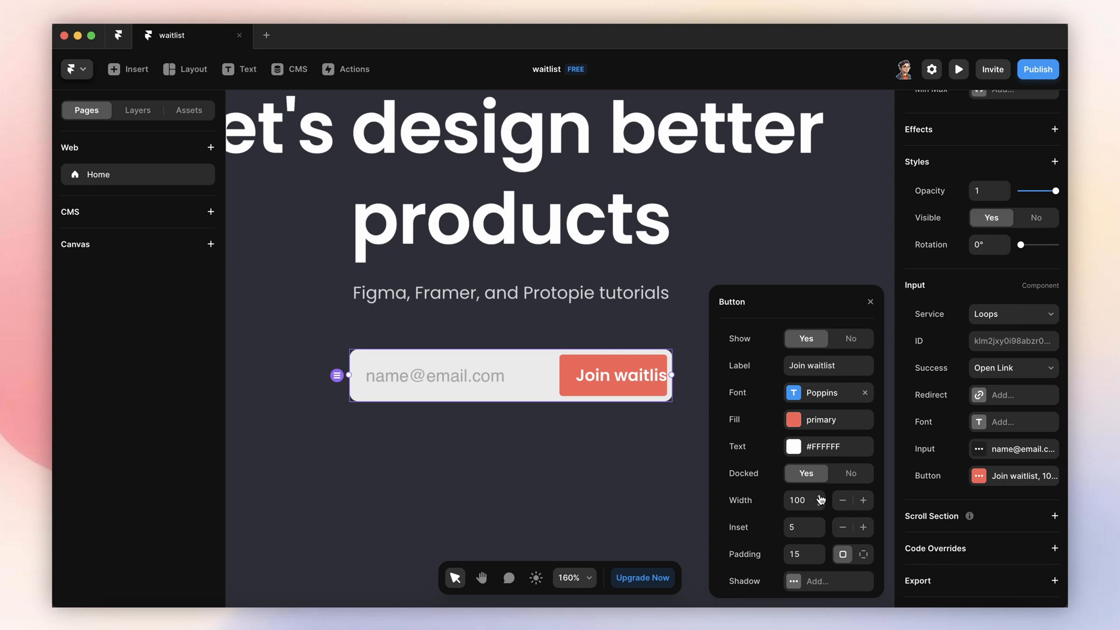
Widen the docked button to 120 with inset 4, and make success open a link.
click(862, 500)
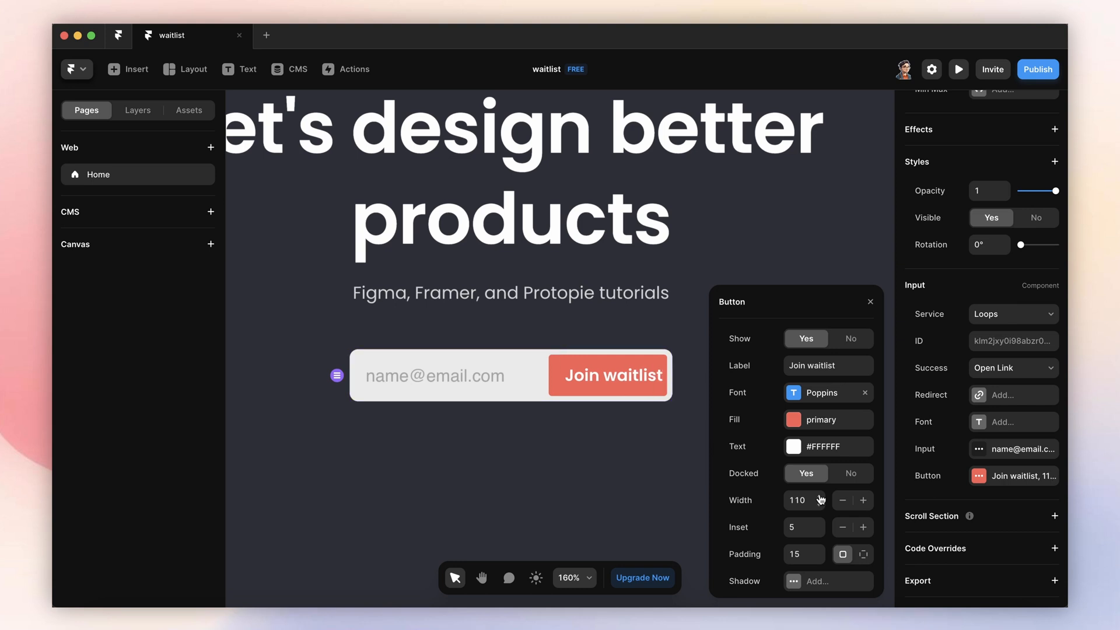
click(862, 500)
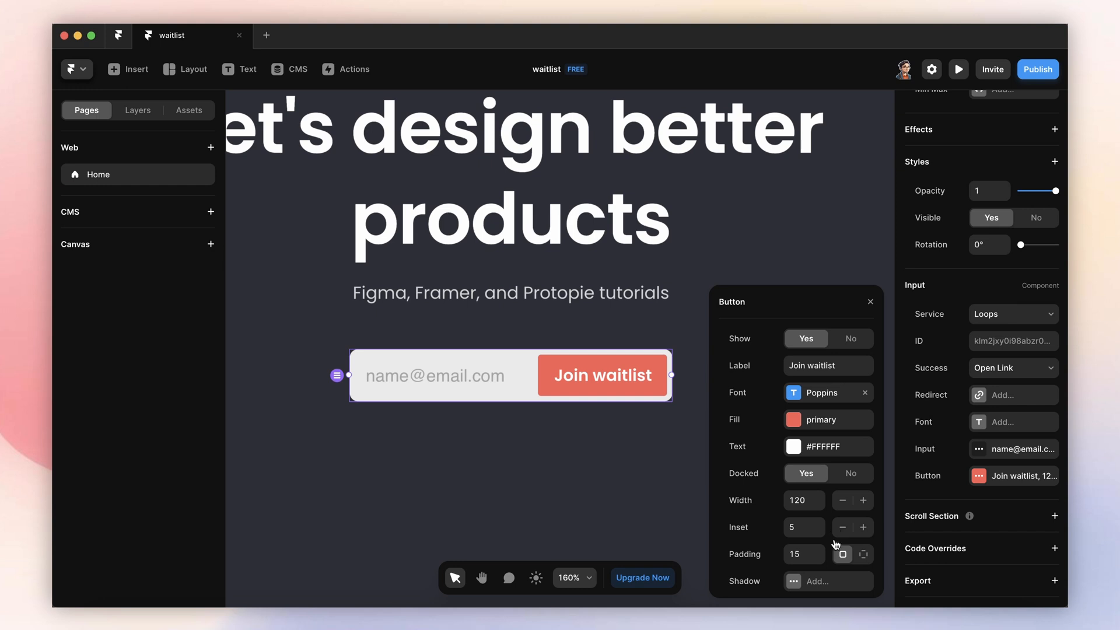
click(841, 527)
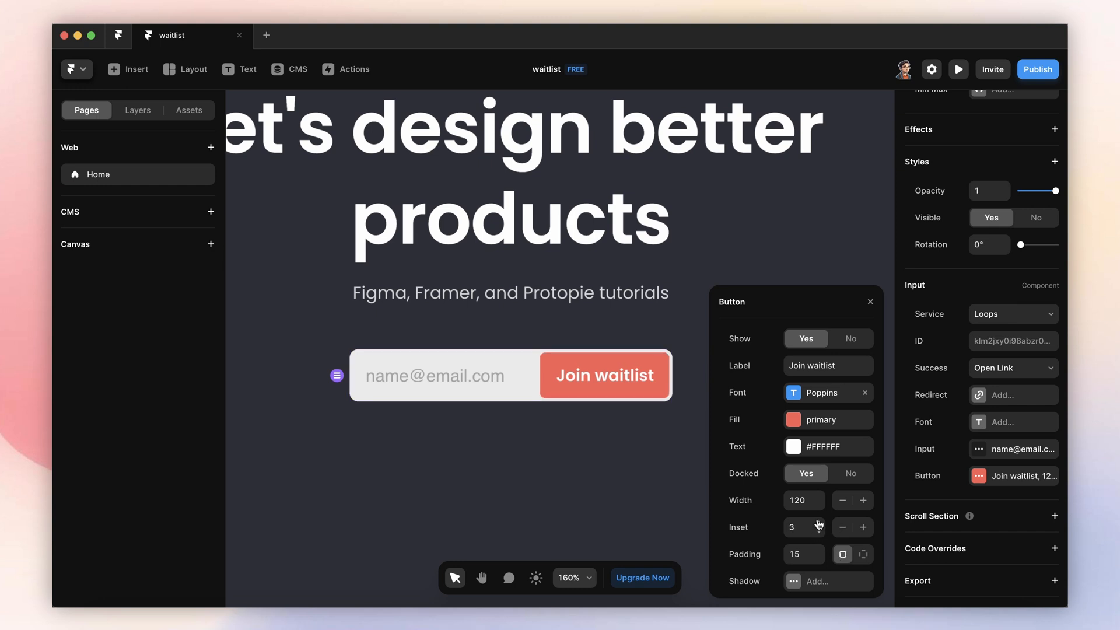
click(863, 526)
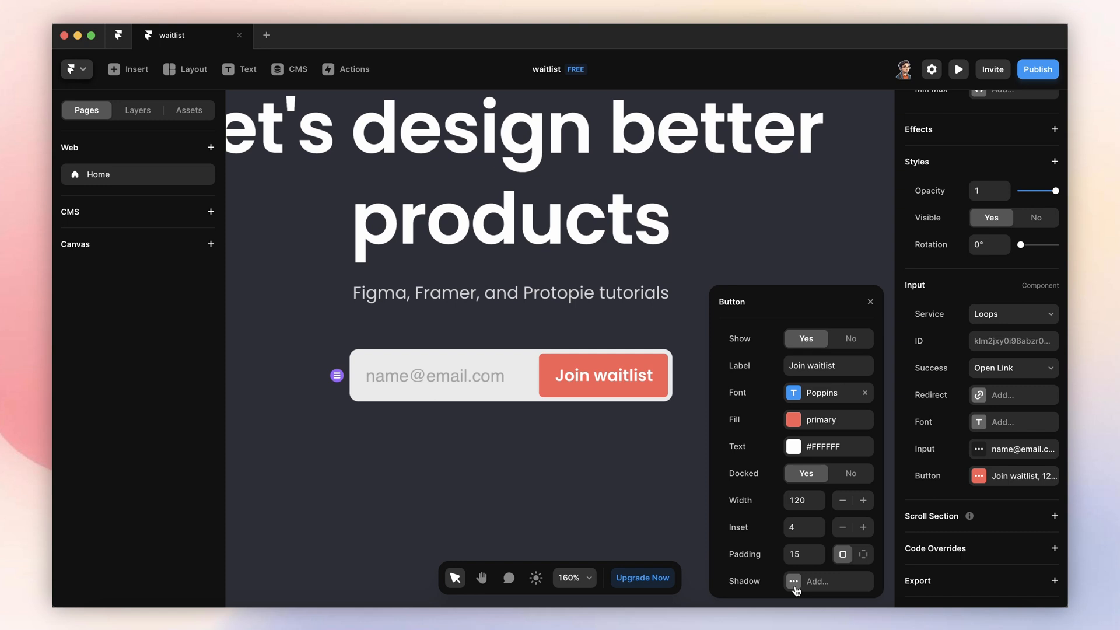
click(870, 302)
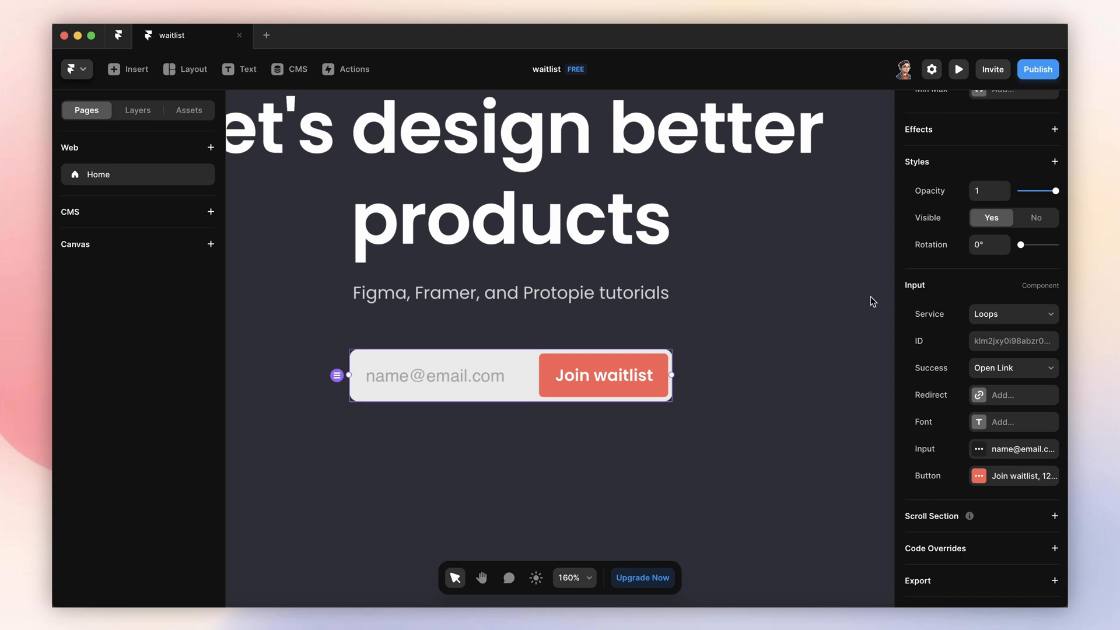
mouse_move(984, 458)
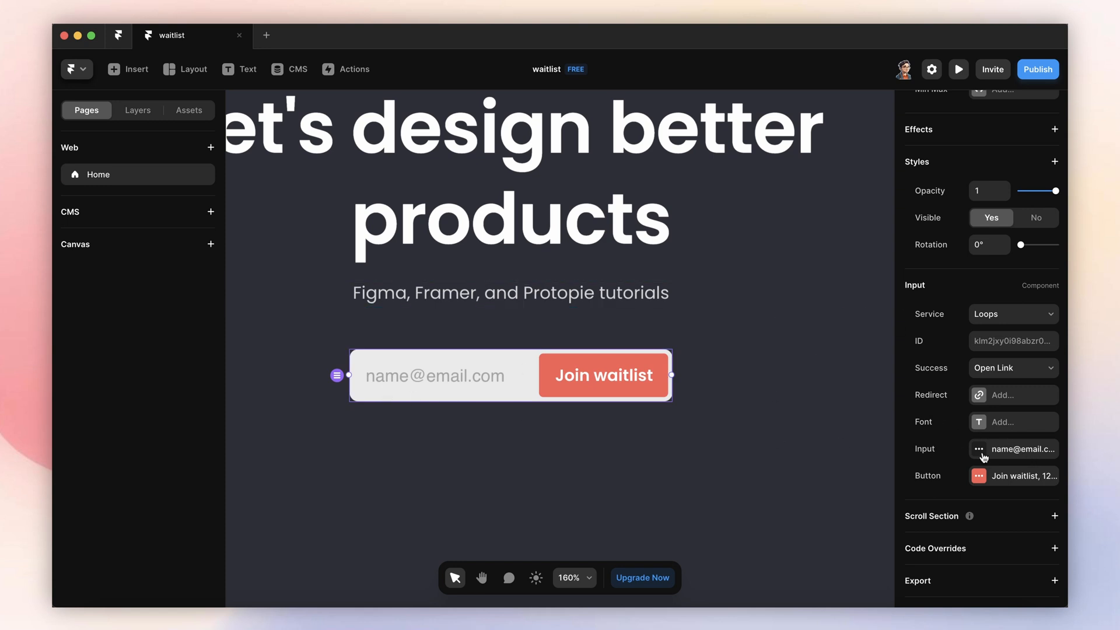
Set placeholder 'Enter your email' in secondary/400, secondary/600 fill, and white text.
click(979, 448)
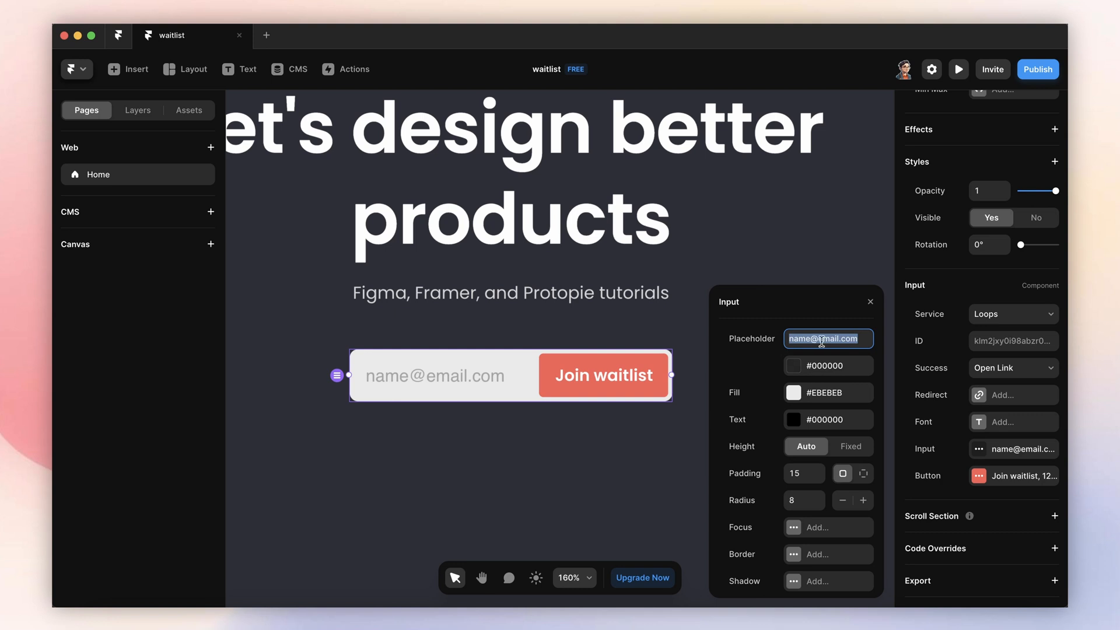
text(Enter your email)
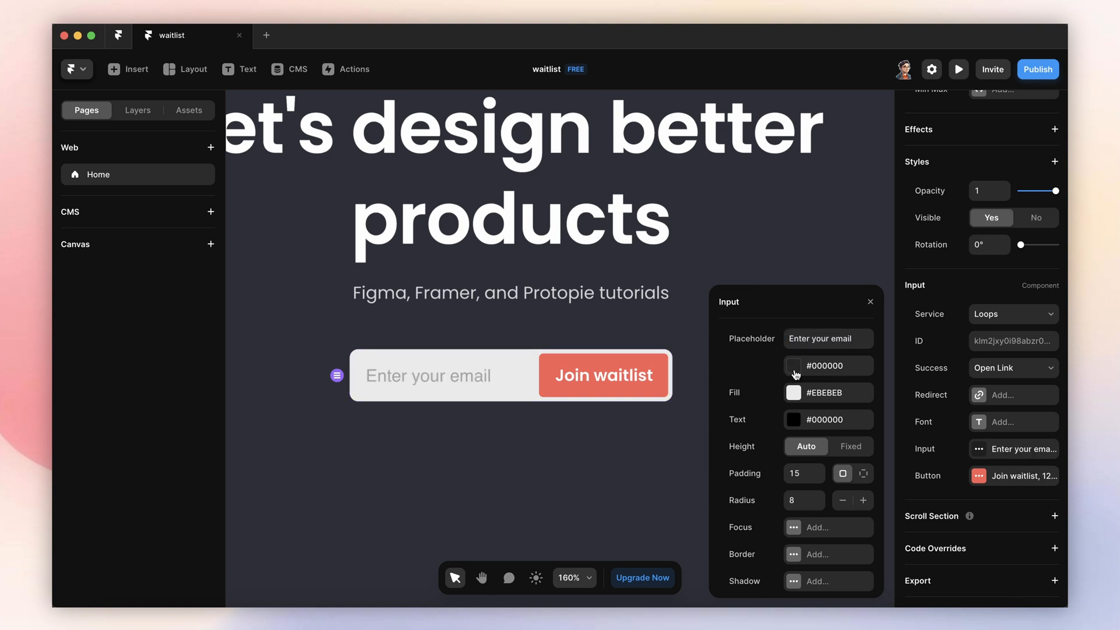
click(793, 366)
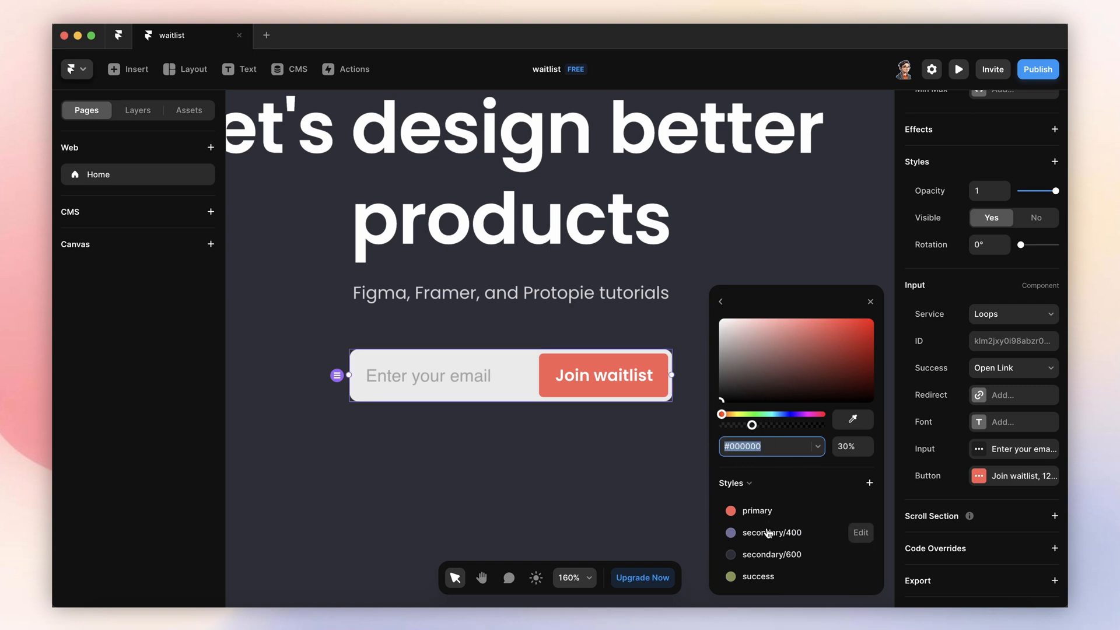
click(721, 301)
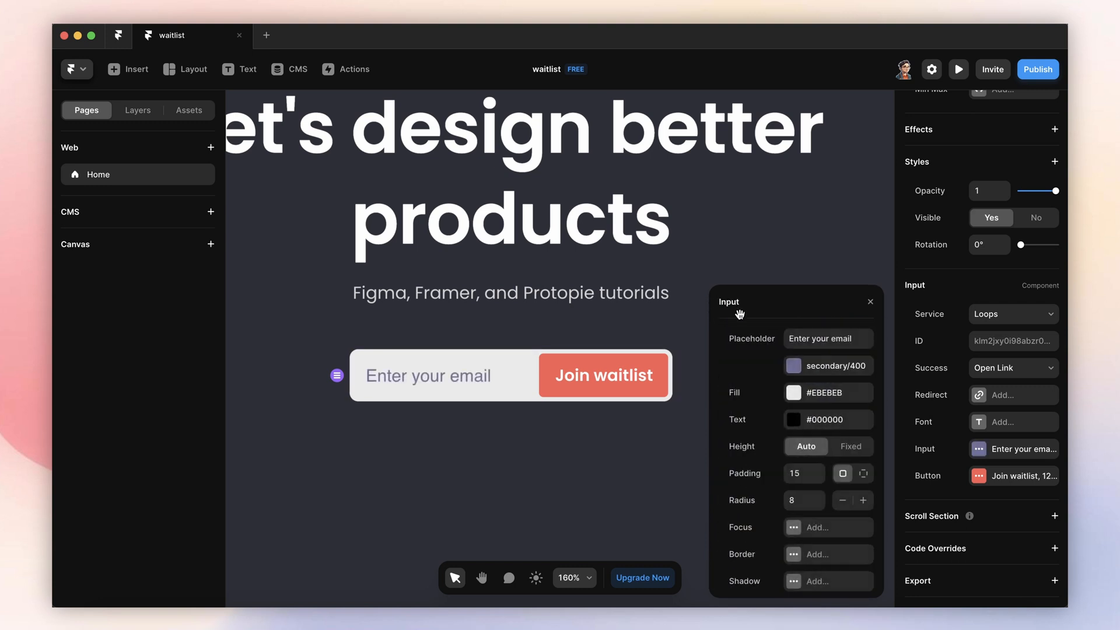
click(794, 392)
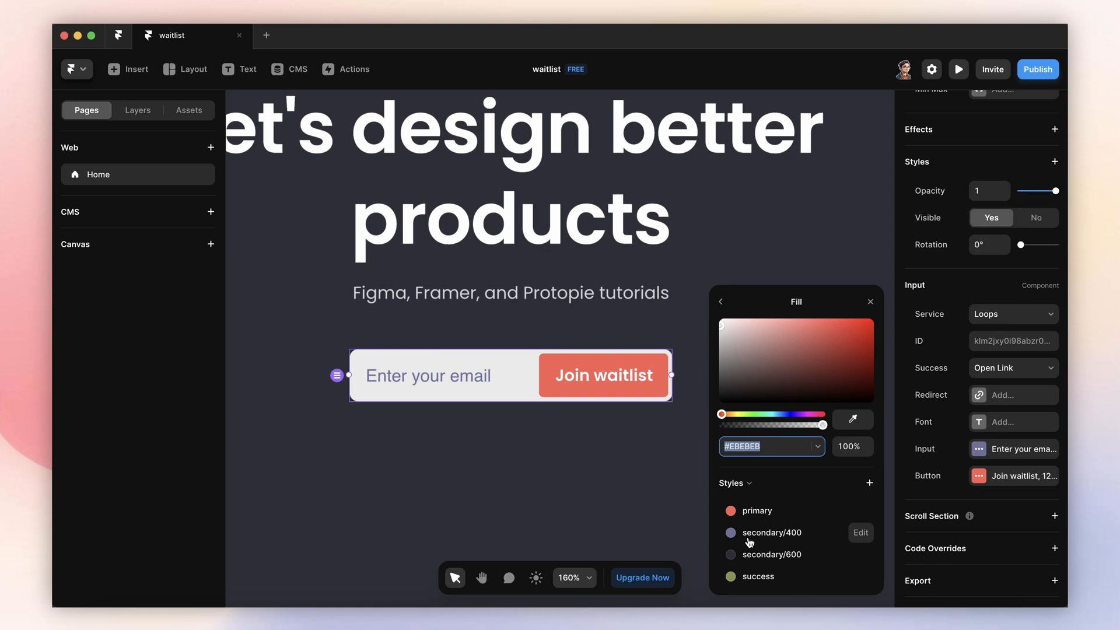
mouse_move(759, 557)
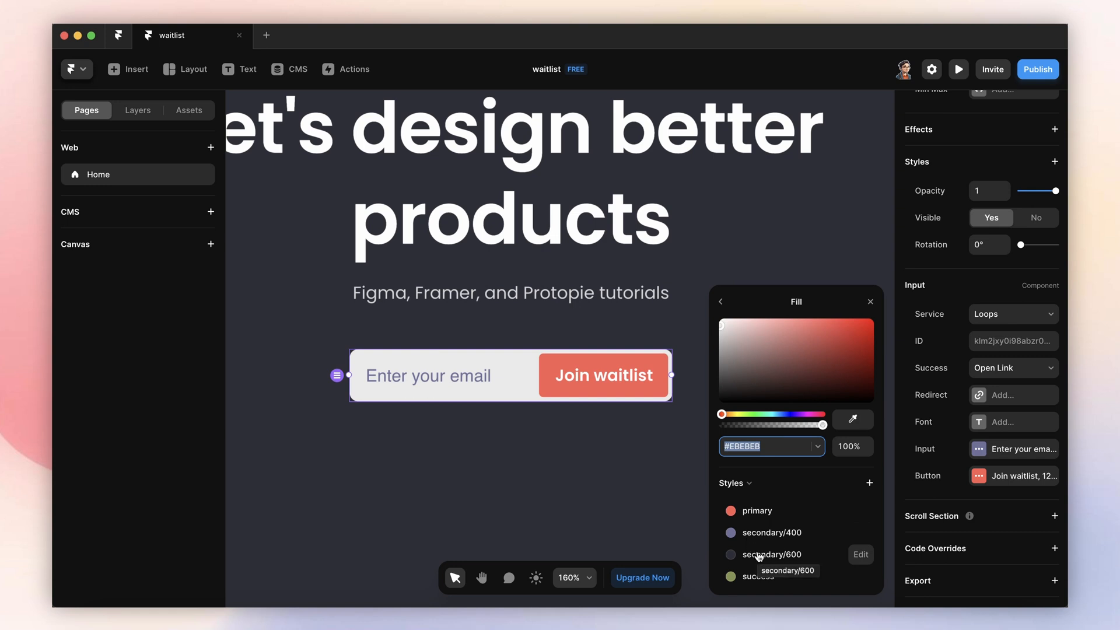
click(769, 554)
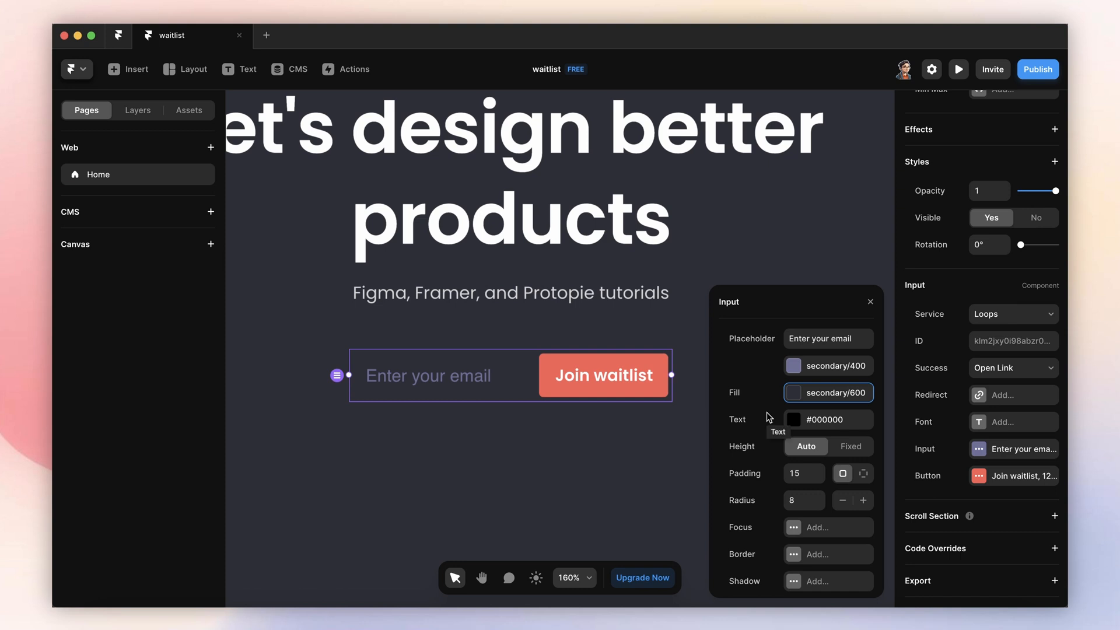
click(793, 419)
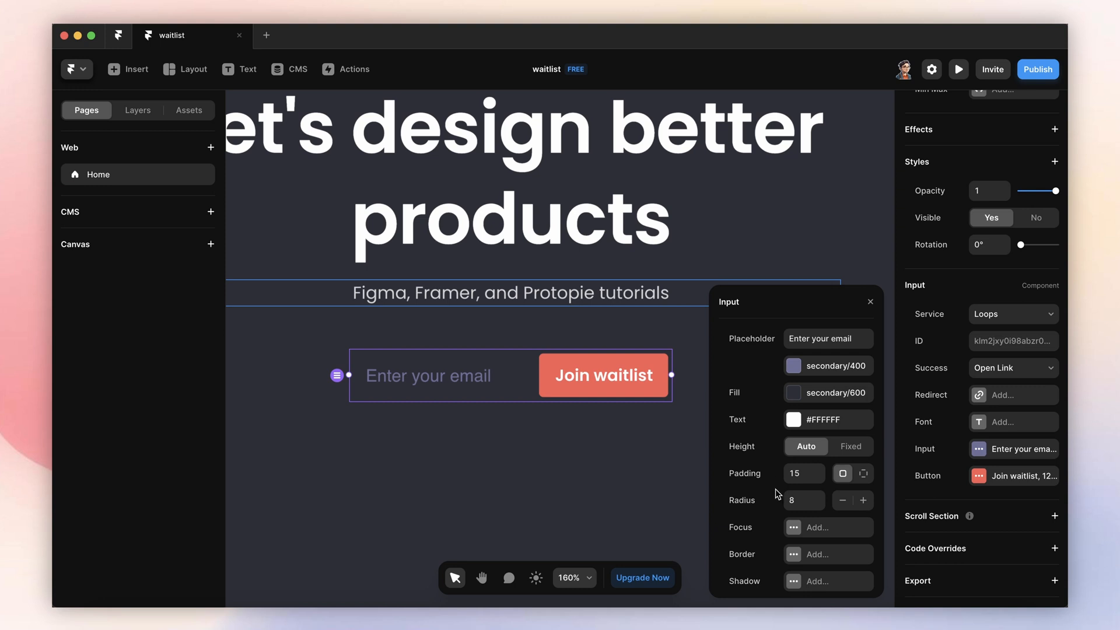
Round the field into a pill and add a thin border and soft shadow.
click(863, 499)
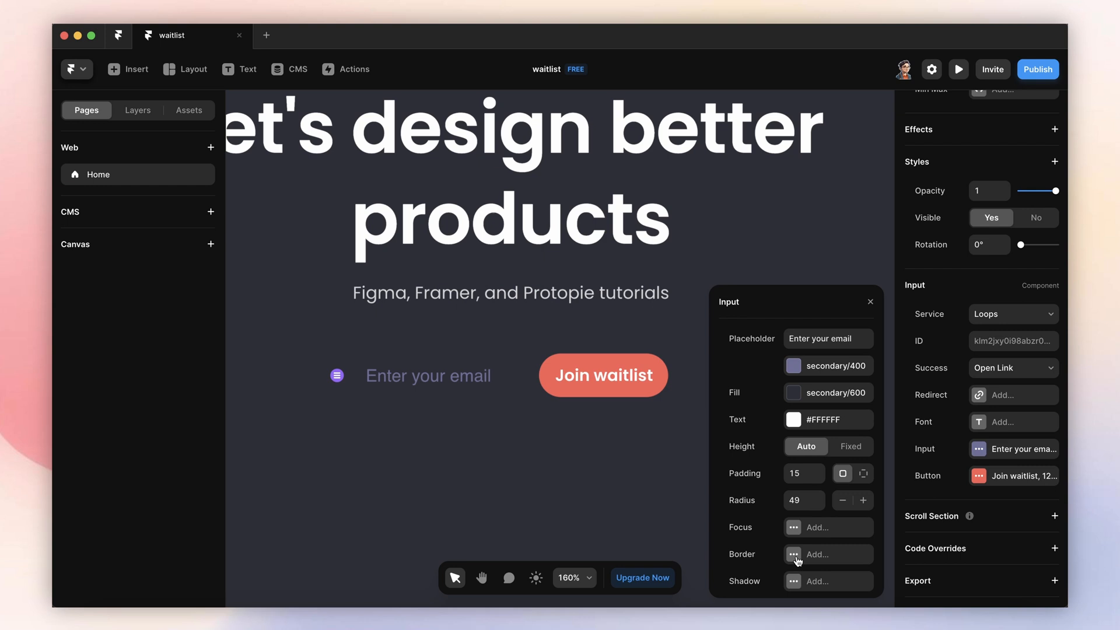
click(793, 554)
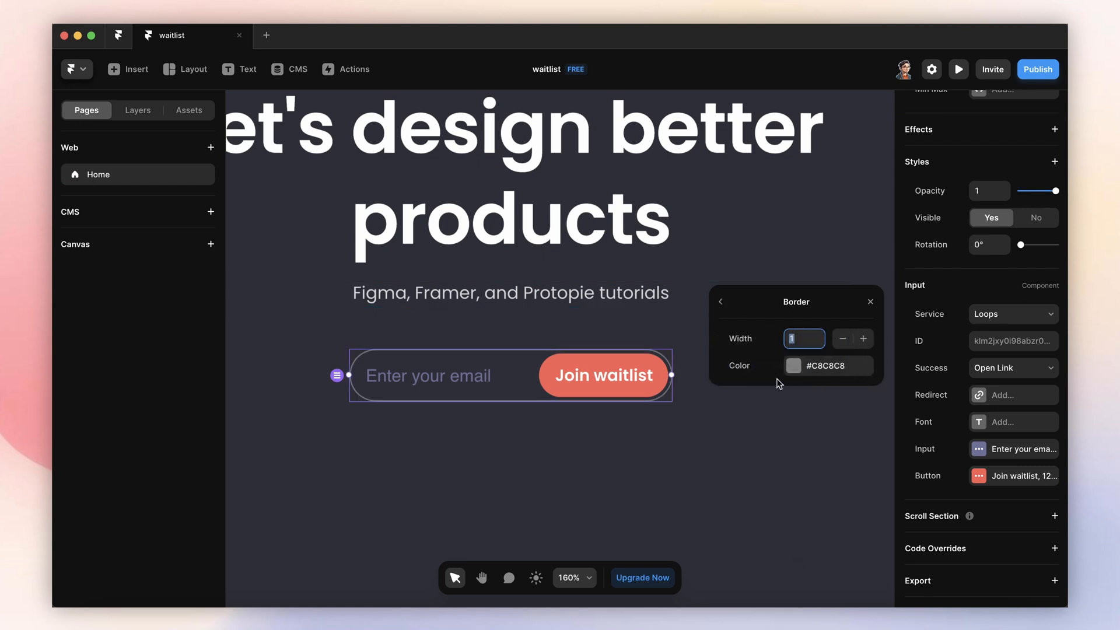
click(793, 366)
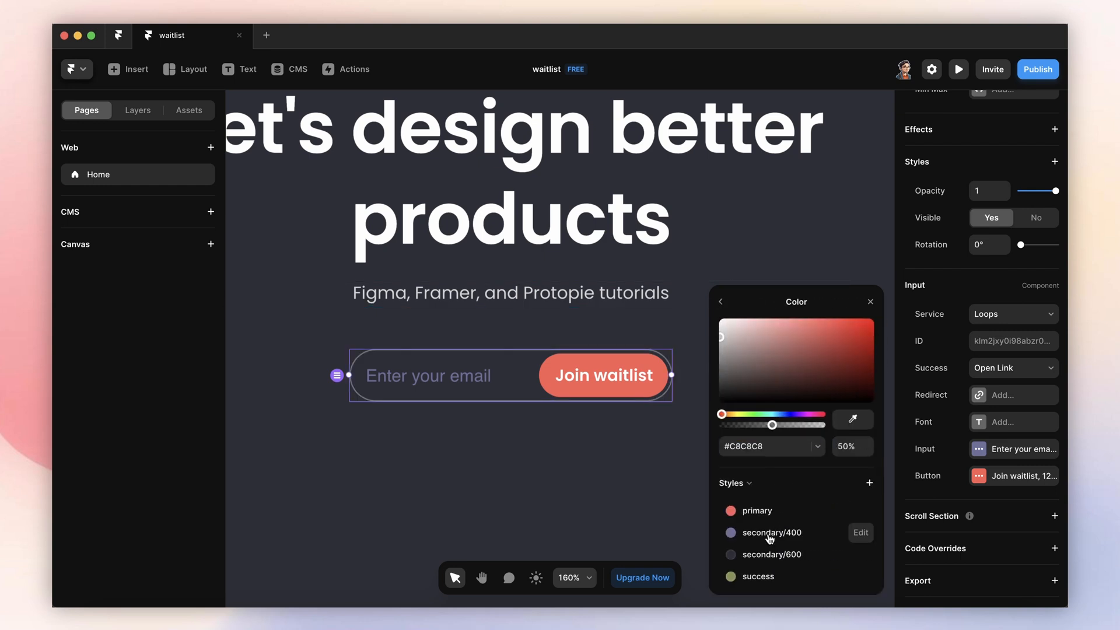
click(770, 532)
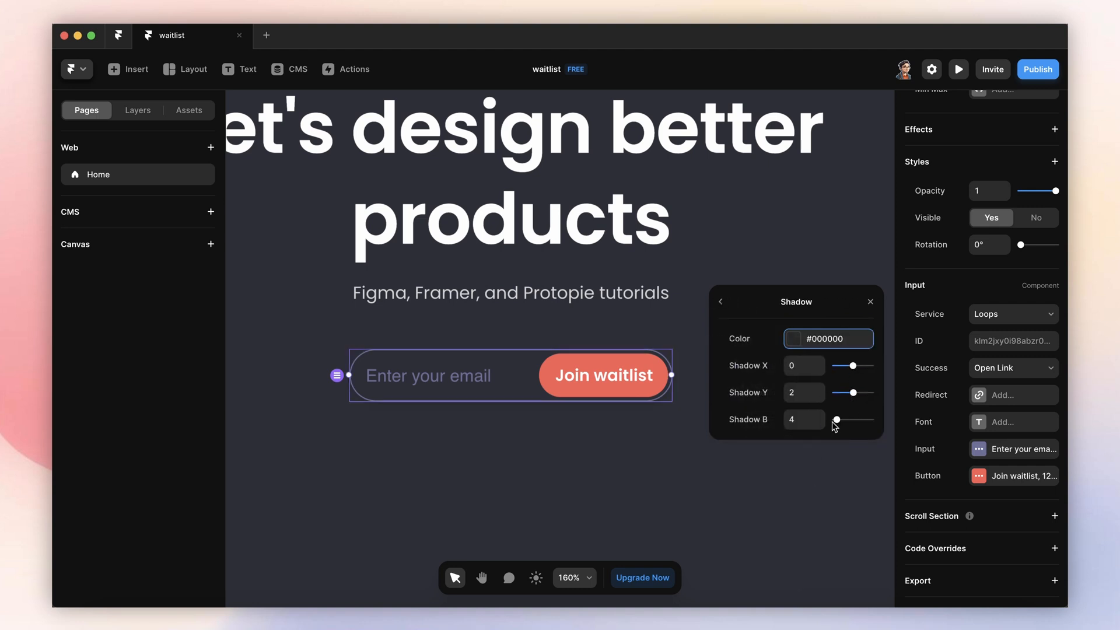
click(826, 338)
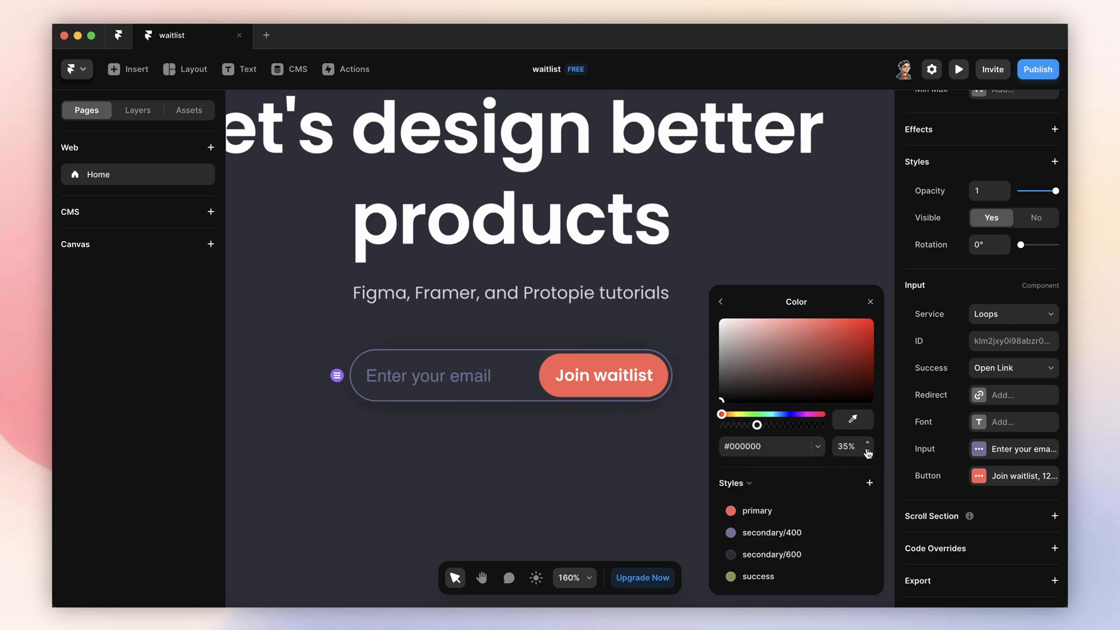
click(870, 301)
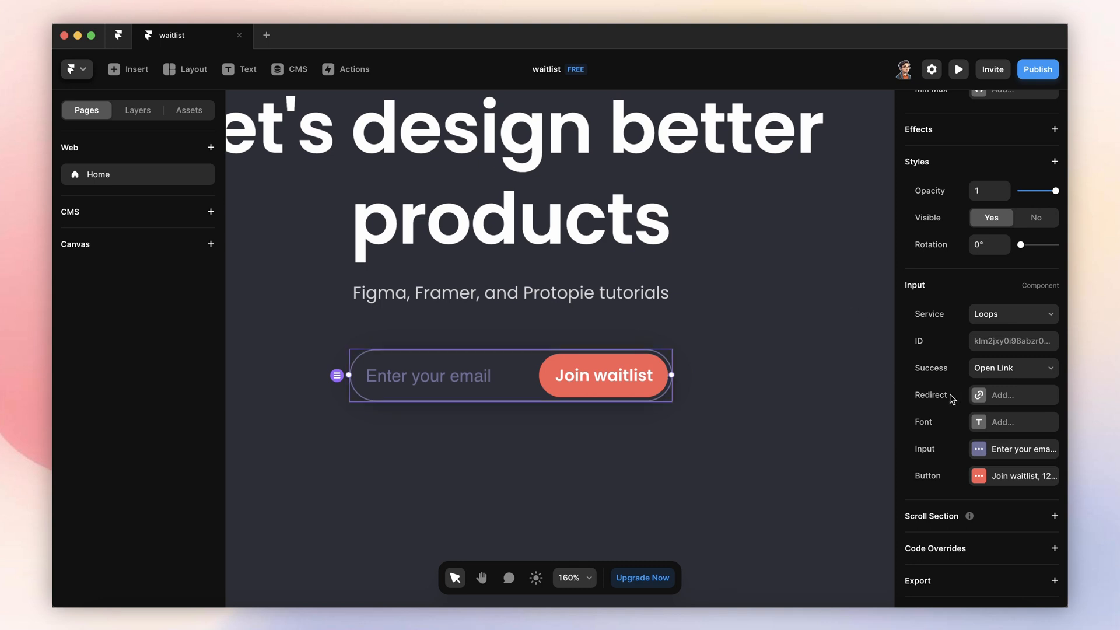
mouse_move(973, 421)
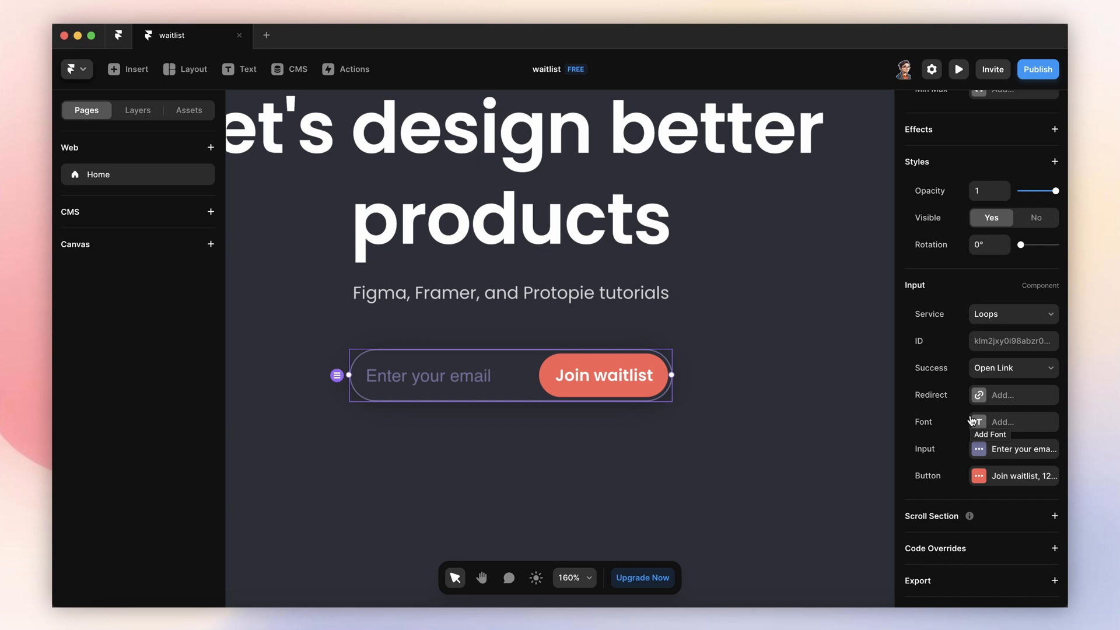
Search the font list for Poppins for the form, then preview the page.
click(1007, 421)
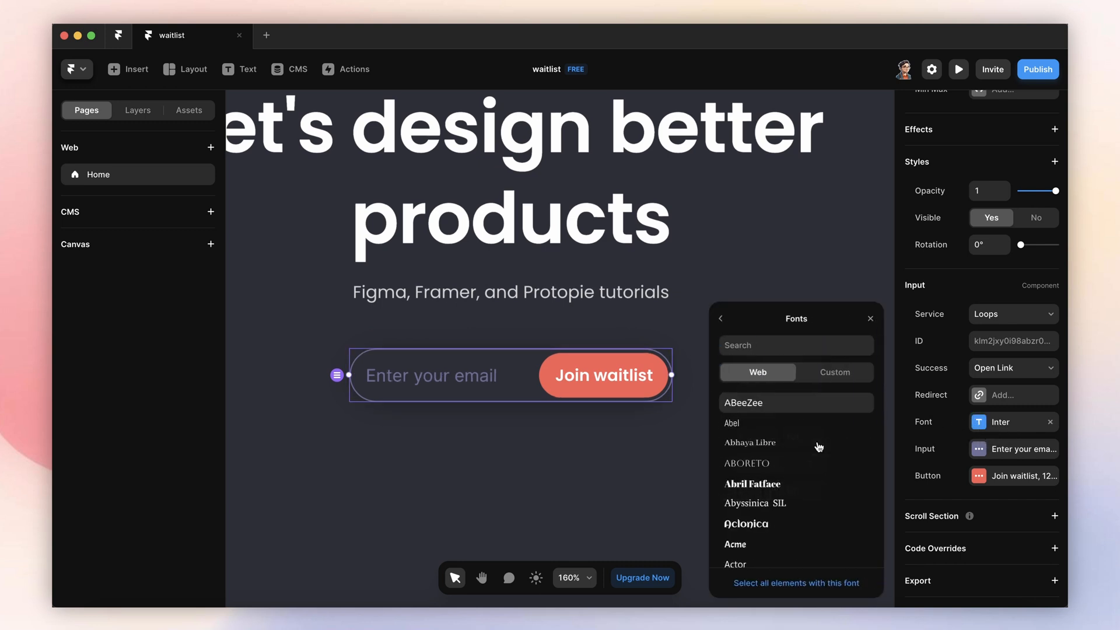
text(popp)
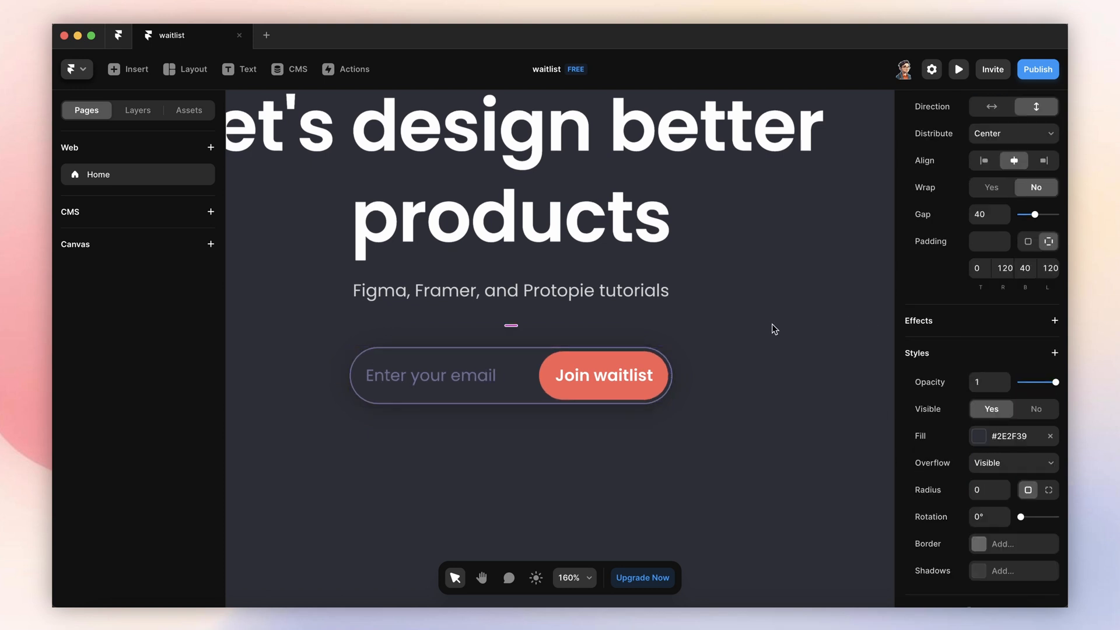
click(958, 69)
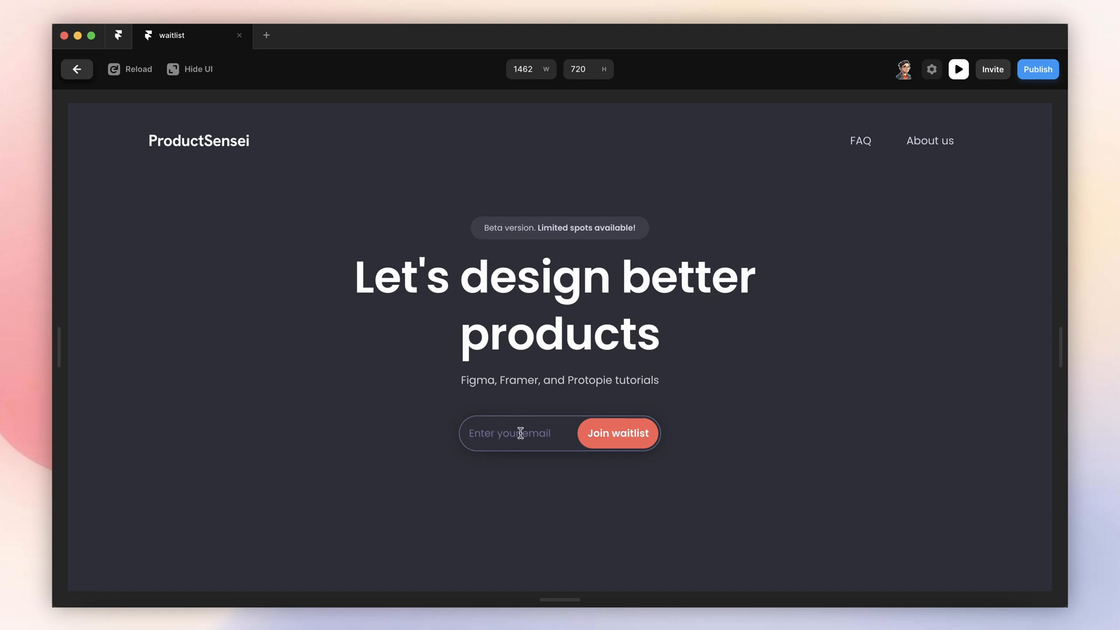
text(dsfsdafasdf)
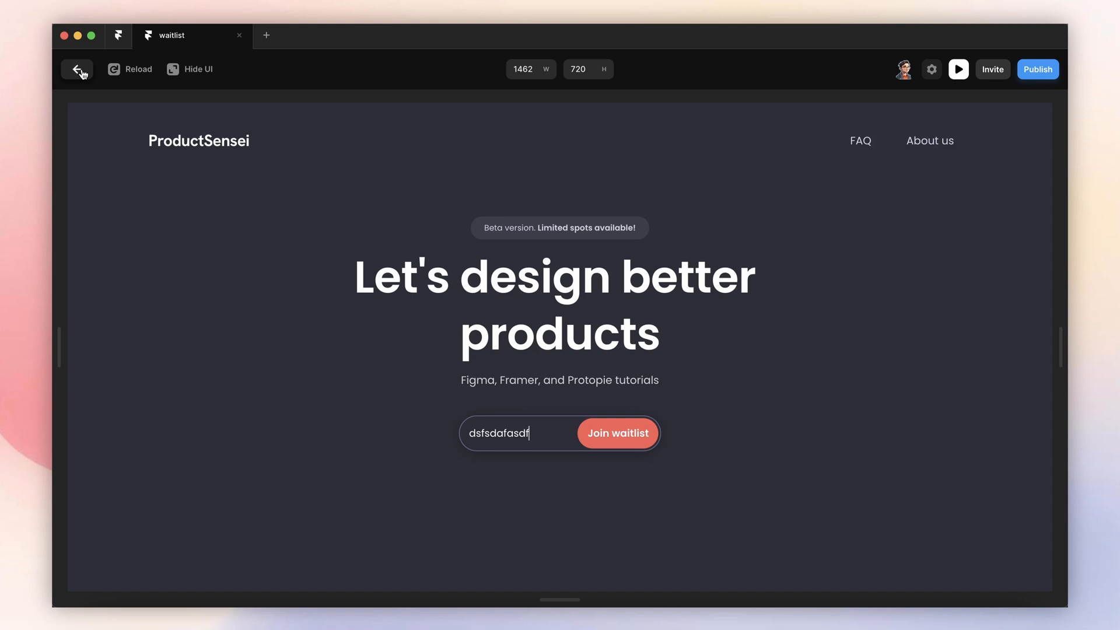
click(76, 69)
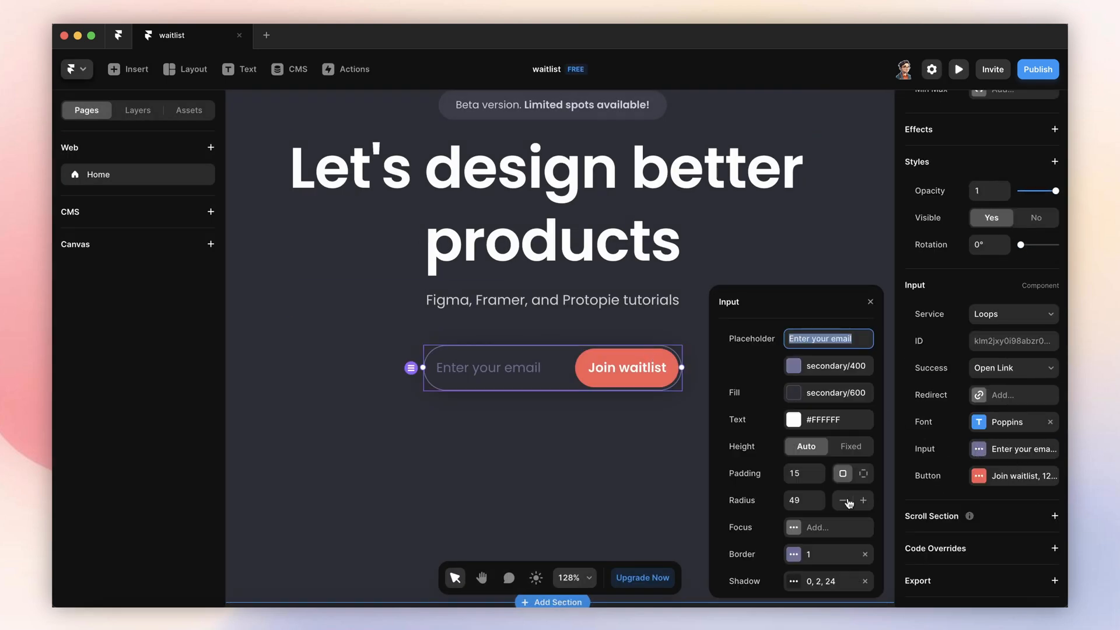
Add a 1px primary focus outline, use per-side padding, widen the form, and preview.
click(792, 527)
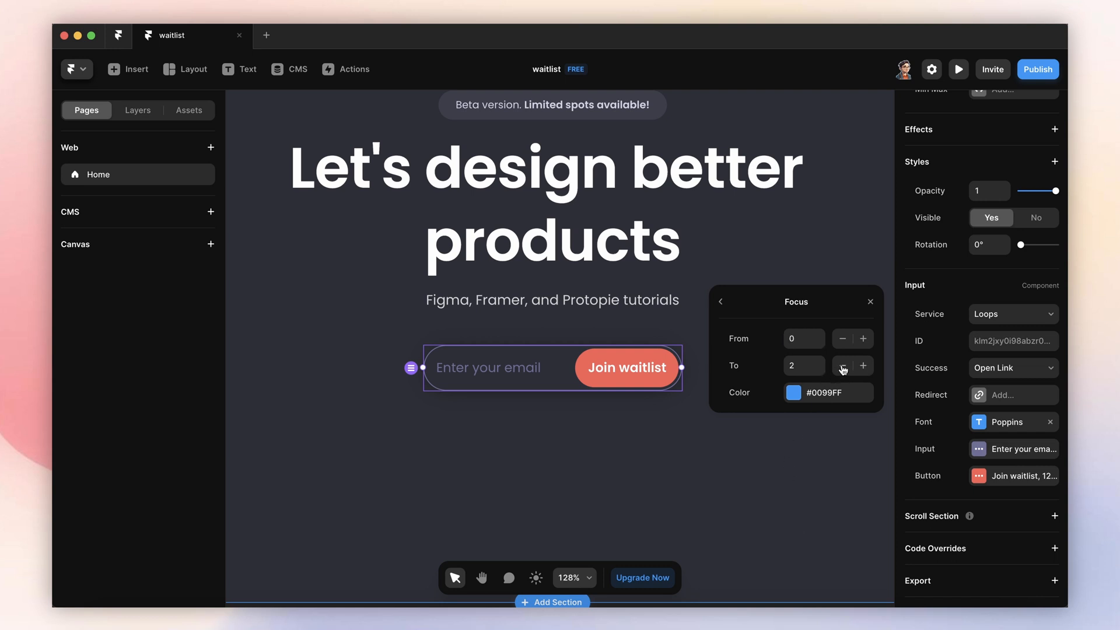
click(793, 392)
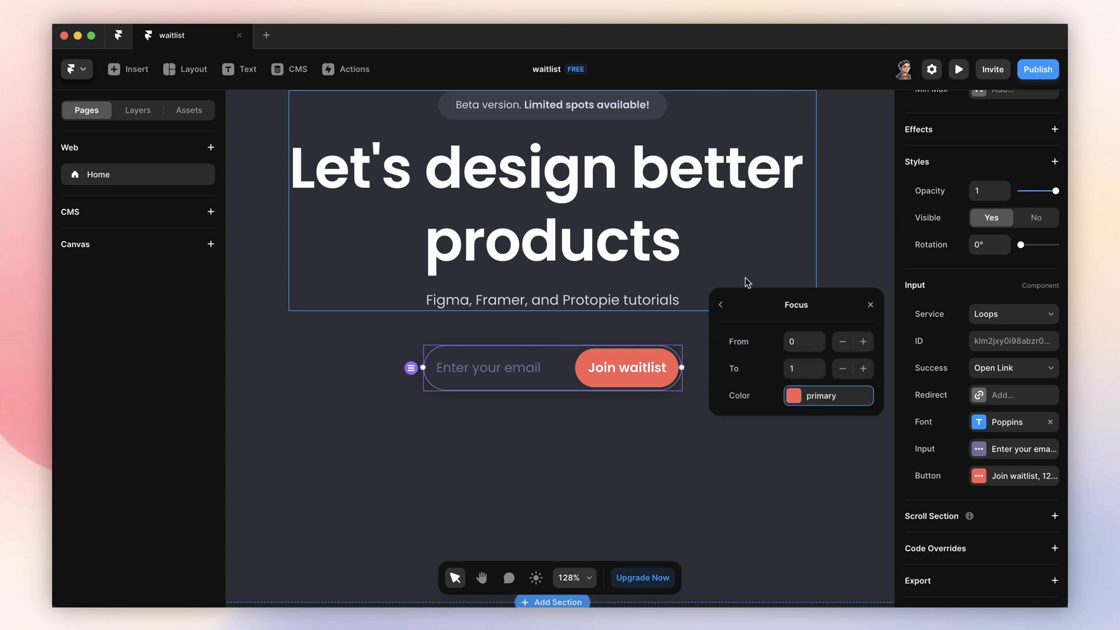
click(721, 304)
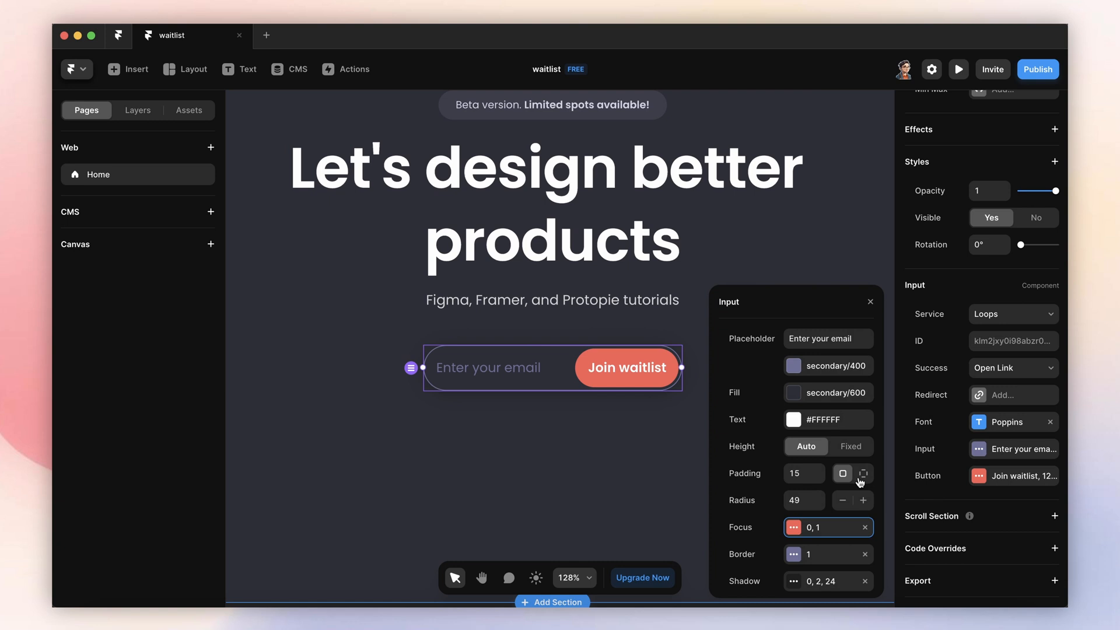
click(862, 474)
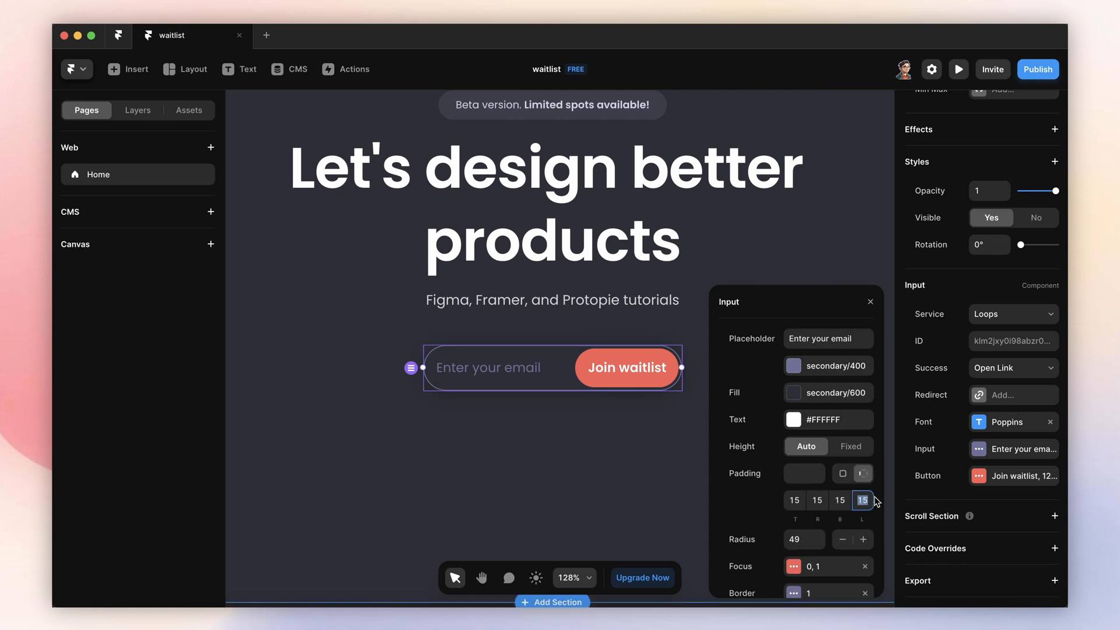
click(869, 301)
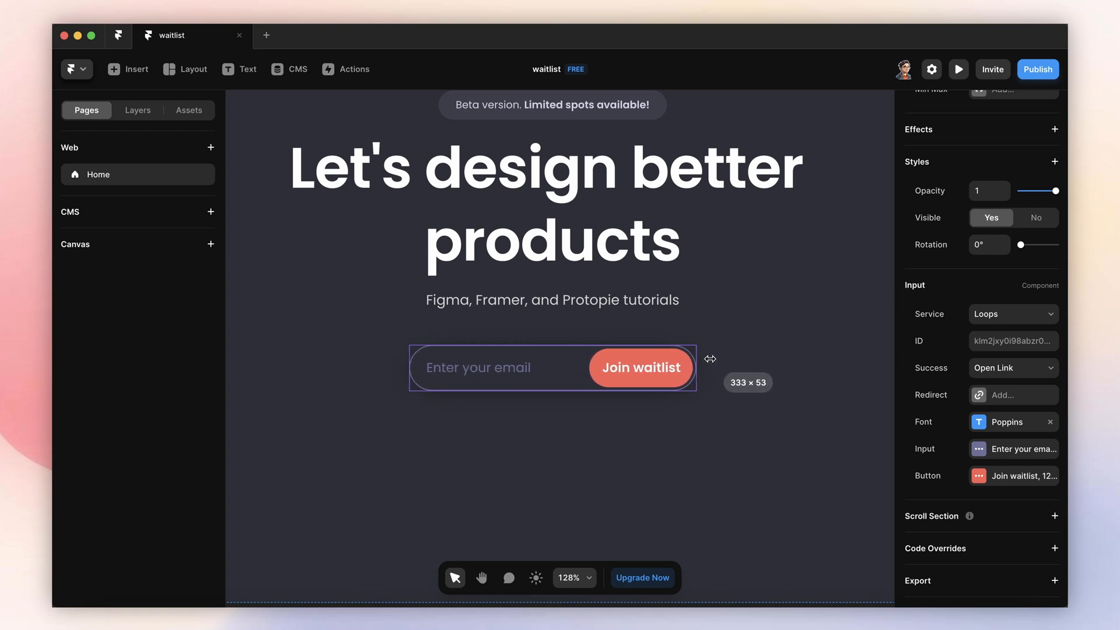
click(959, 69)
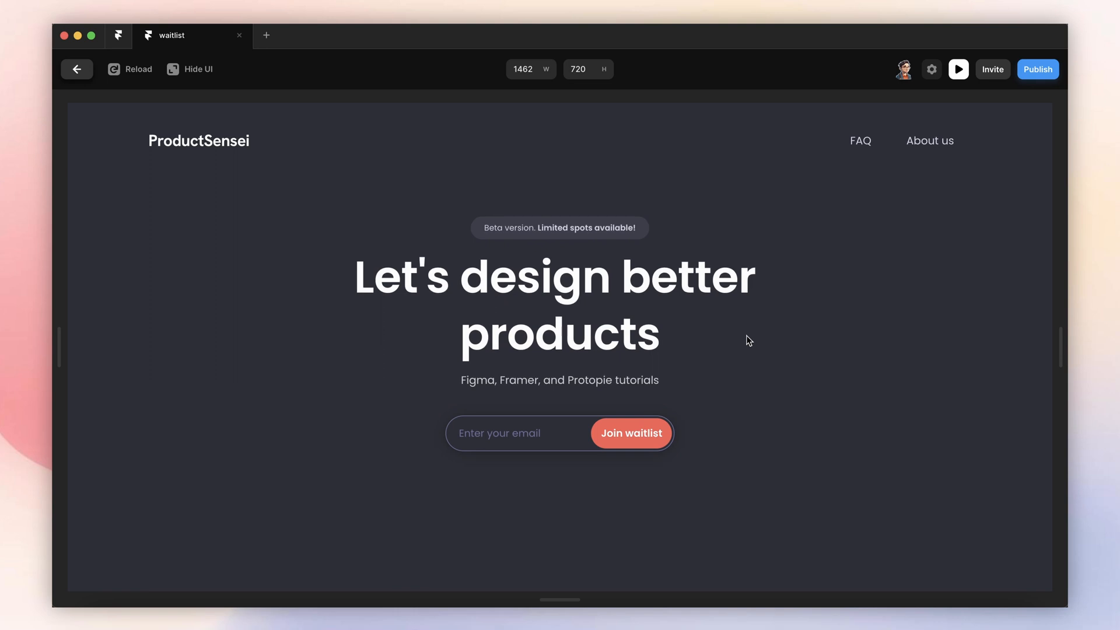
mouse_move(576, 417)
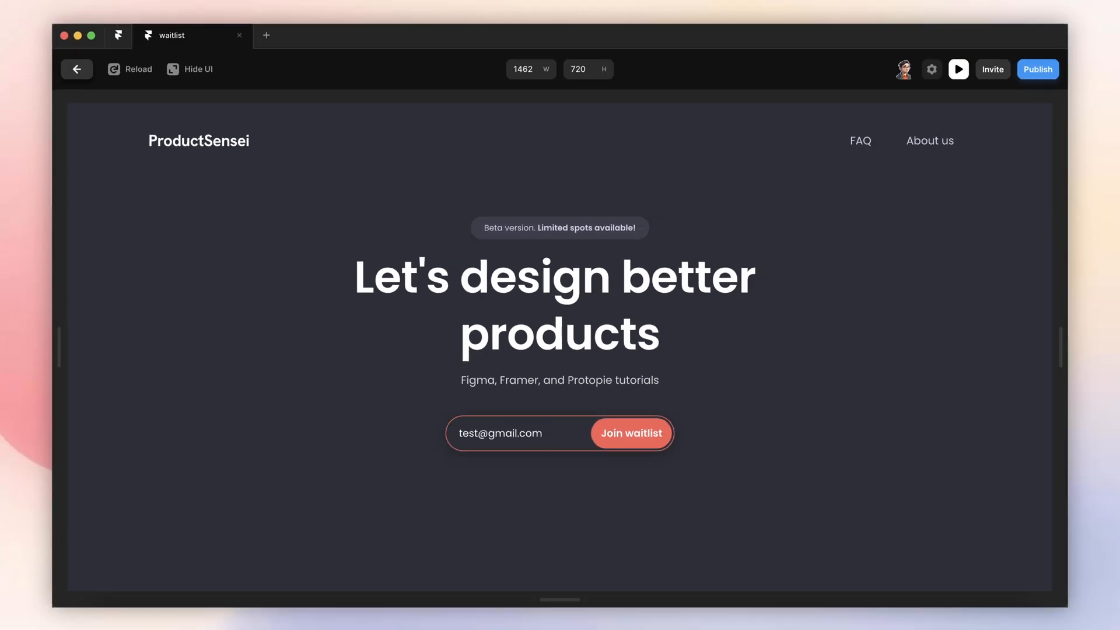
click(77, 69)
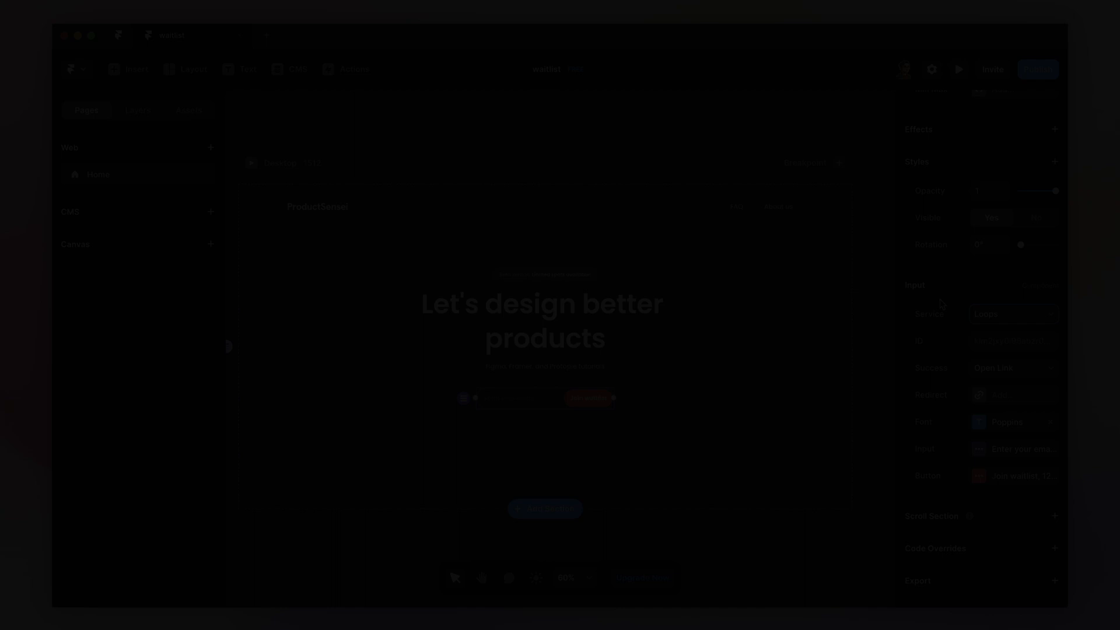
Compare the Loops, Mailchimp and GetWaitlist pricing plans in Chrome.
click(1010, 315)
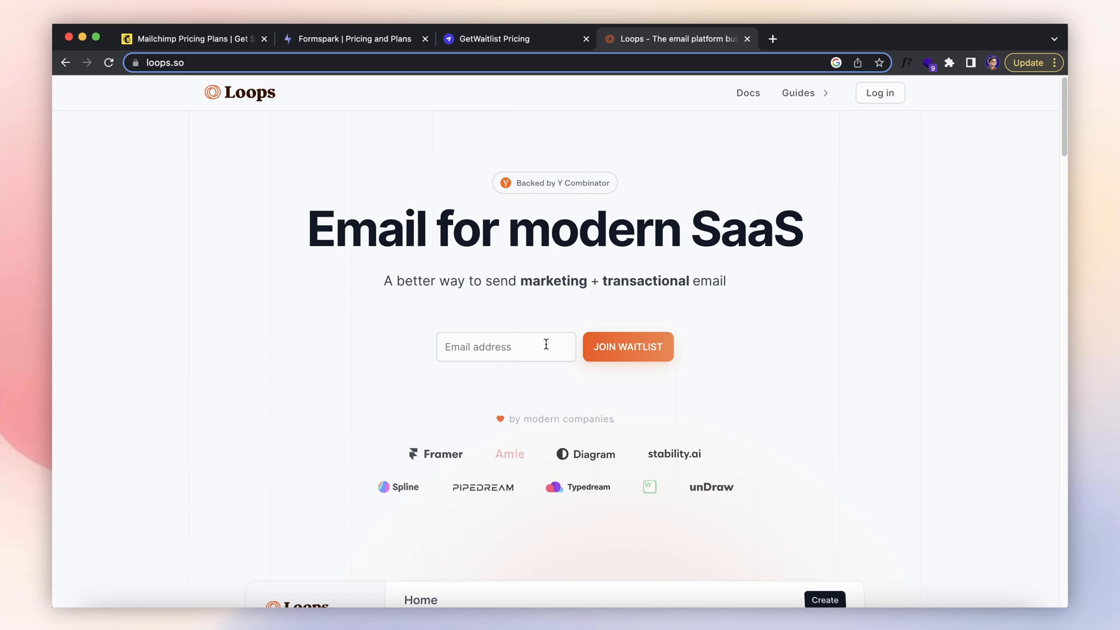
click(191, 39)
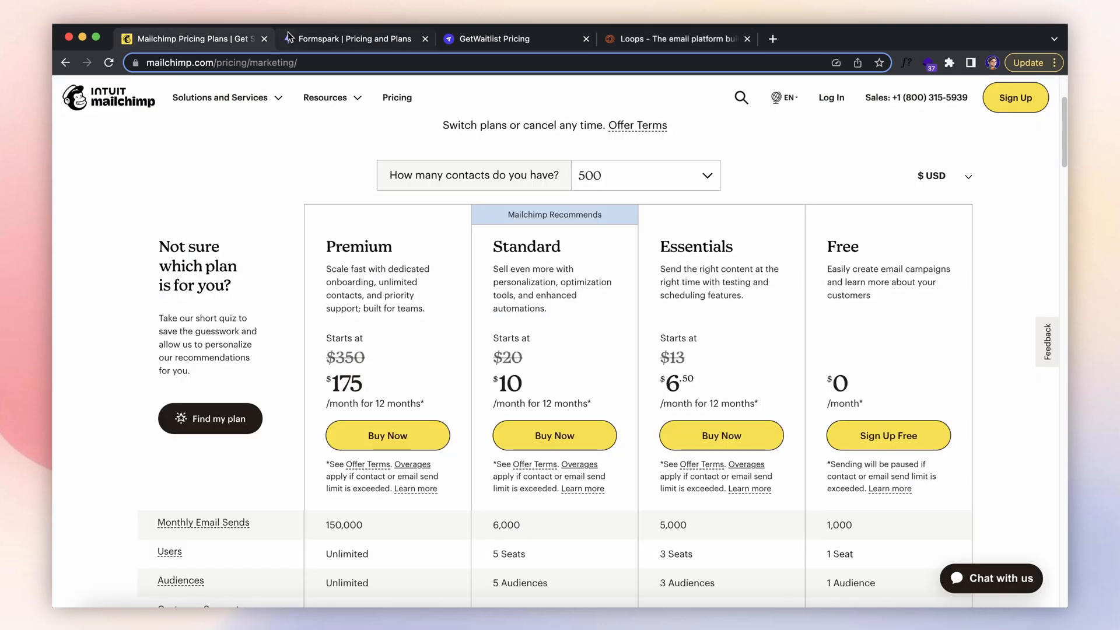
click(493, 38)
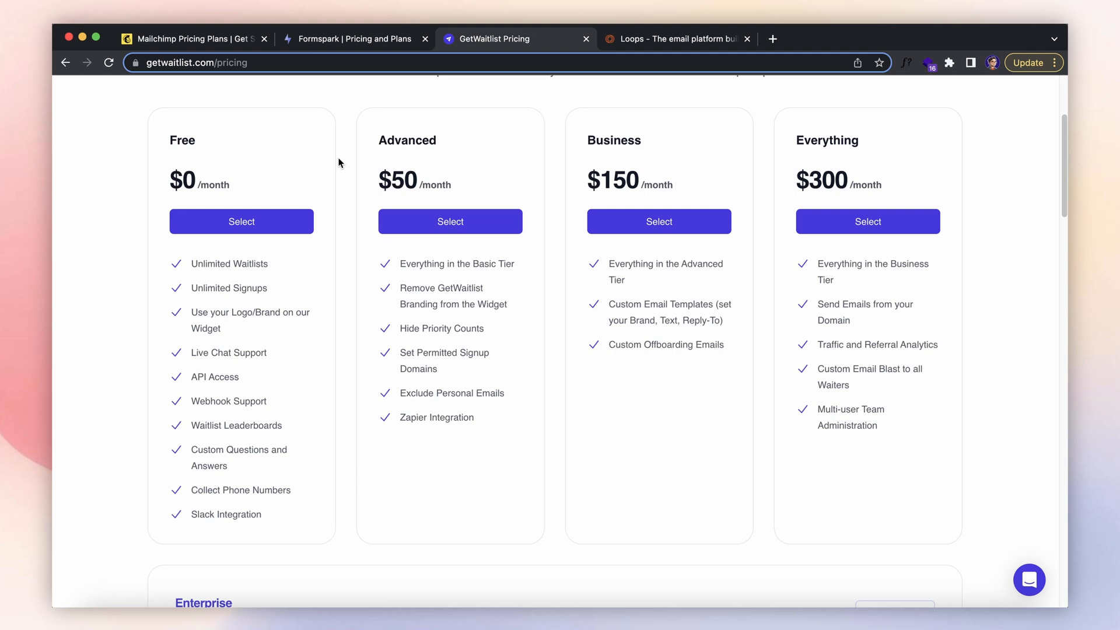
mouse_move(216, 127)
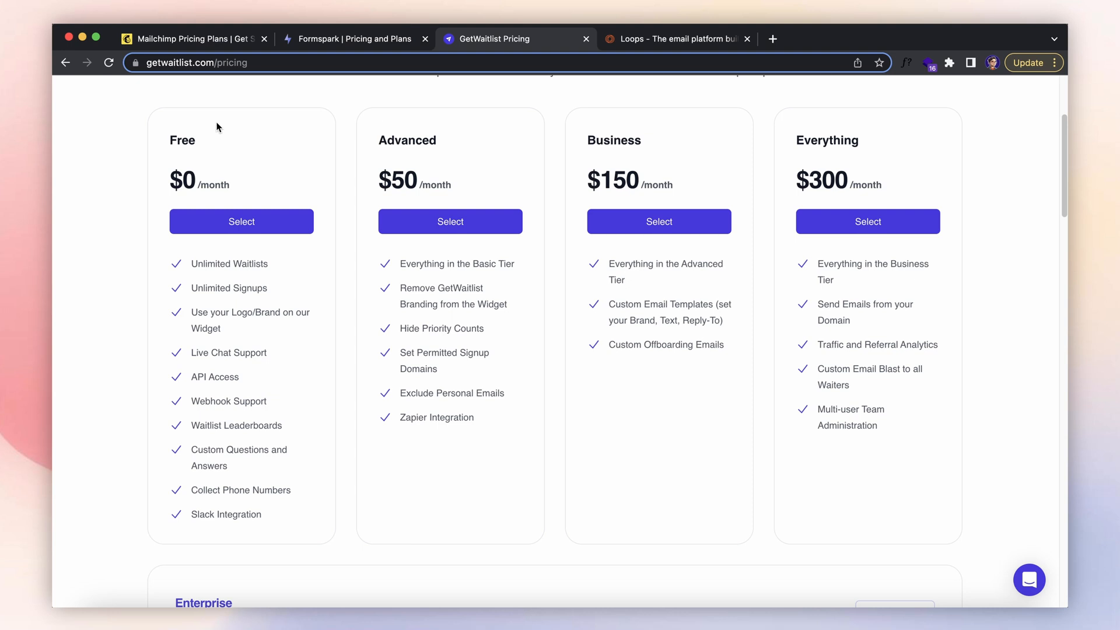
mouse_move(281, 272)
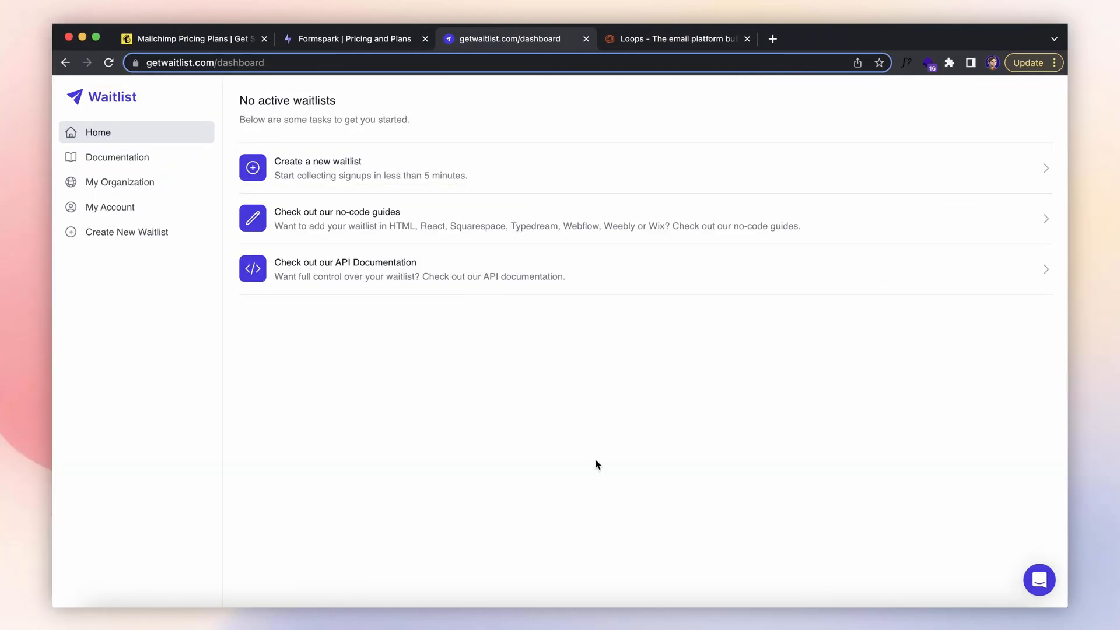
mouse_move(405, 322)
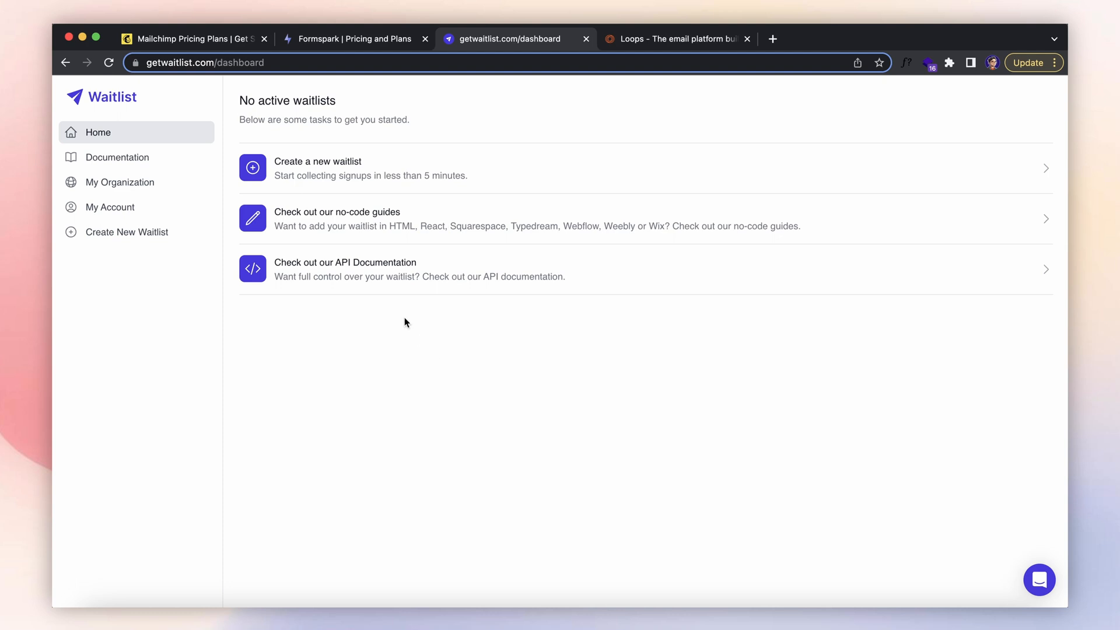
mouse_move(307, 186)
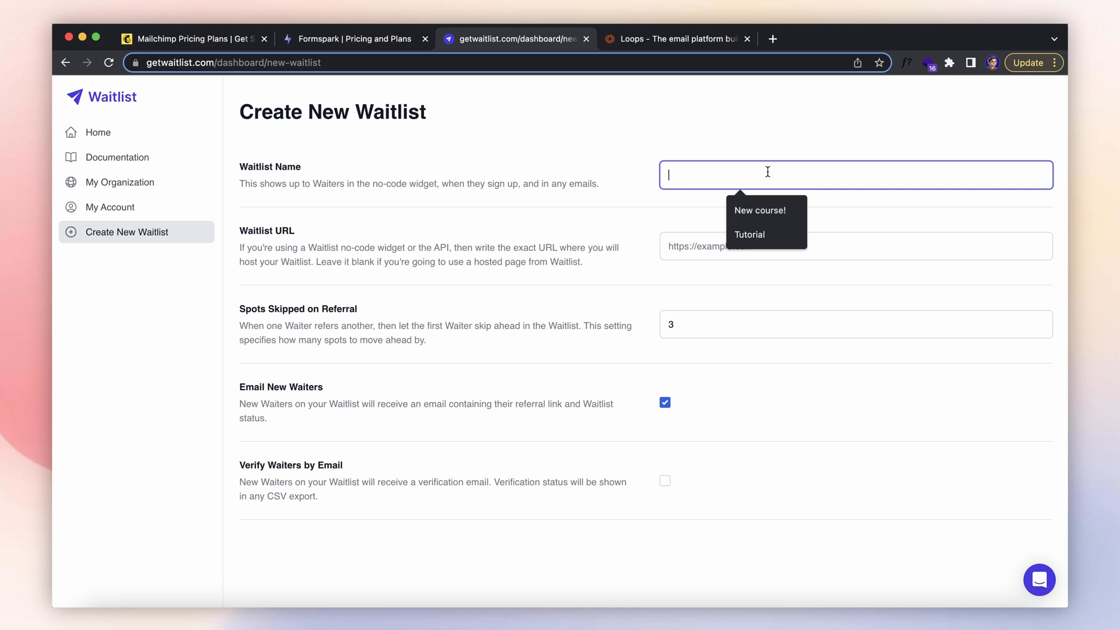
Create and save a GetWaitlist waitlist named Tutorial, then open its settings.
click(750, 234)
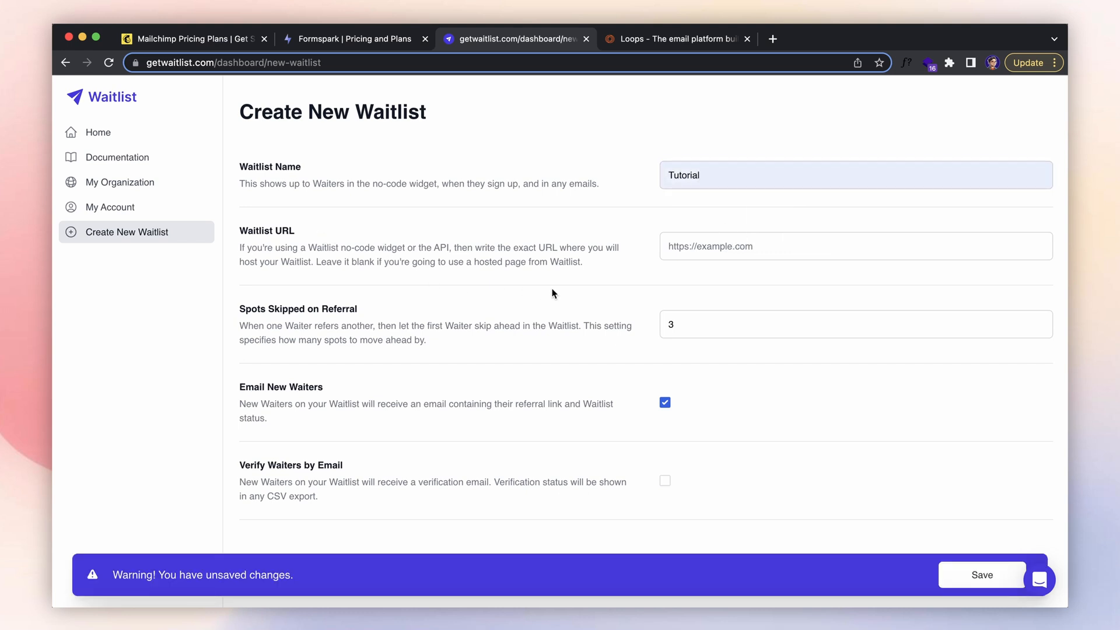
mouse_move(608, 320)
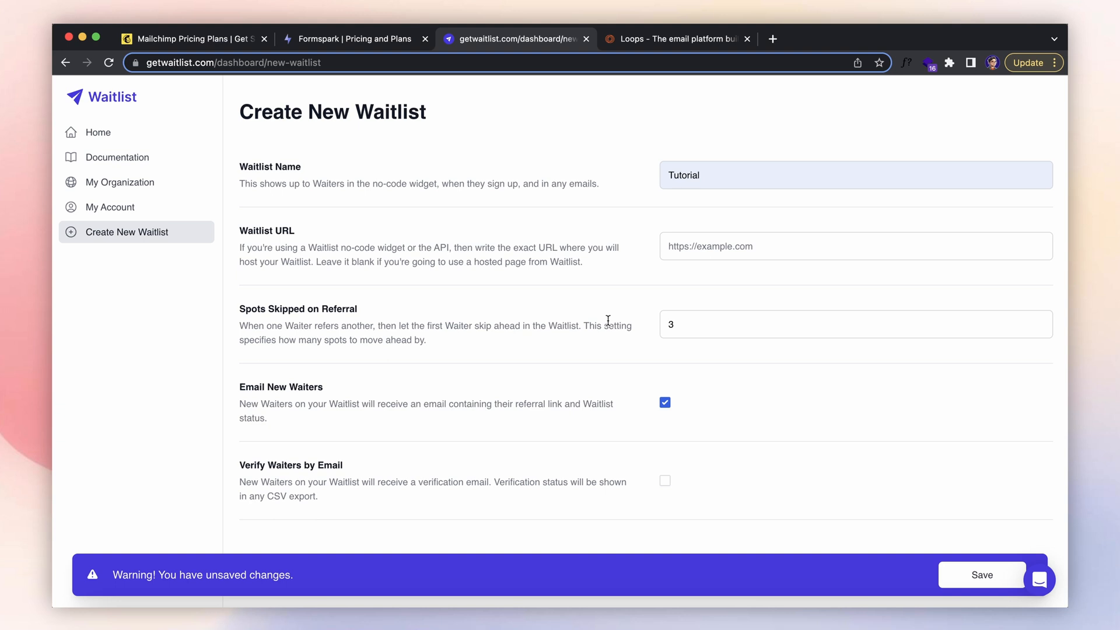
mouse_move(557, 347)
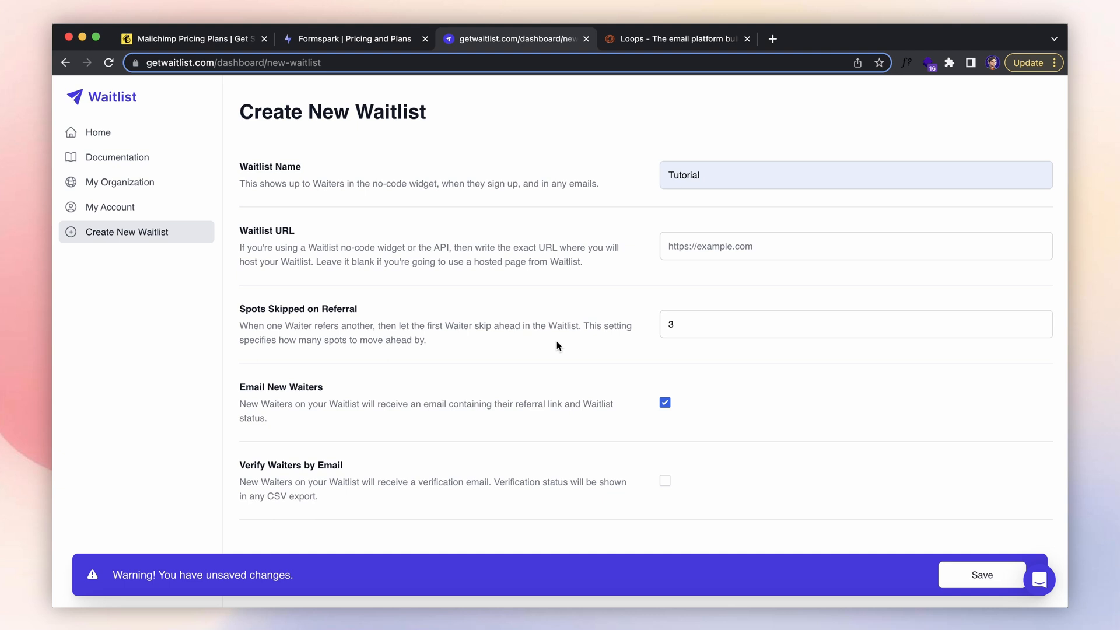
mouse_move(805, 464)
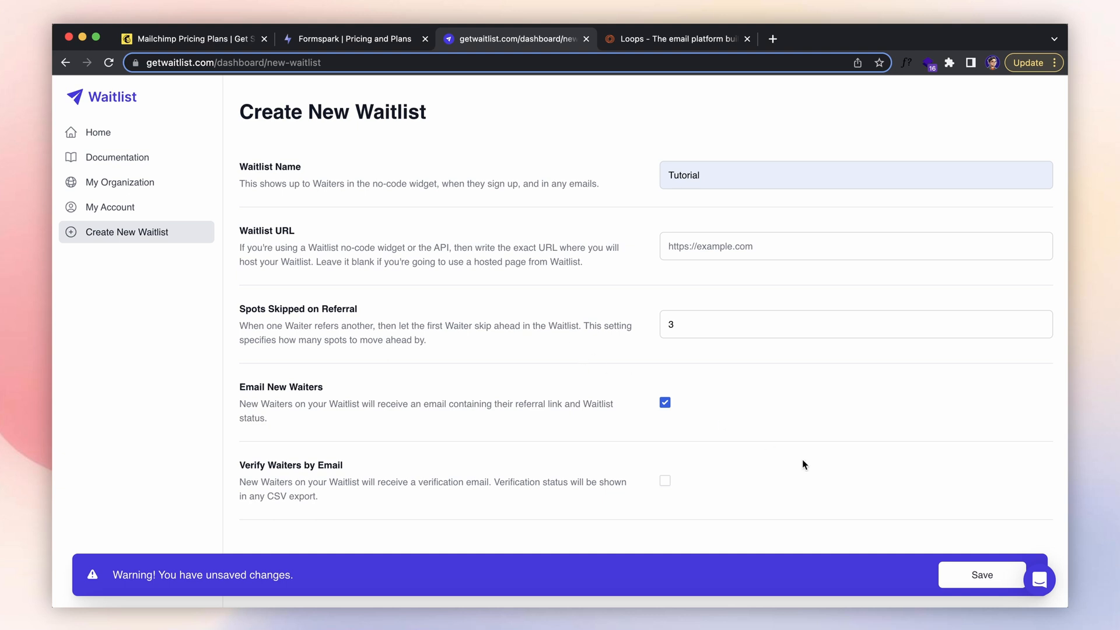
click(980, 574)
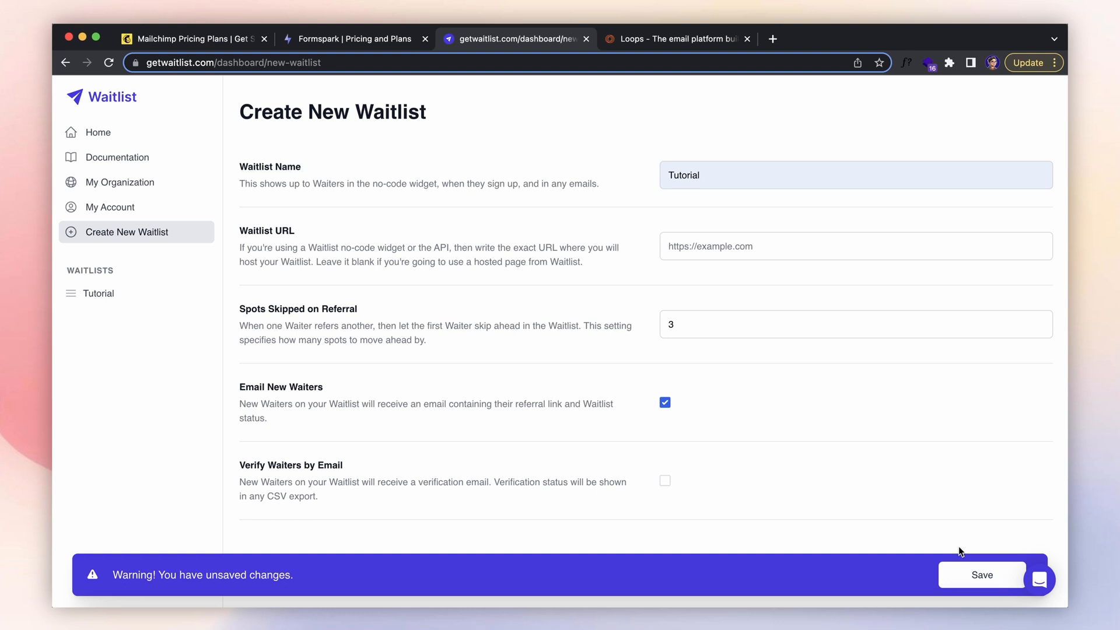
click(980, 575)
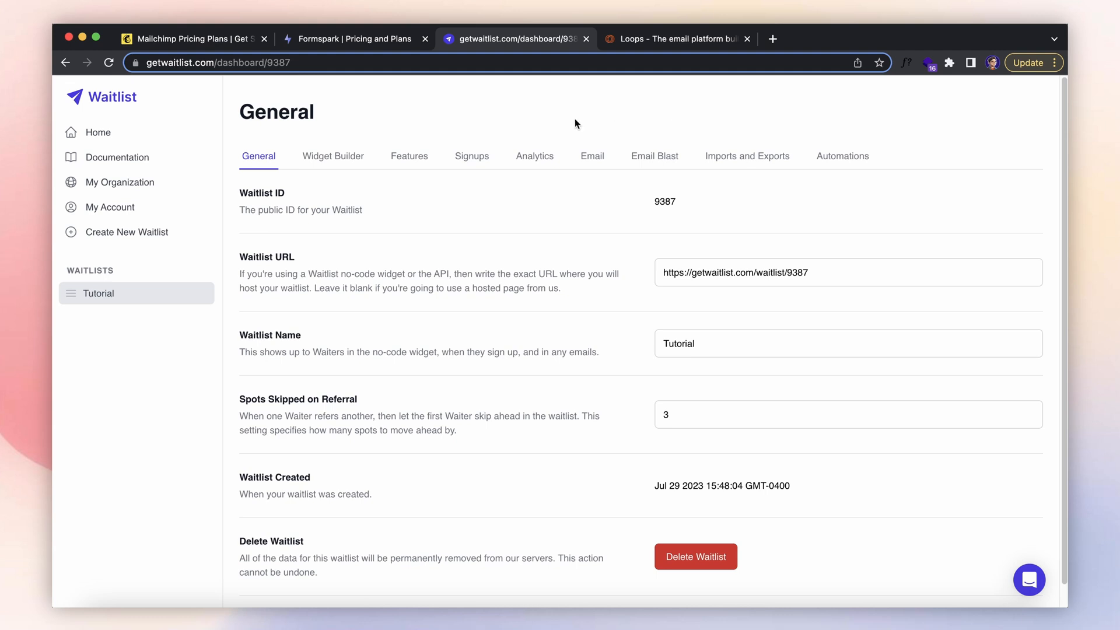
Review the signup email template and copy the waitlist ID 9387.
click(592, 156)
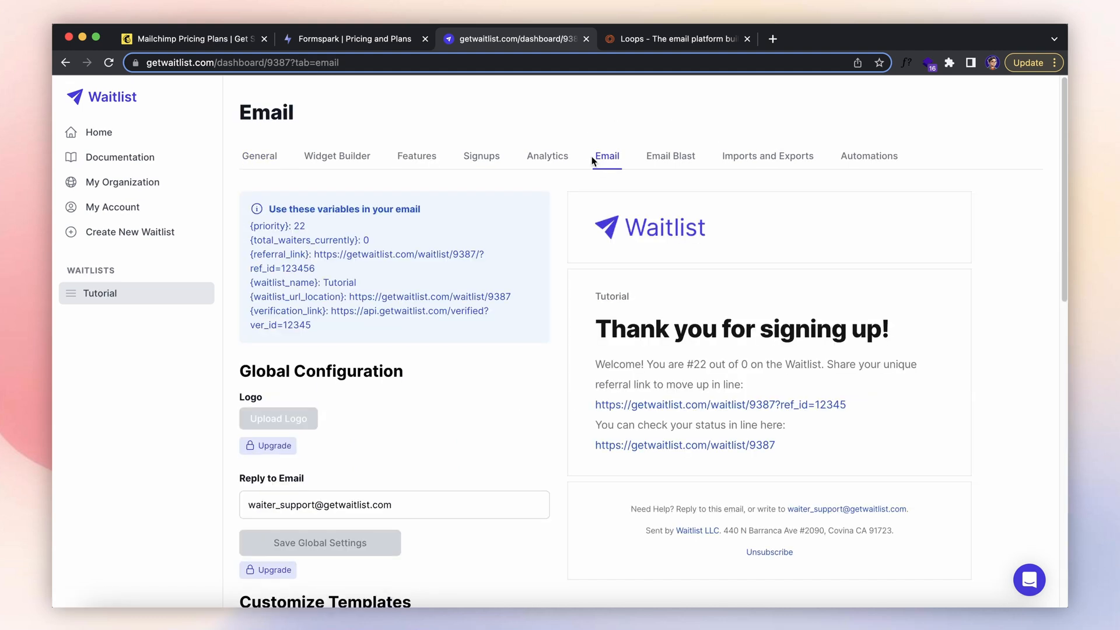
scroll(down, 3)
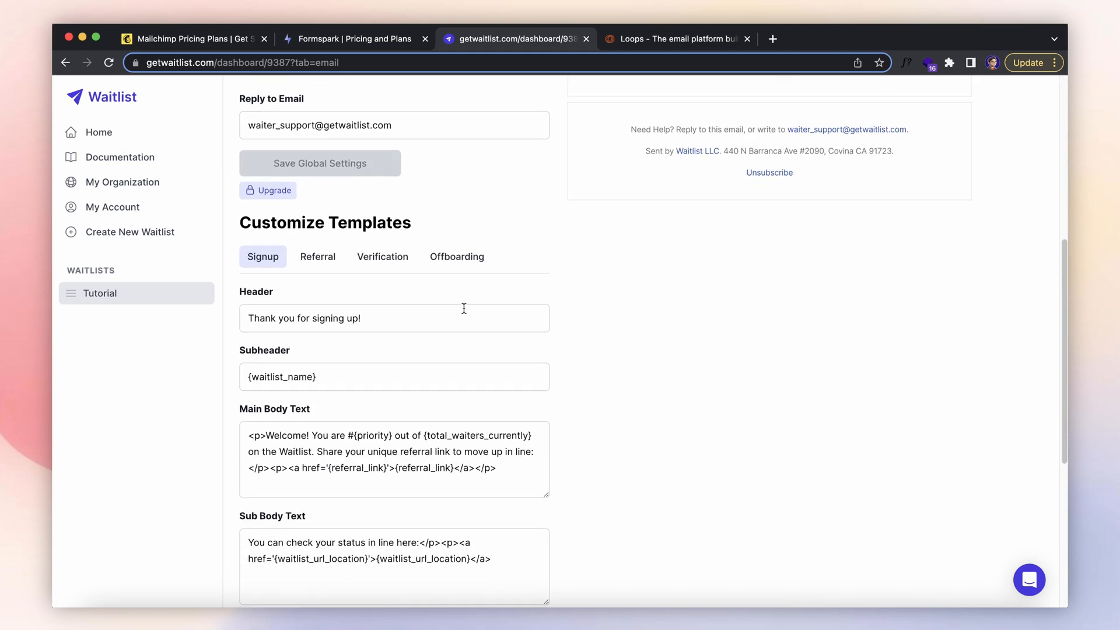
click(258, 156)
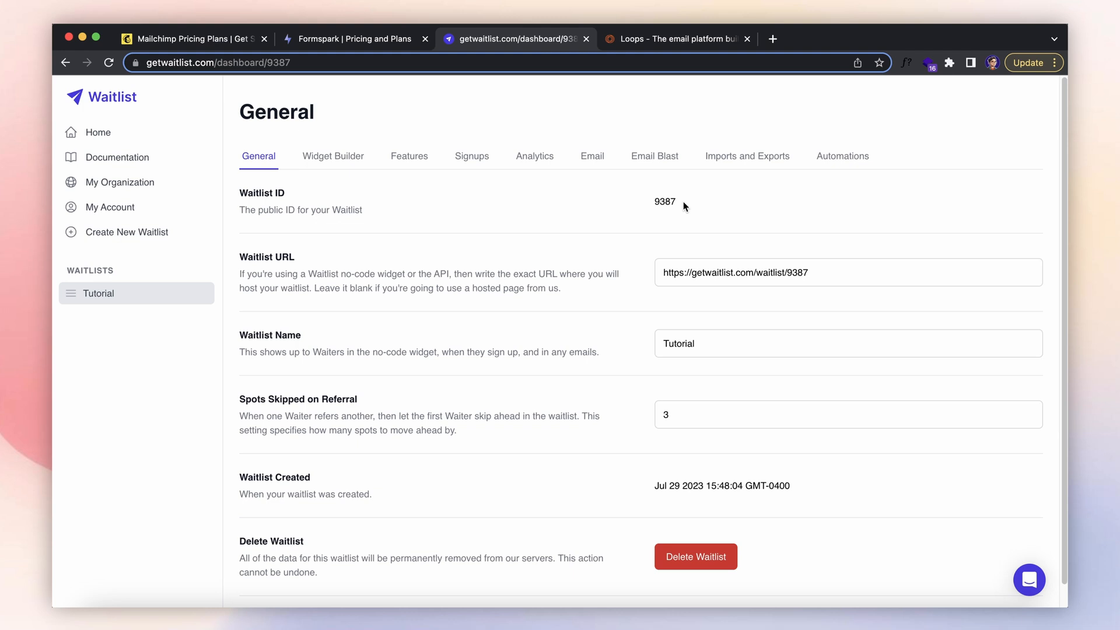
double_click(664, 202)
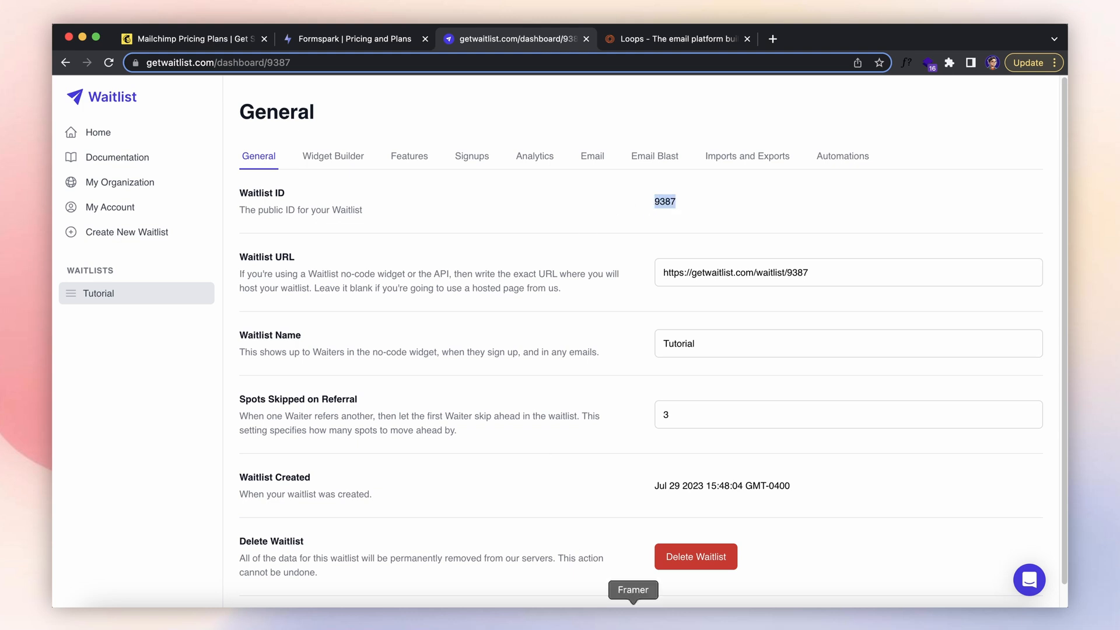
click(632, 589)
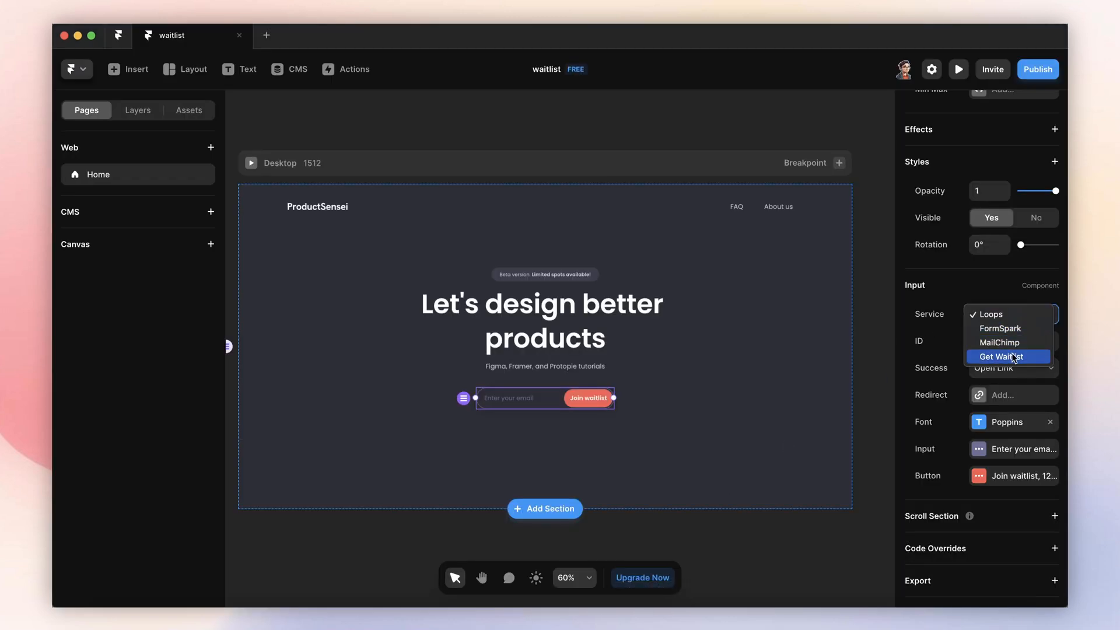
Connect the input to Get Waitlist ID 9387 and submit test@g in preview.
click(1001, 357)
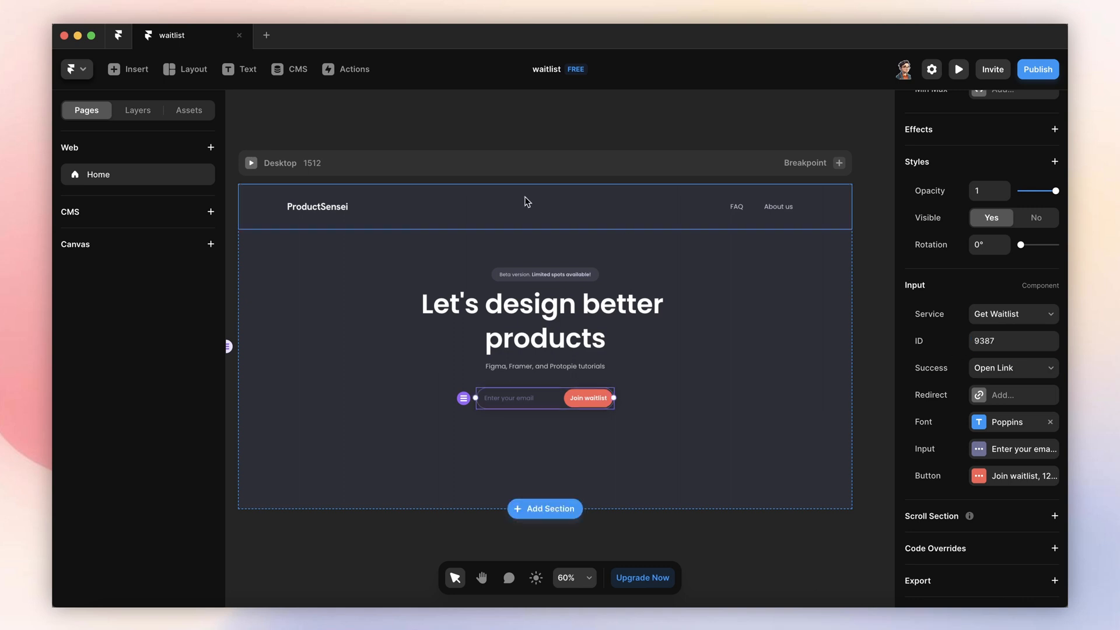
click(958, 69)
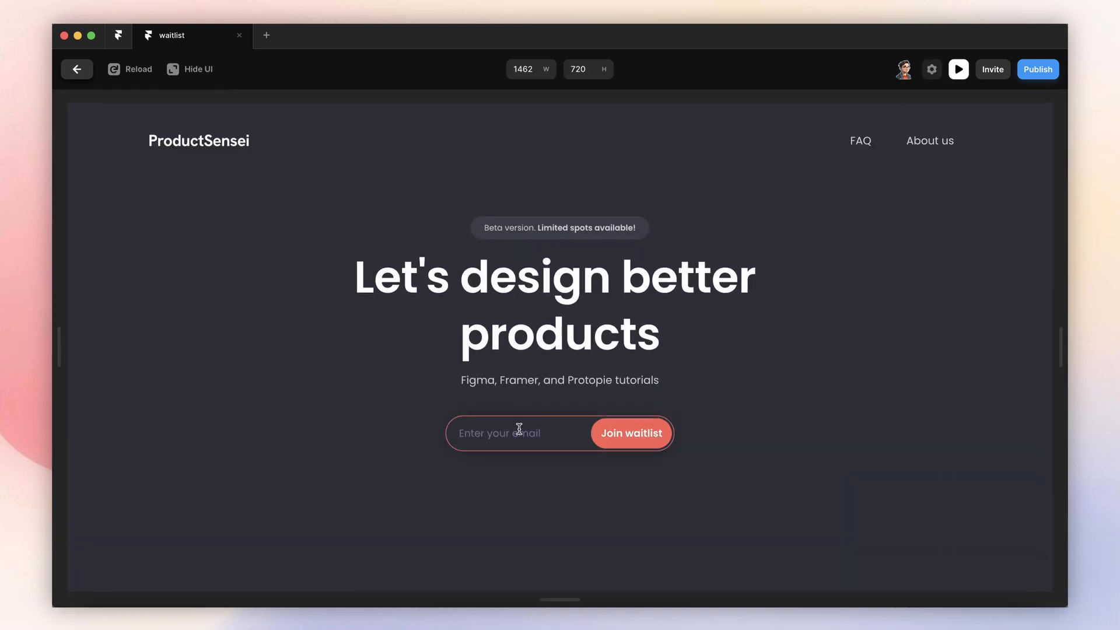
text(test@g)
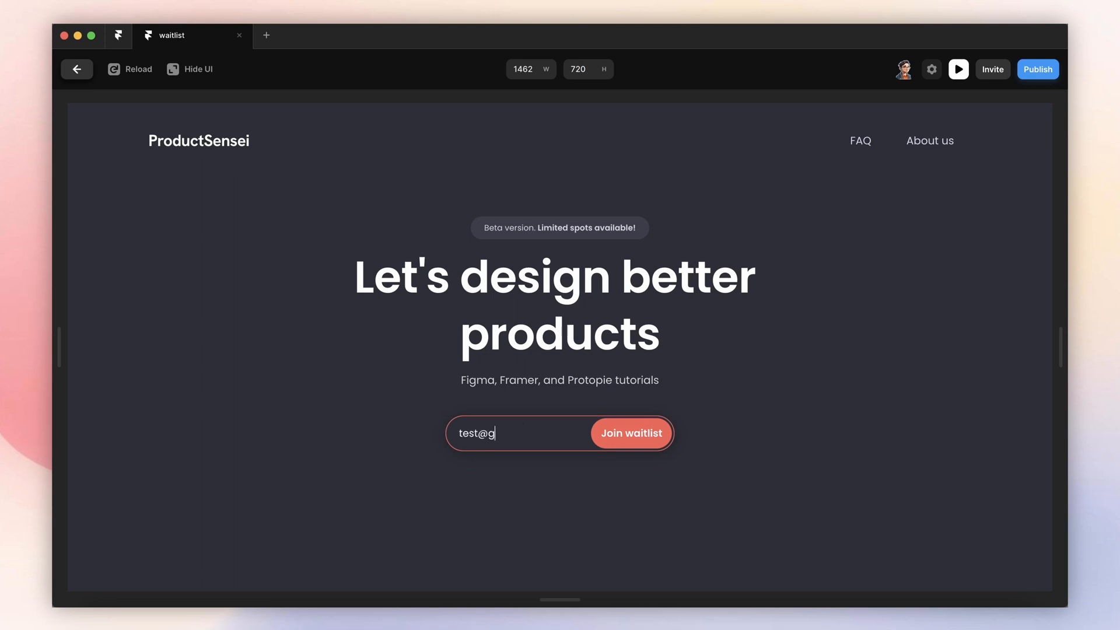
click(630, 433)
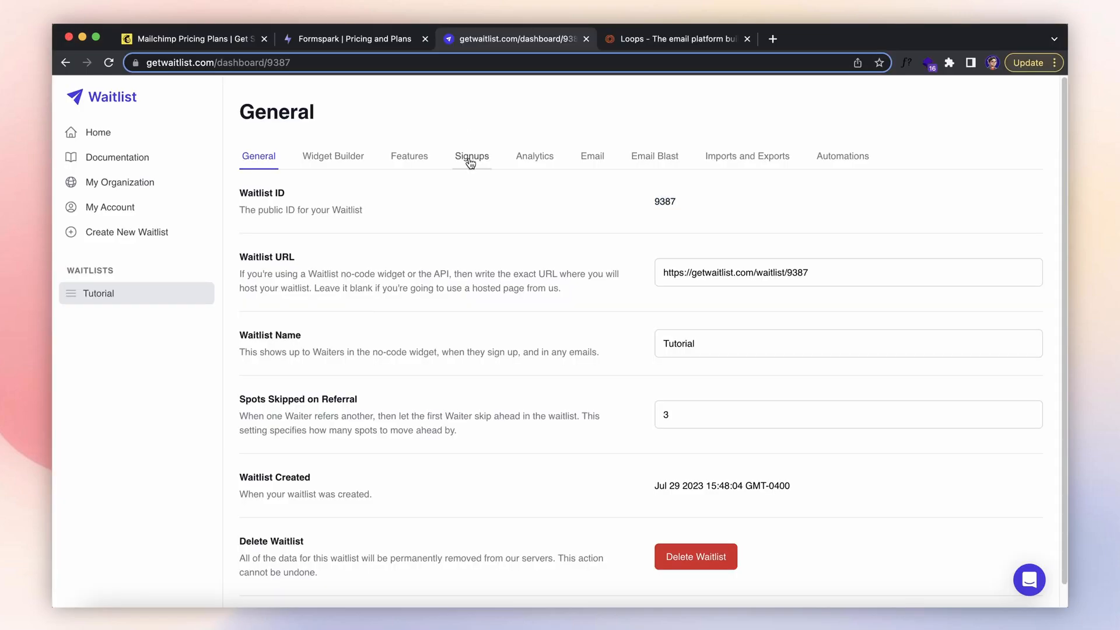
Check the Tutorial waitlist's Signups tab for the test email entry.
click(472, 155)
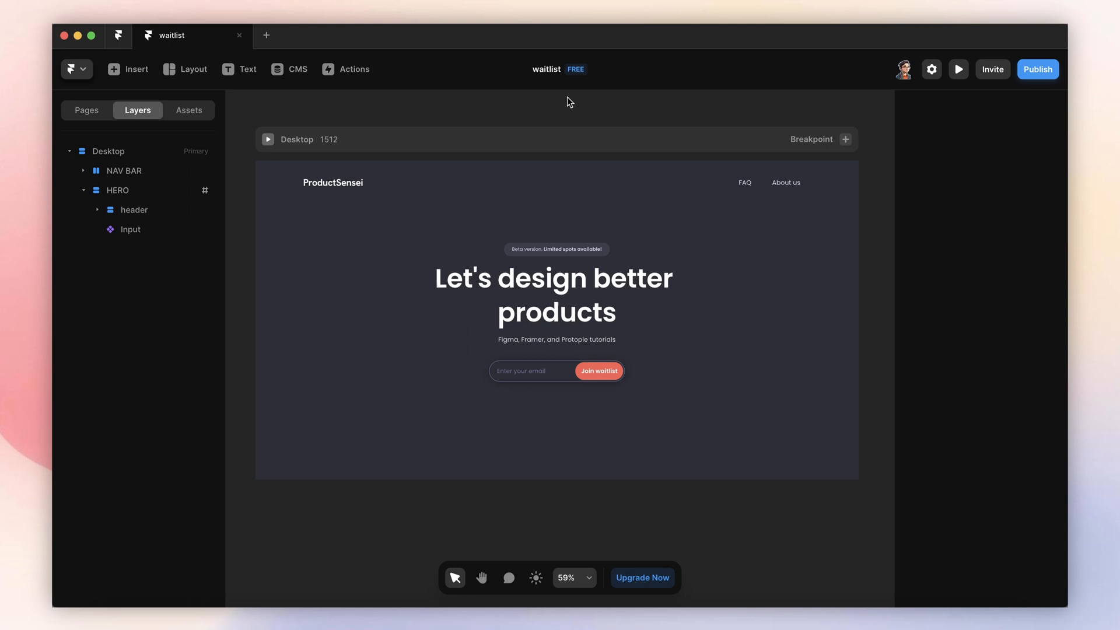
Add an Instant-preset overlay with #000000 fill to the email Input.
click(130, 229)
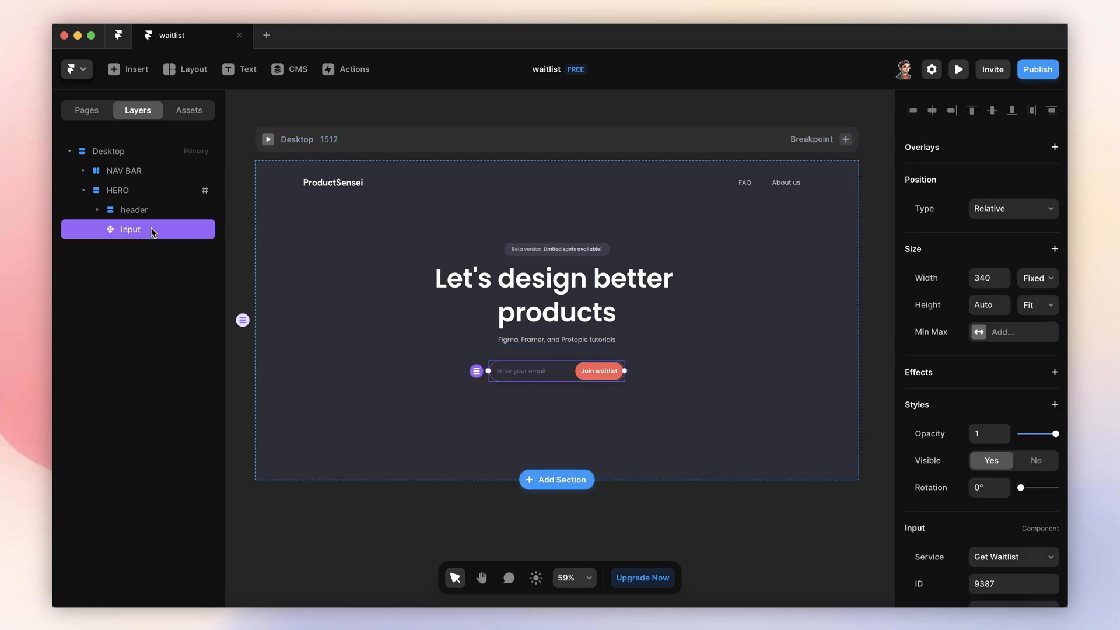
mouse_move(1017, 145)
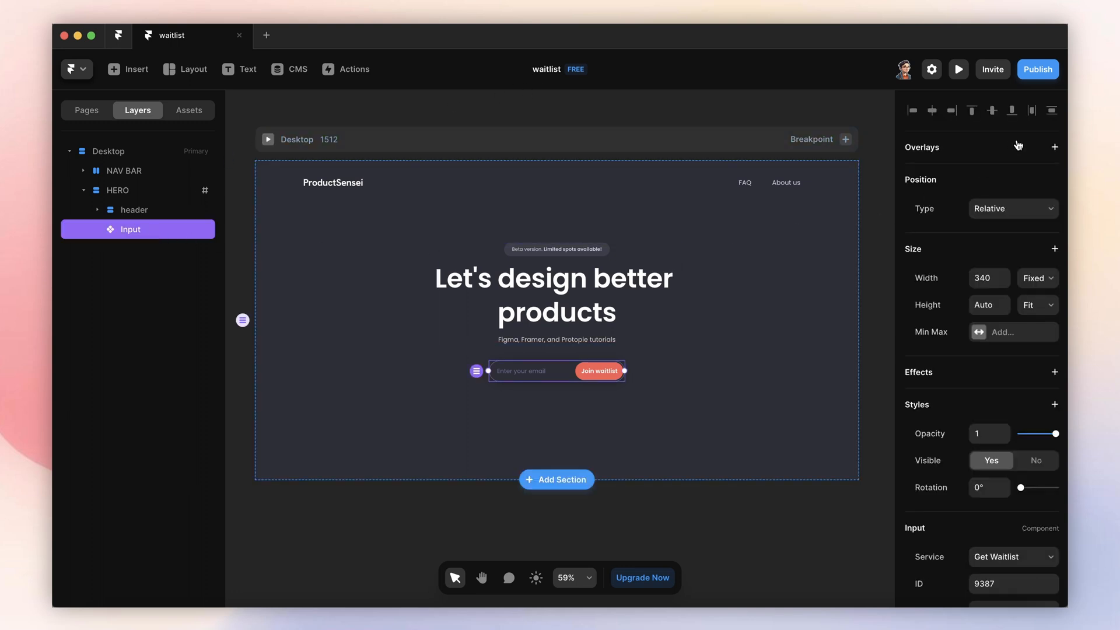
click(1053, 147)
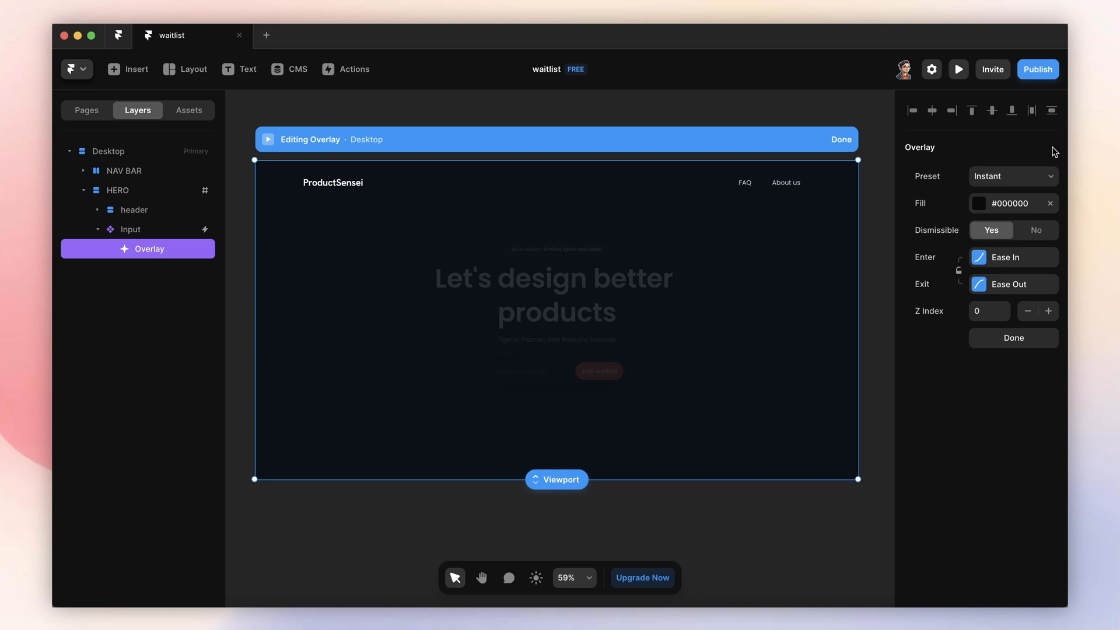
mouse_move(1004, 311)
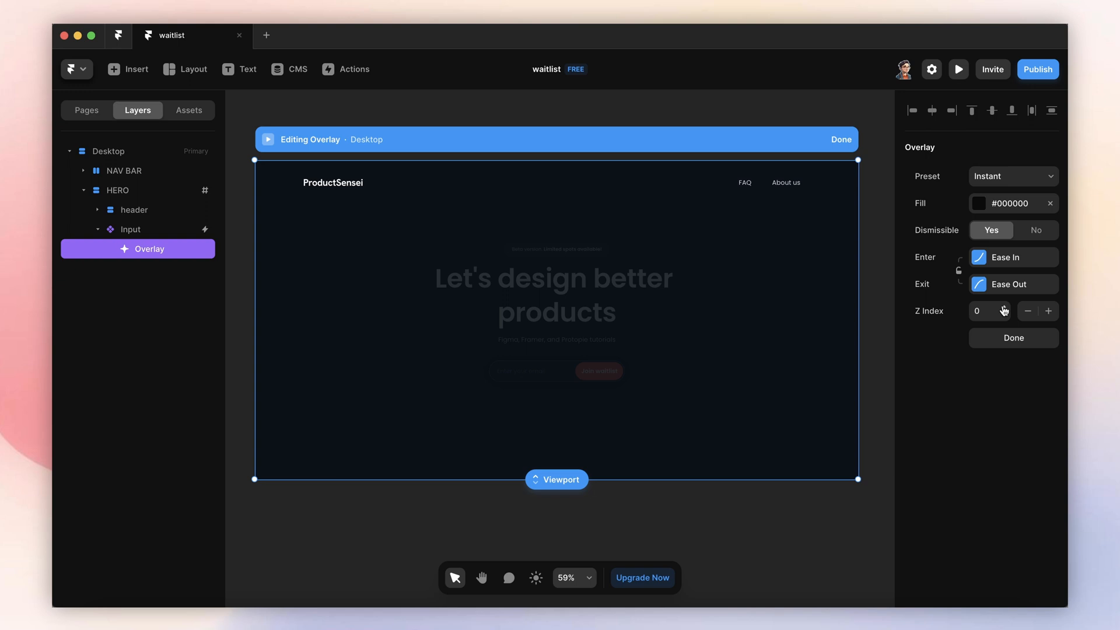
click(1048, 310)
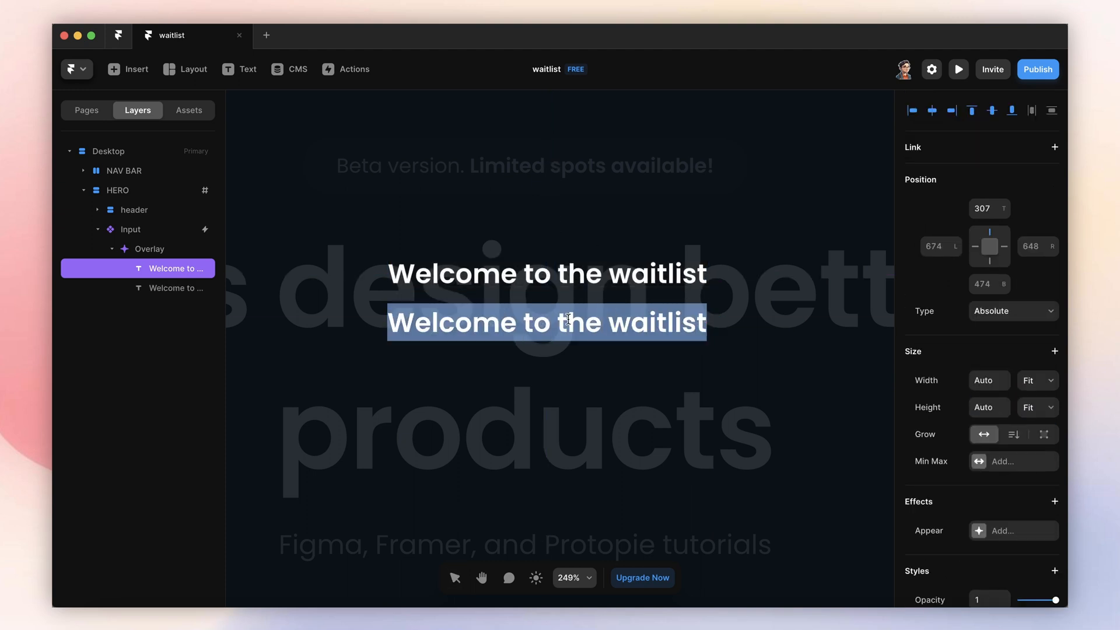
Type the follow-up line 'We'll be in touch soon. In the meantime, check your email'.
text(We'll be in touch soon. In the)
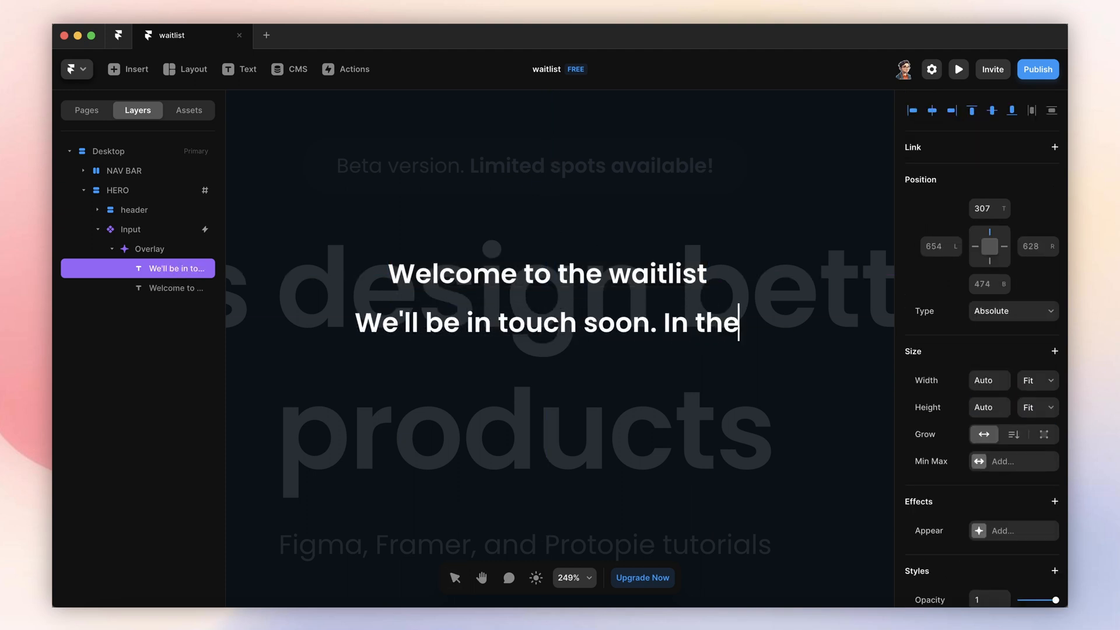
text(meantime, check your email for more)
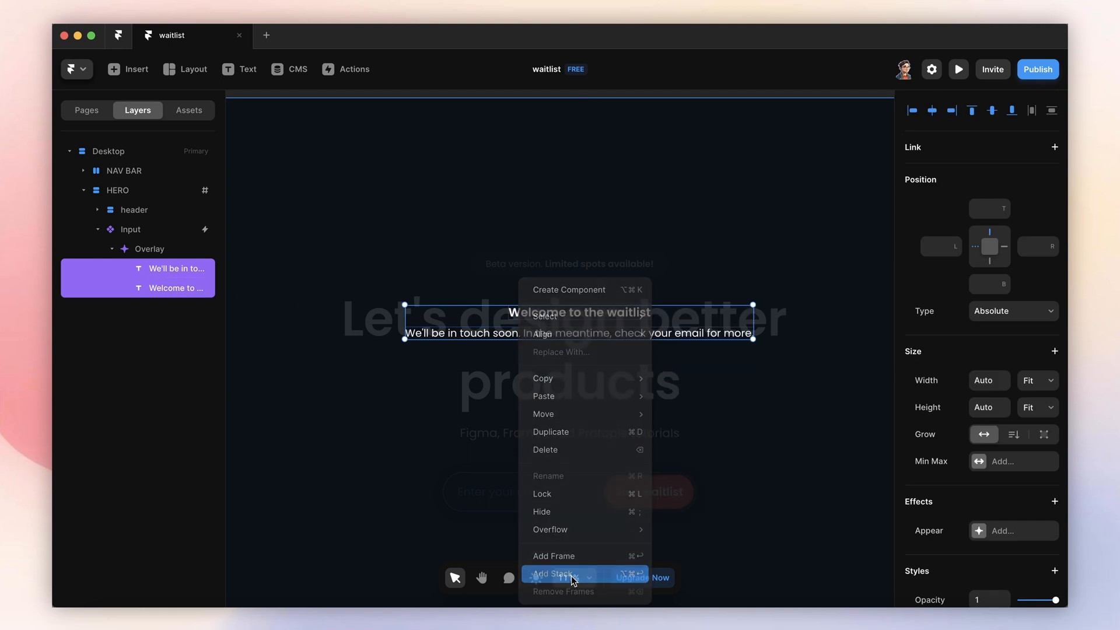
Group both message lines into a success-coloured stack with Fit Content height.
click(550, 574)
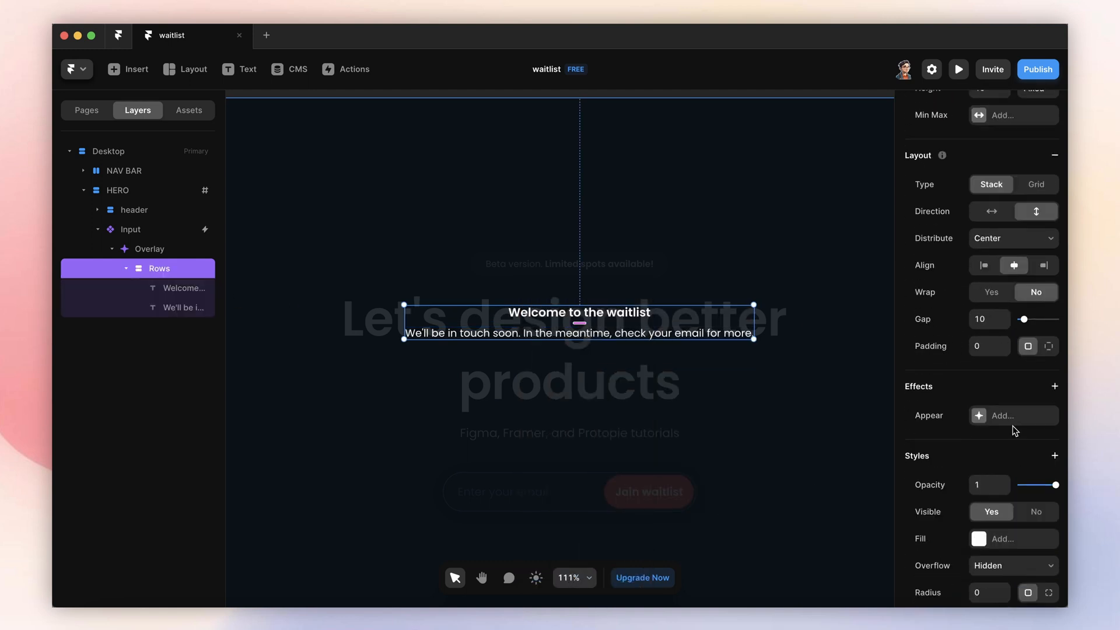
click(979, 538)
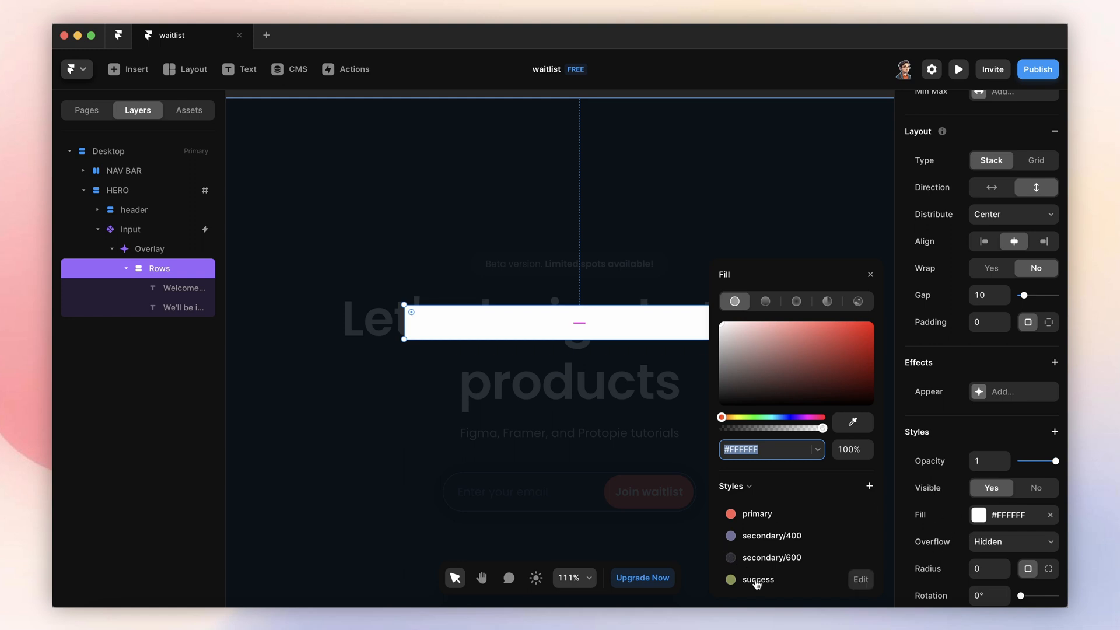
click(757, 579)
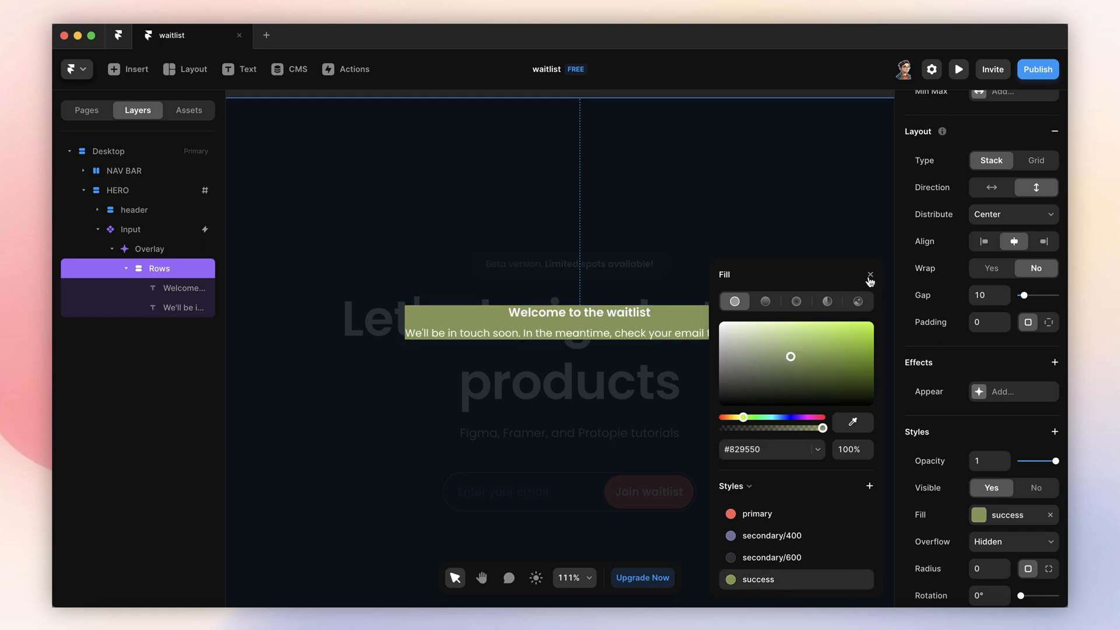
click(870, 275)
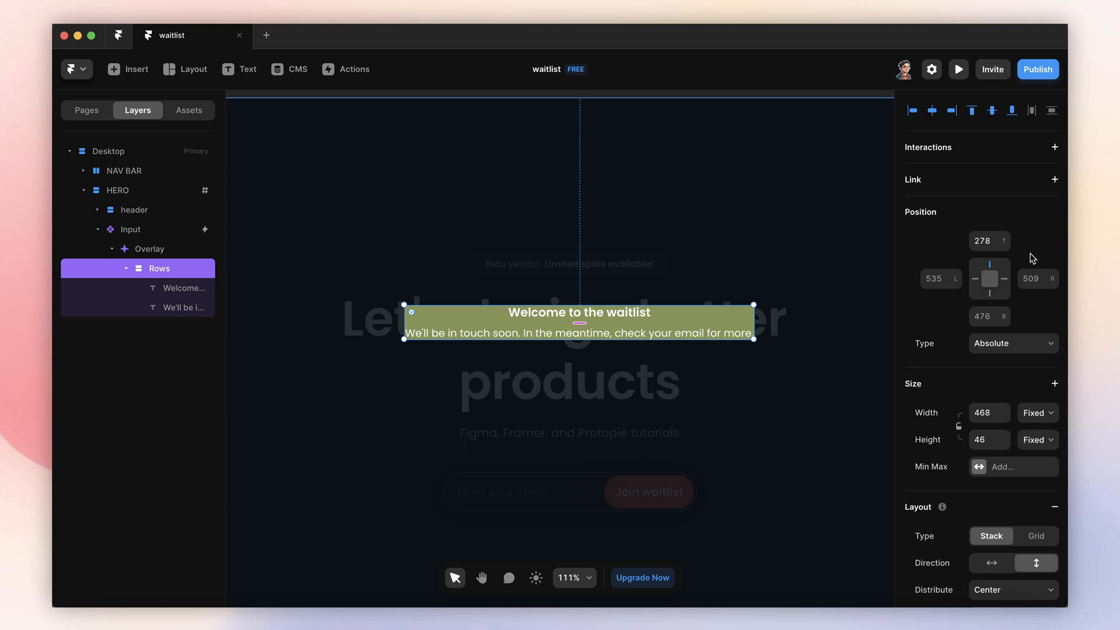
click(1036, 413)
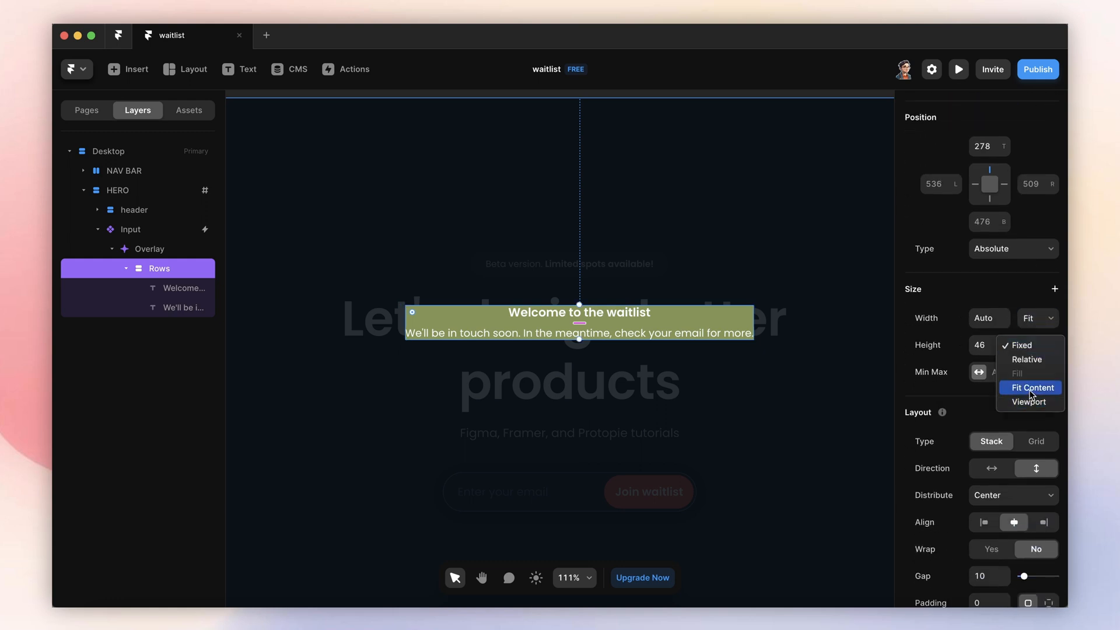
click(1031, 387)
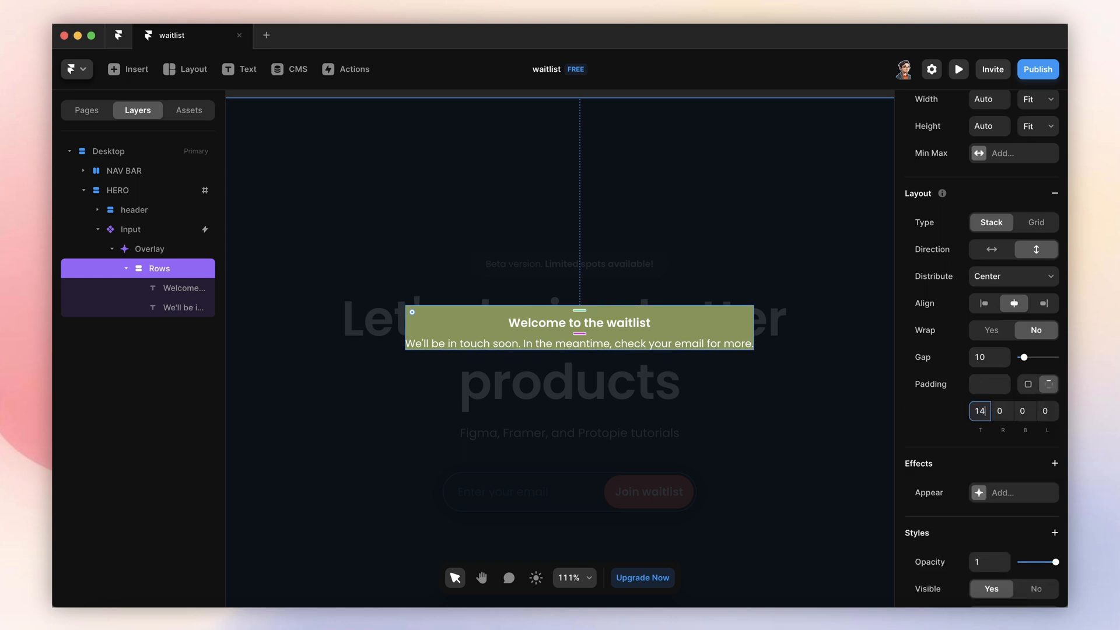
Give the stack 14/20 padding and radius 8, and add check and close icons.
click(1002, 410)
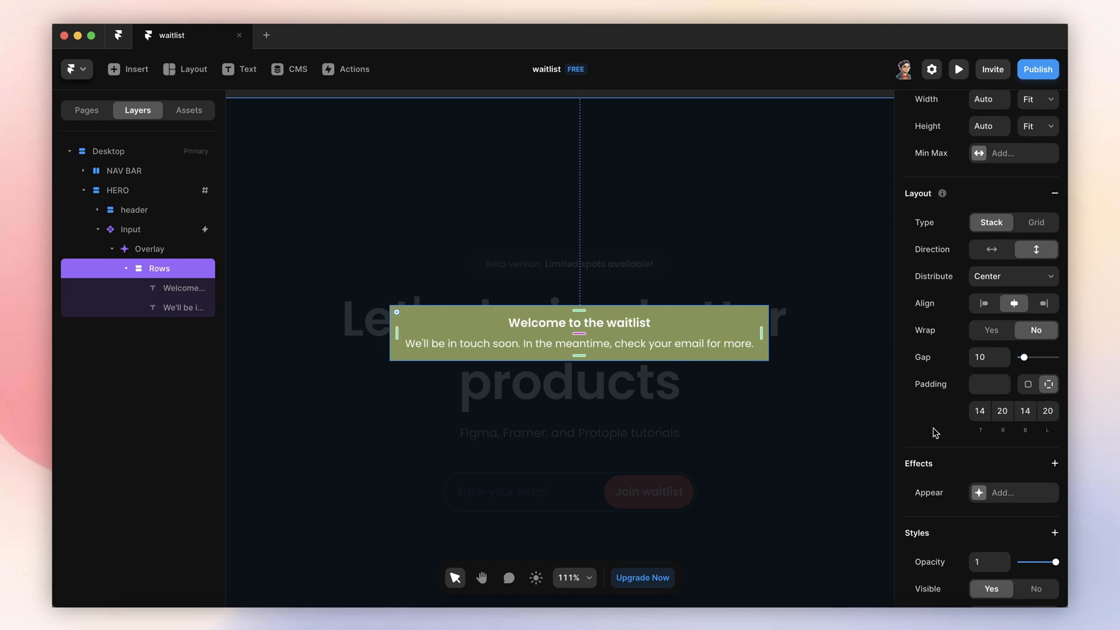
scroll(down, 3)
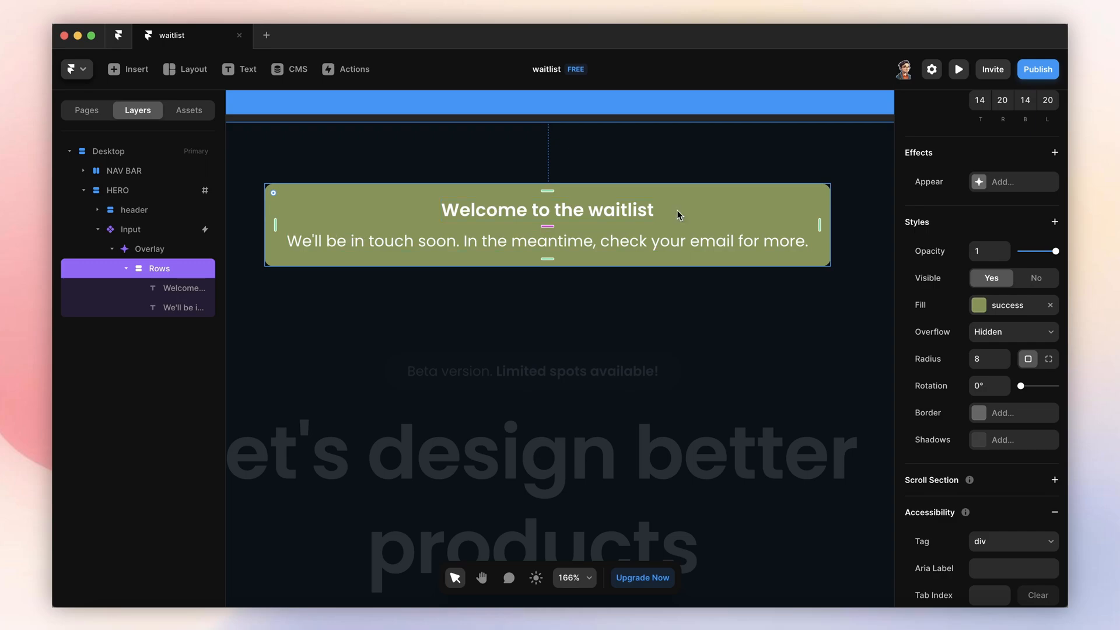
click(151, 248)
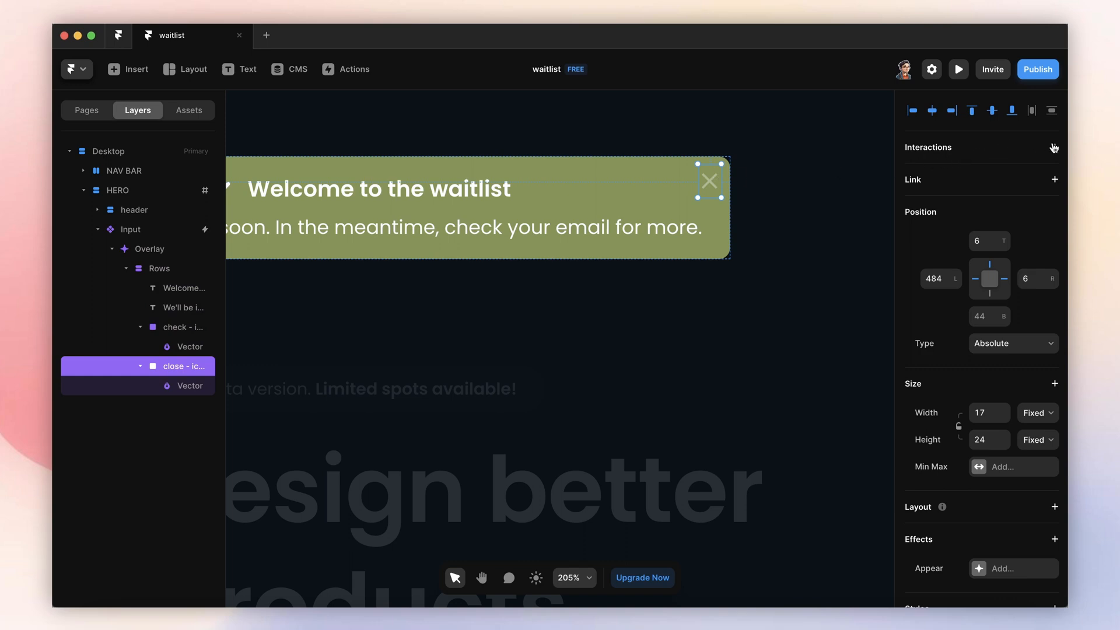
click(1054, 147)
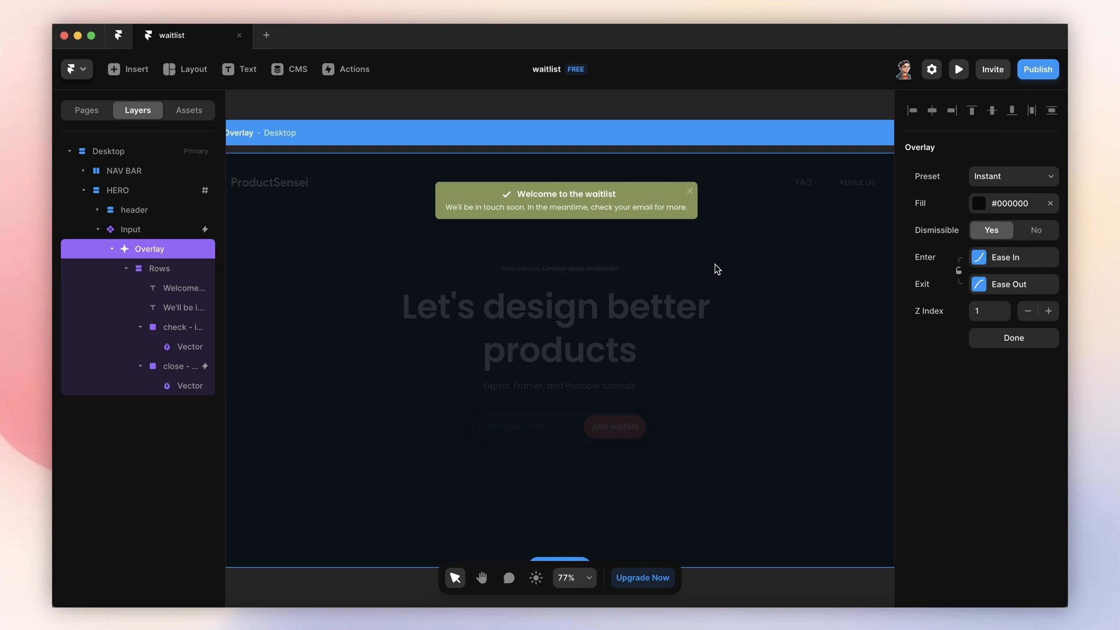
Give the Rows container a Slide In Top appear effect, then click Done.
click(161, 267)
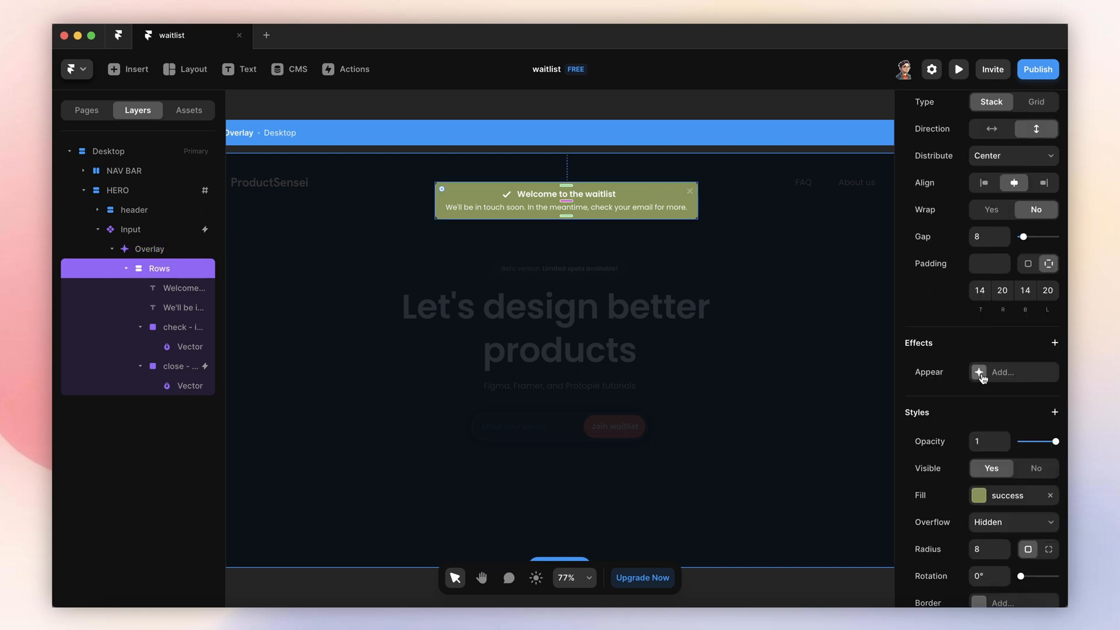
click(980, 372)
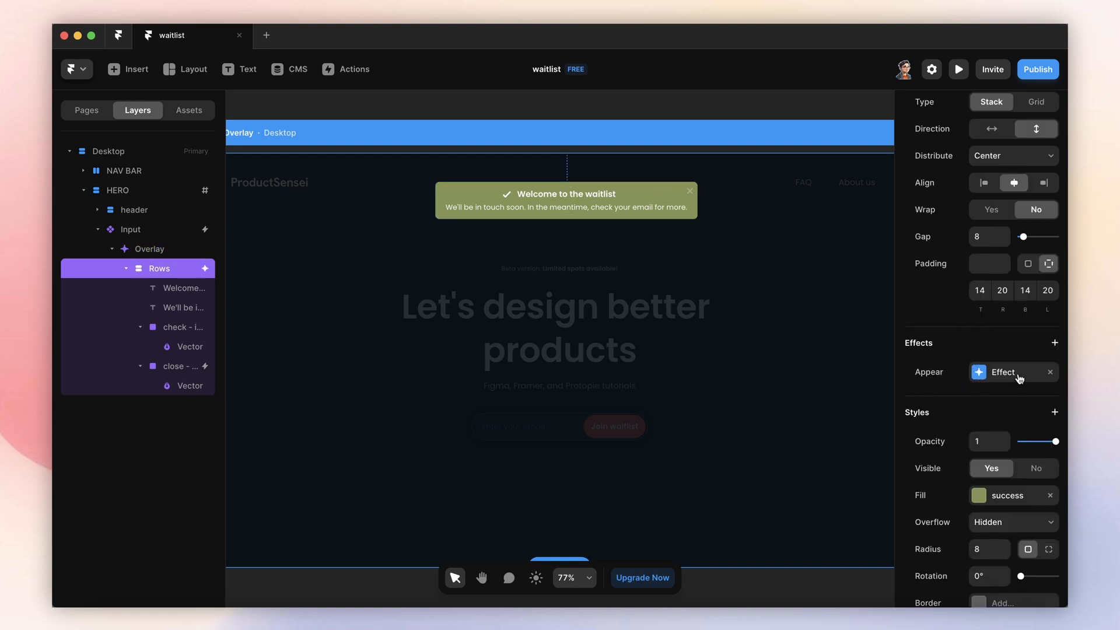
click(1008, 372)
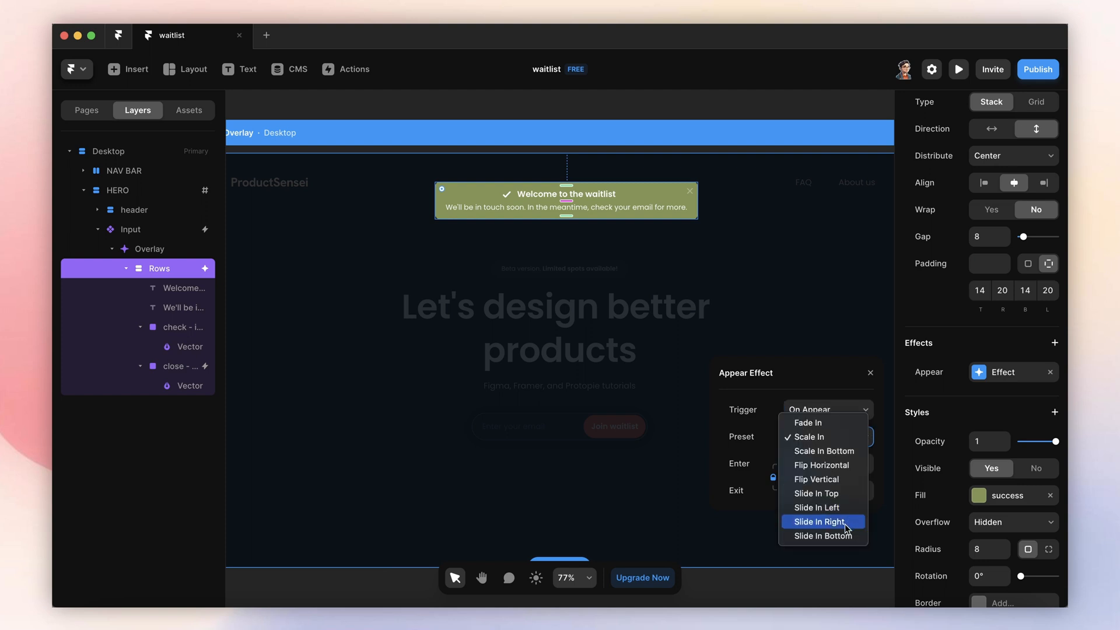
mouse_move(823, 493)
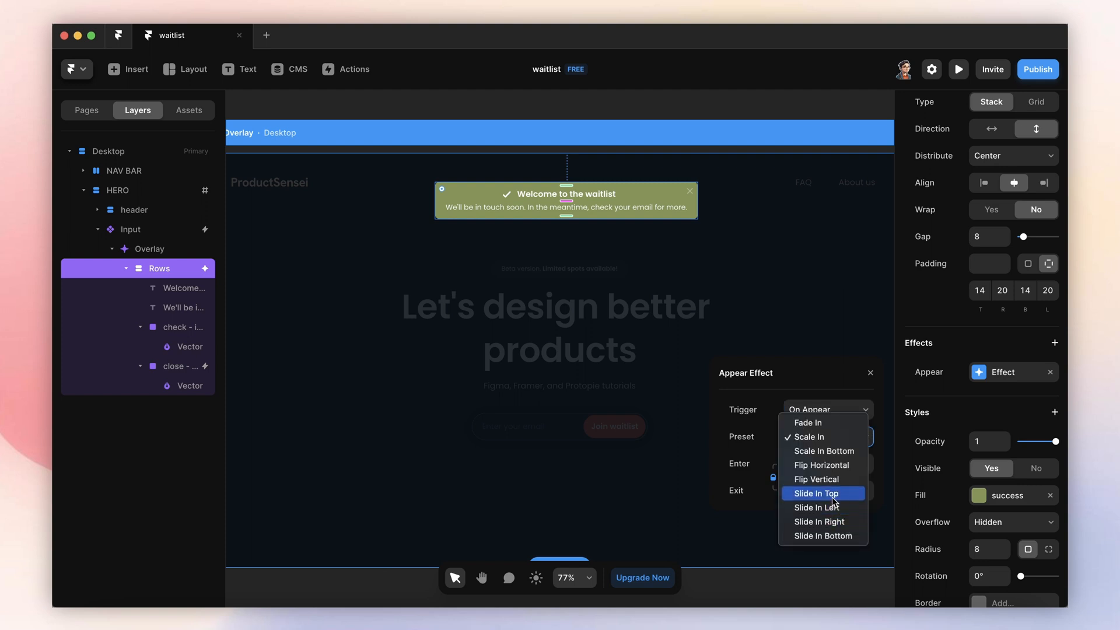
click(815, 493)
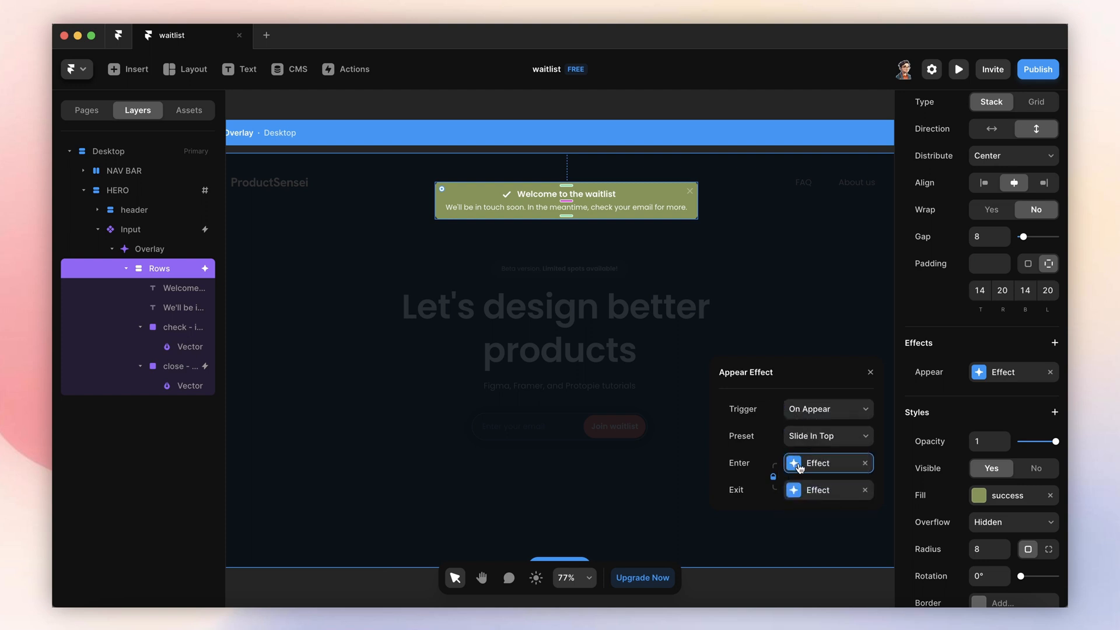
click(808, 462)
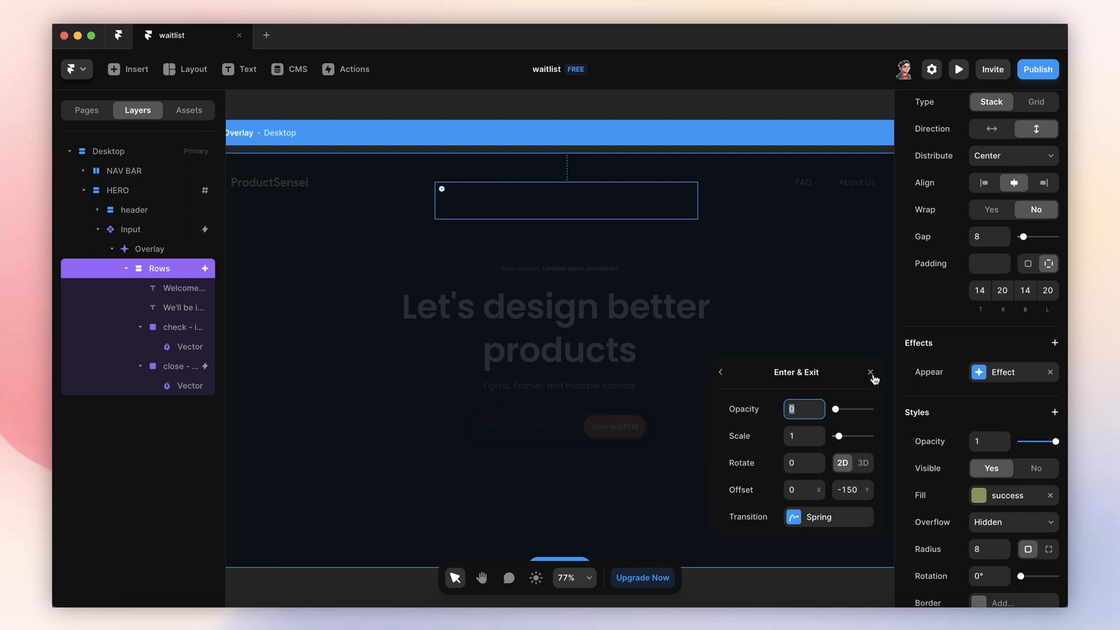
click(869, 372)
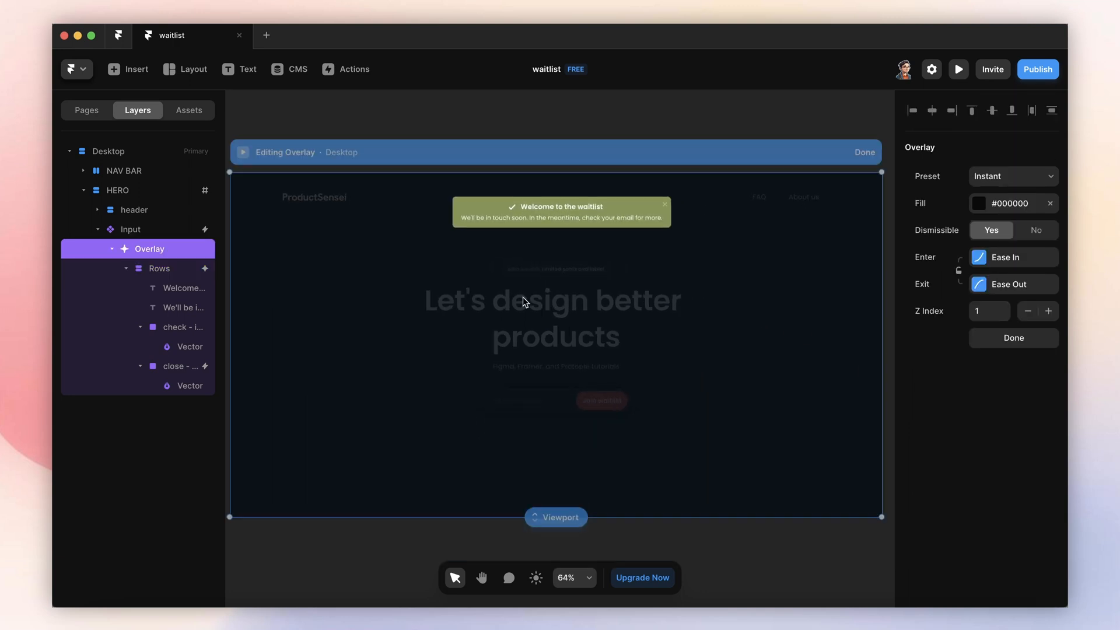
click(863, 152)
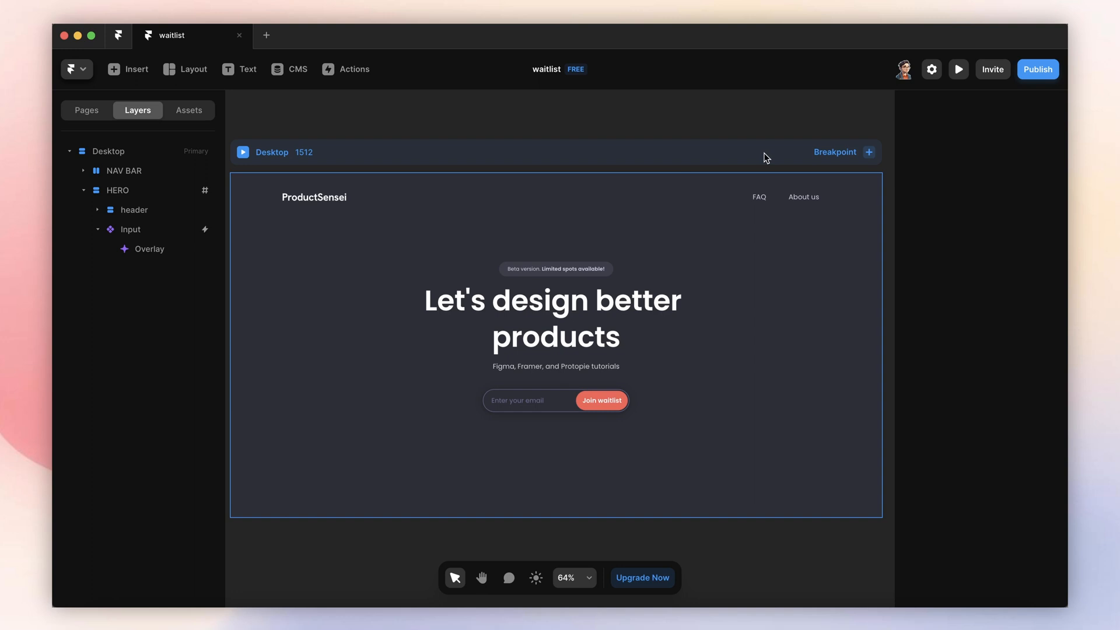
Switch the Input's Success action from Open Link to Show Overlay and preview.
click(527, 401)
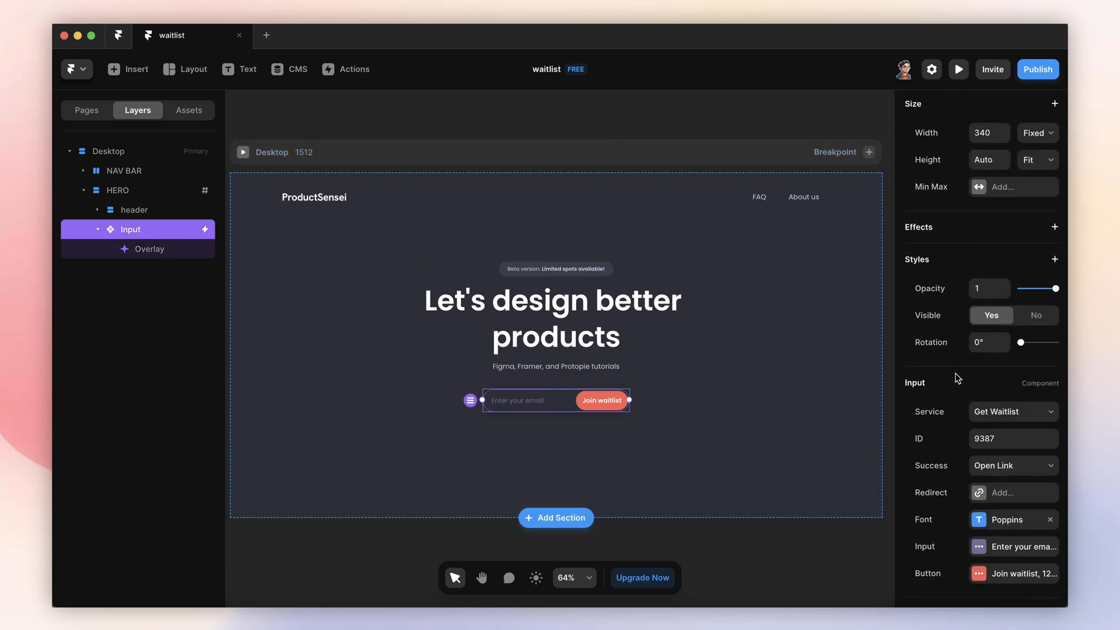
click(1012, 465)
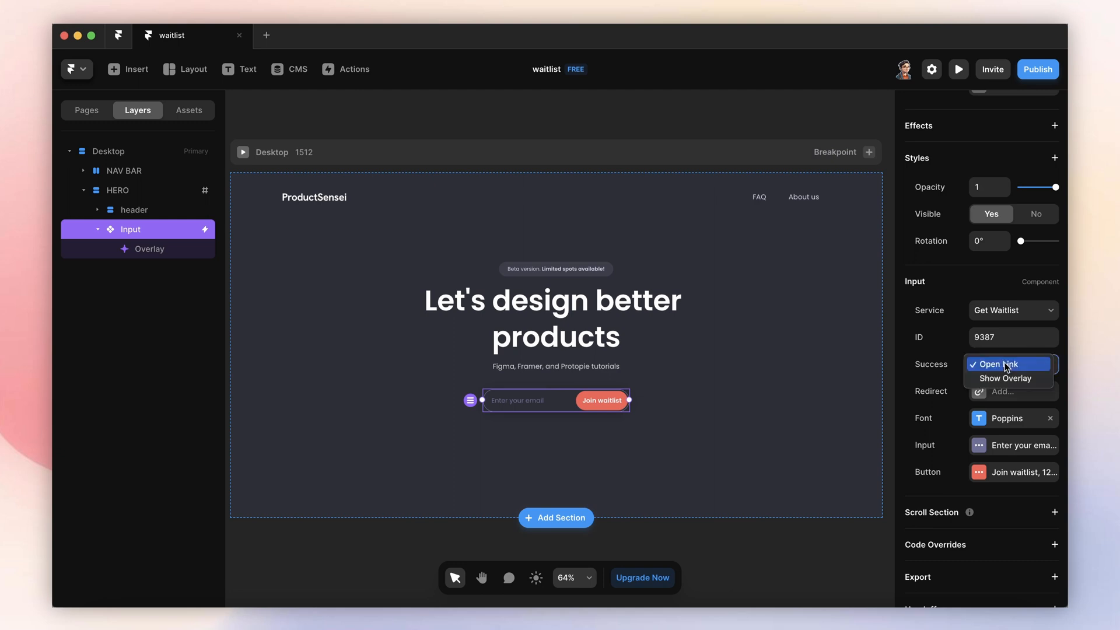
click(1006, 378)
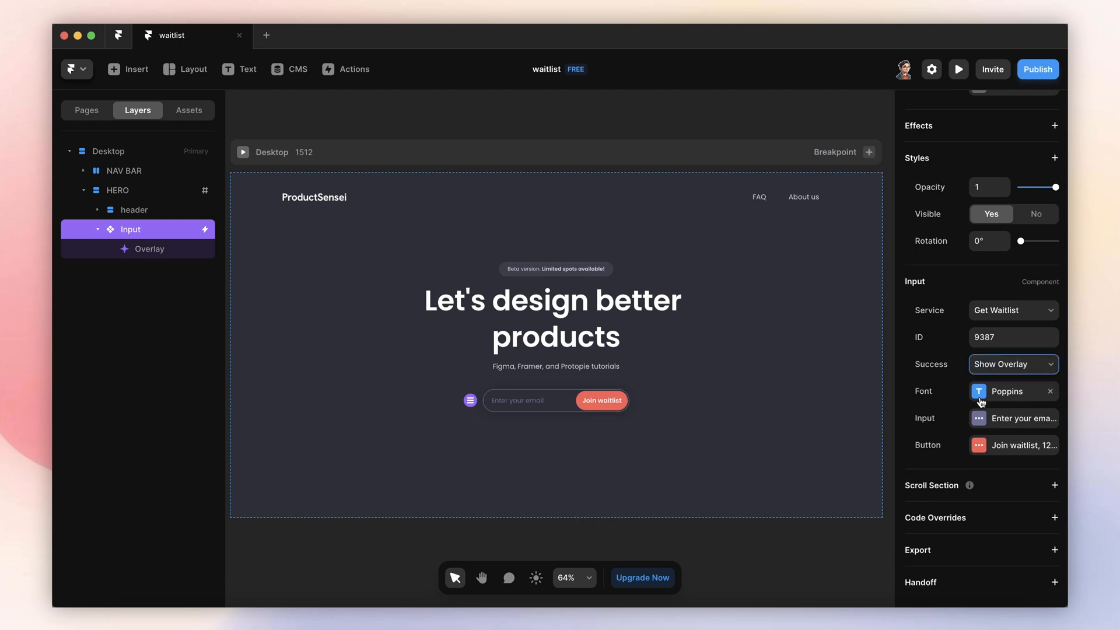
click(957, 70)
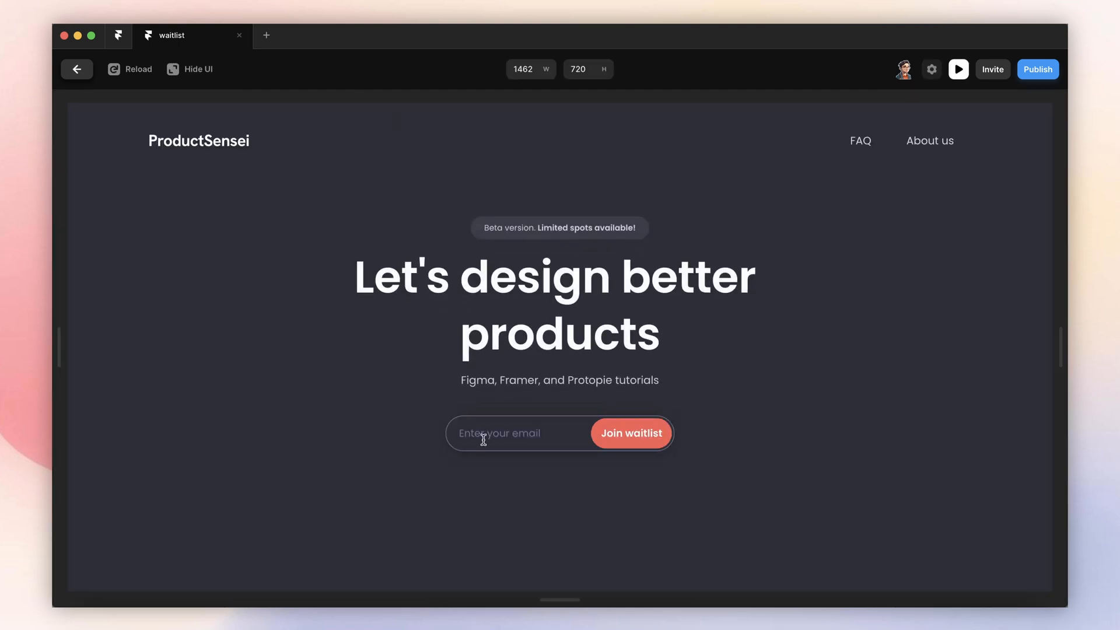
Type the test email 'sensei@g' and submit it with Join waitlist.
text(se)
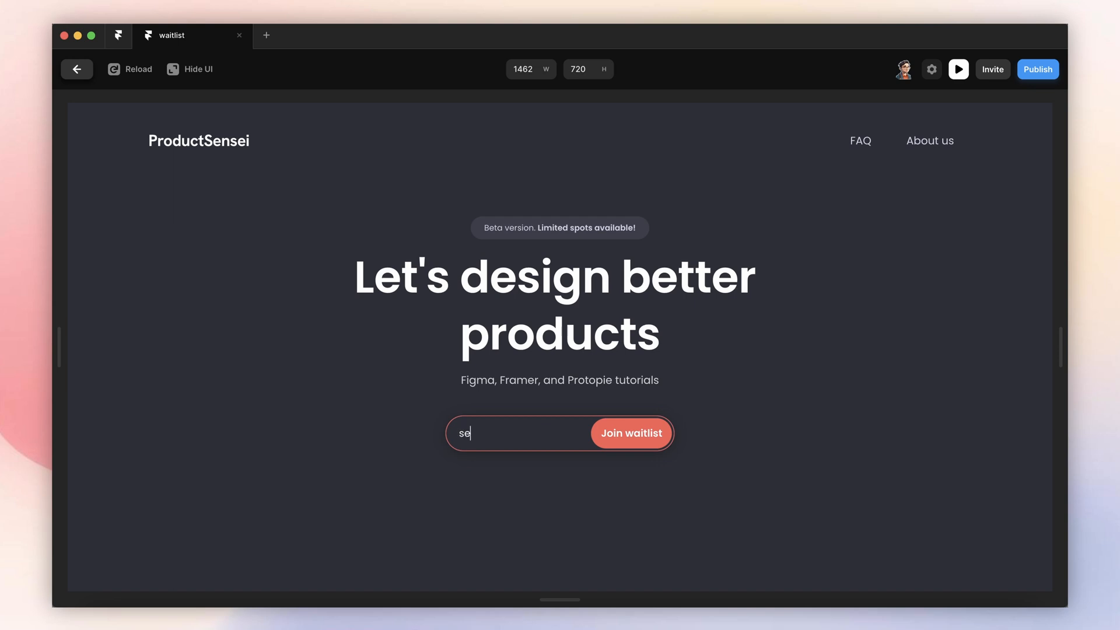
text(nsei@g)
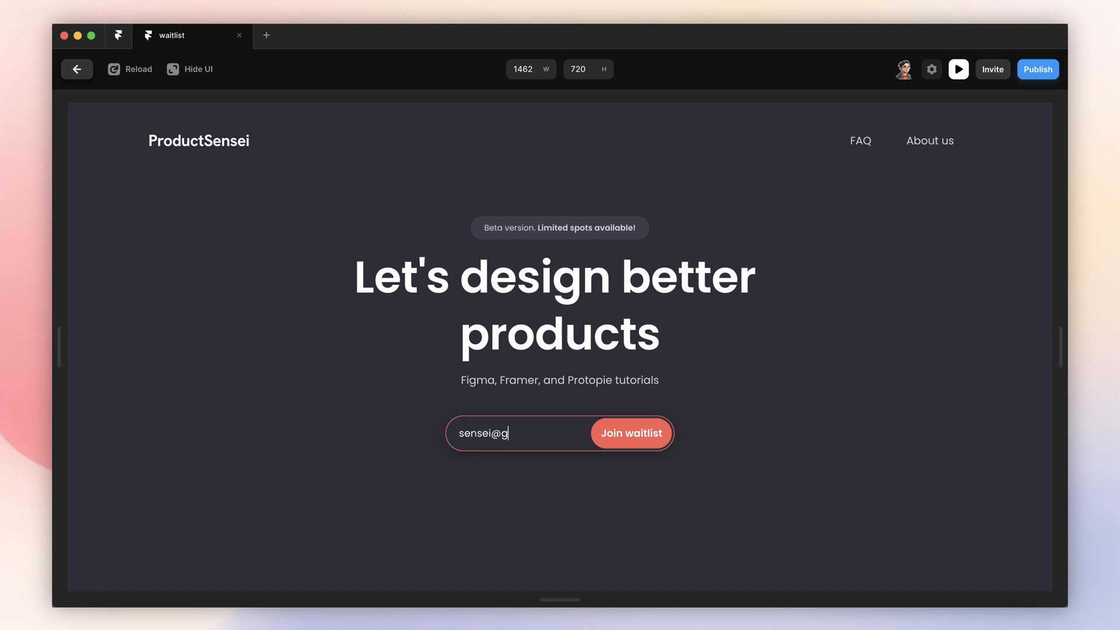
click(631, 433)
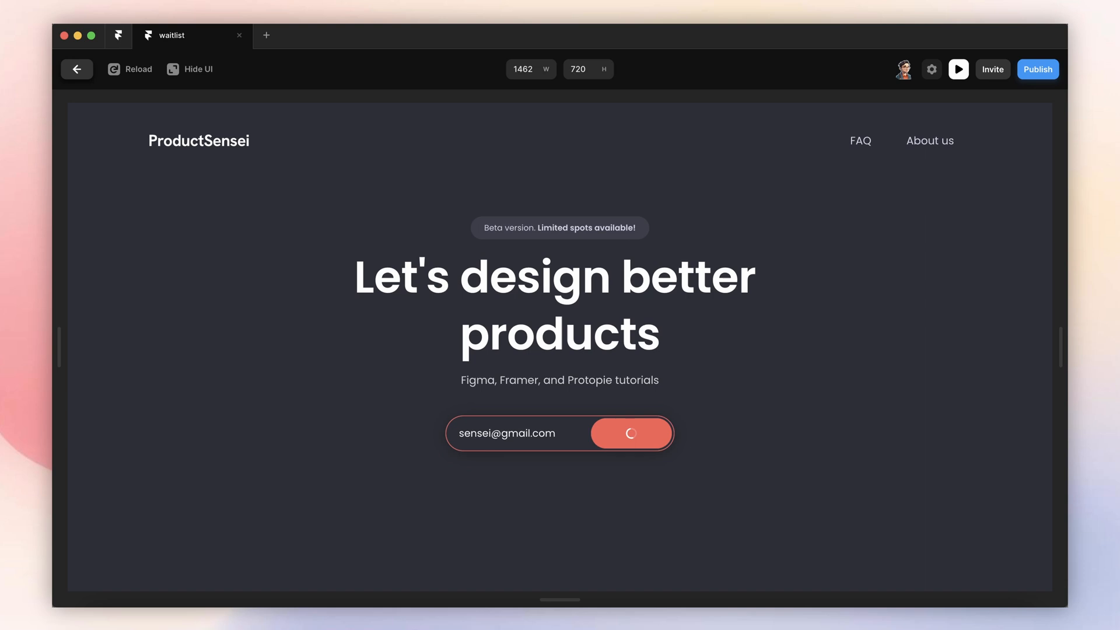
click(630, 433)
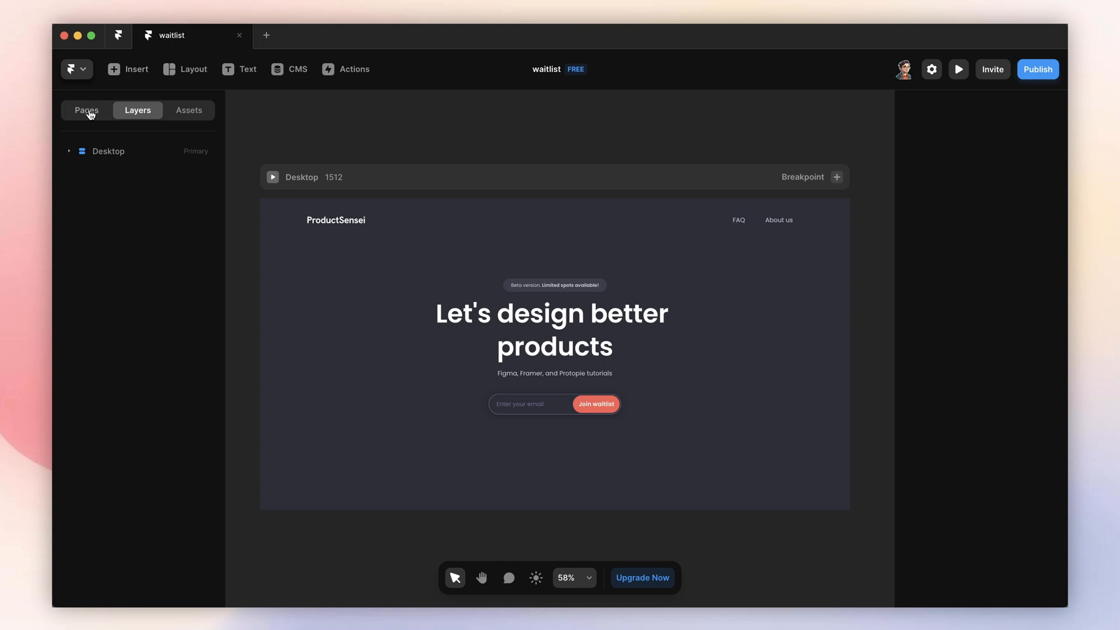
Rename the new page to /success and fill its background with secondary/600.
click(85, 110)
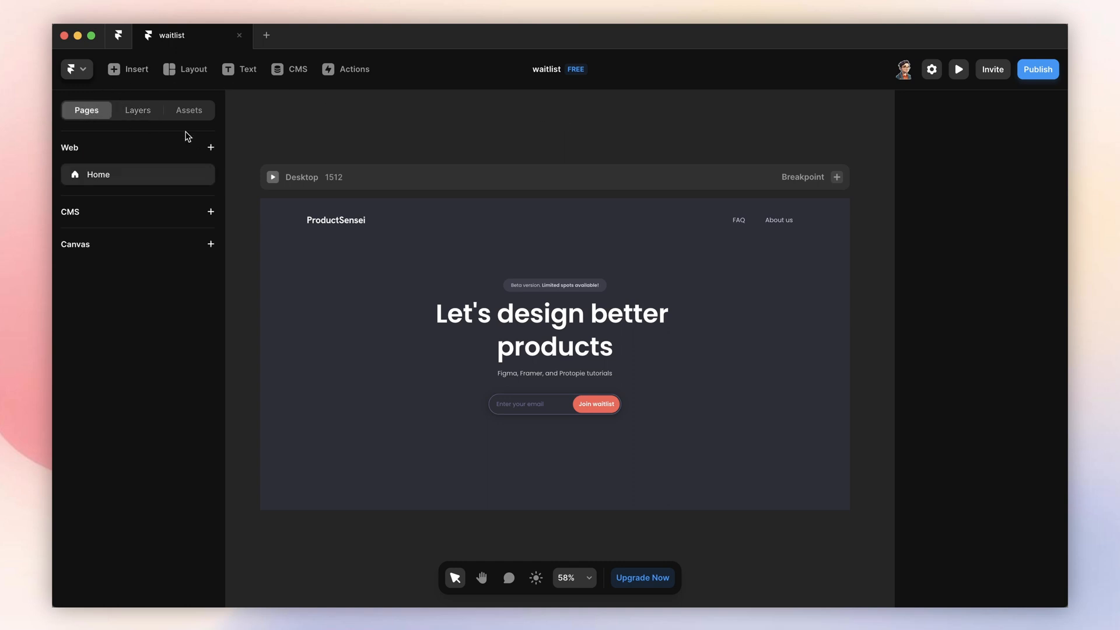
click(211, 147)
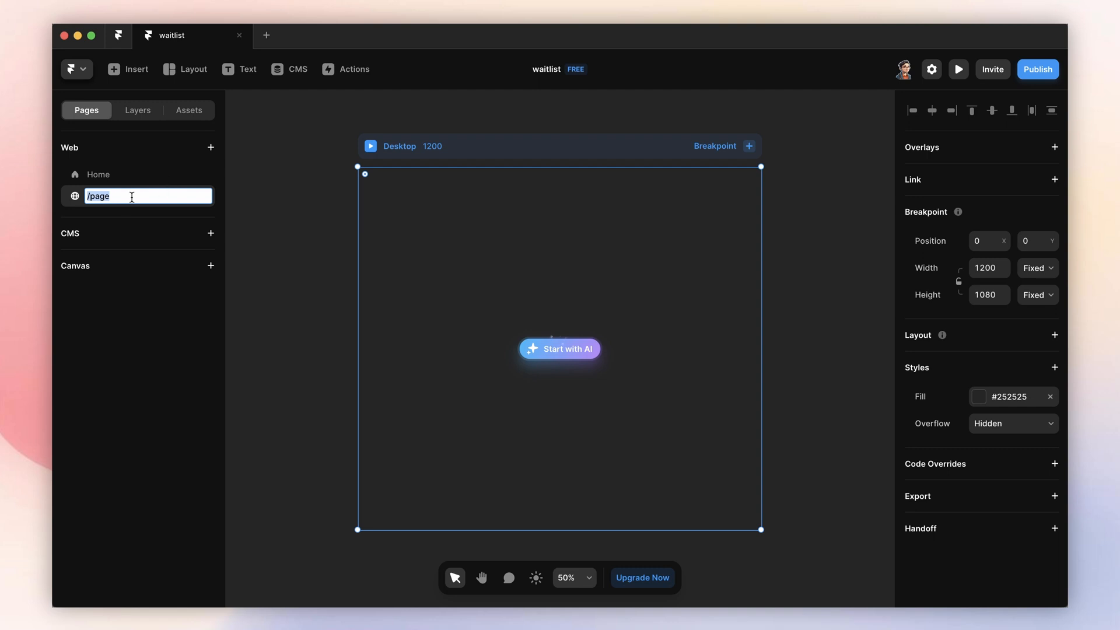
text(/su)
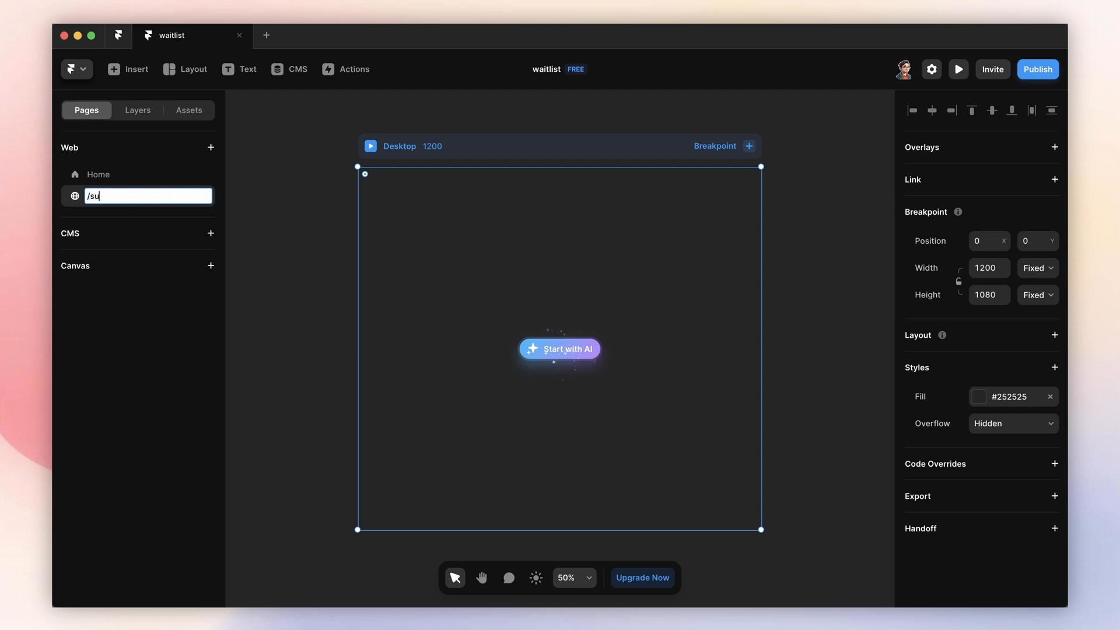
click(977, 396)
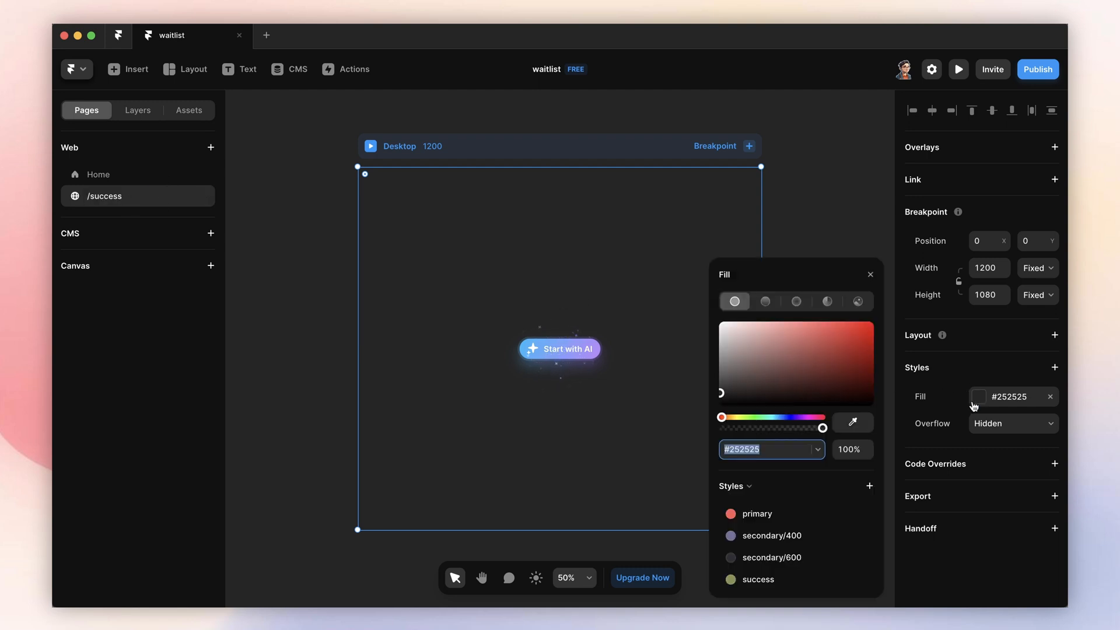
mouse_move(760, 563)
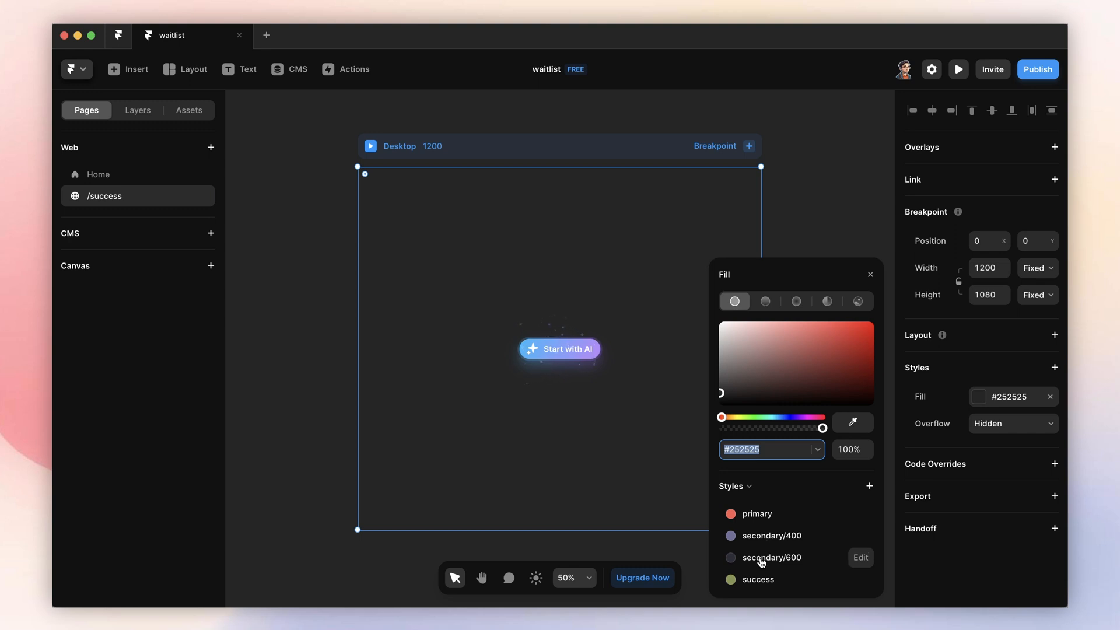
click(773, 557)
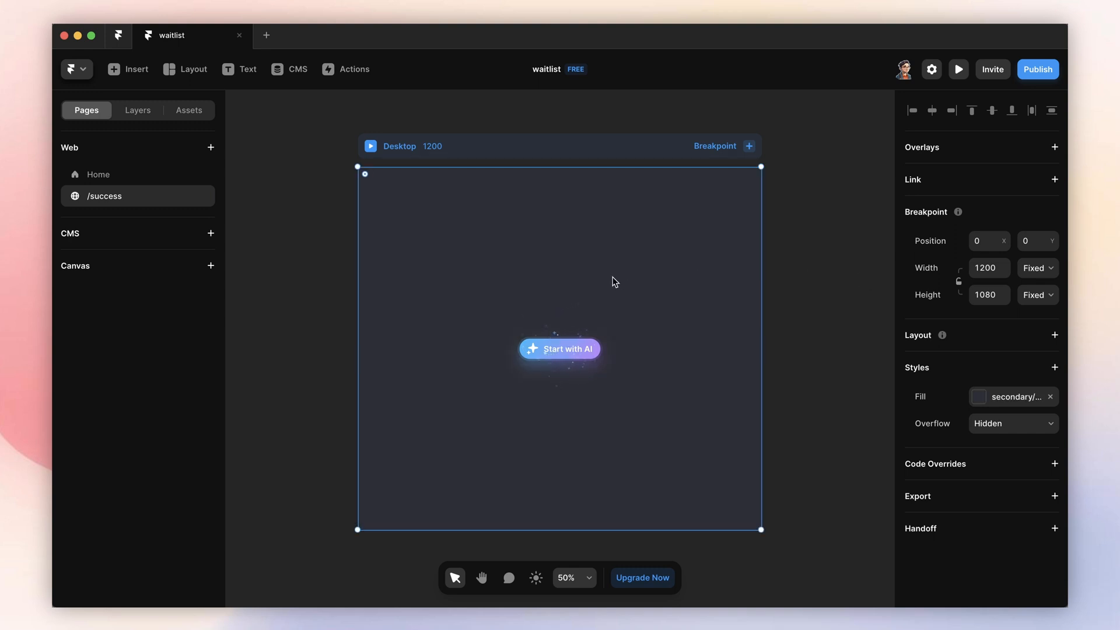
Add a centred 'Thank you' text heading and change its font.
click(239, 69)
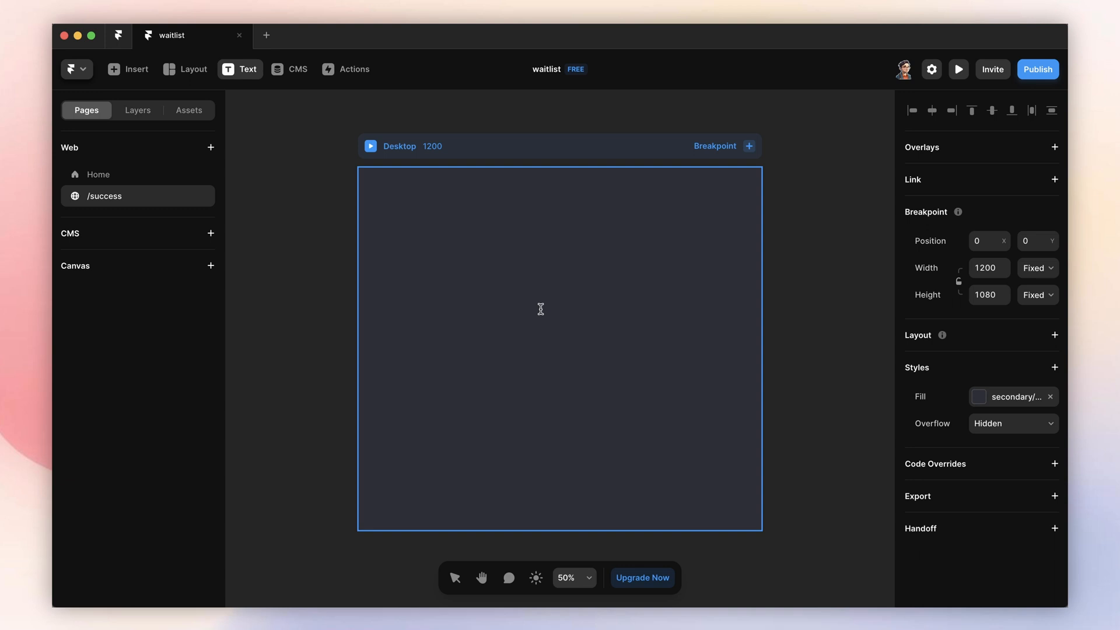
click(1012, 449)
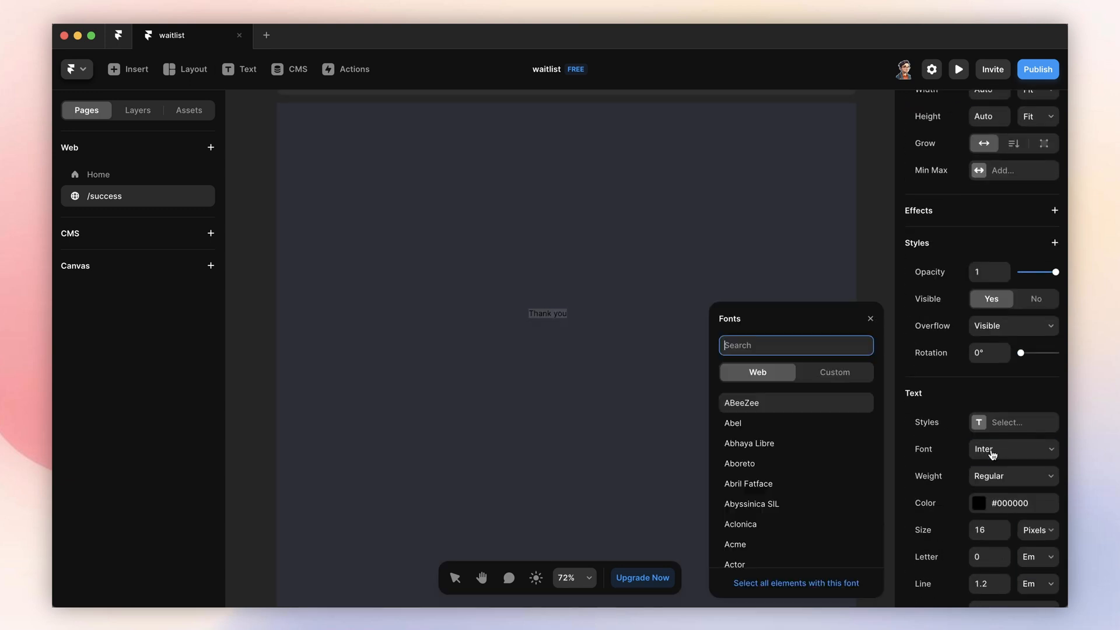
click(979, 503)
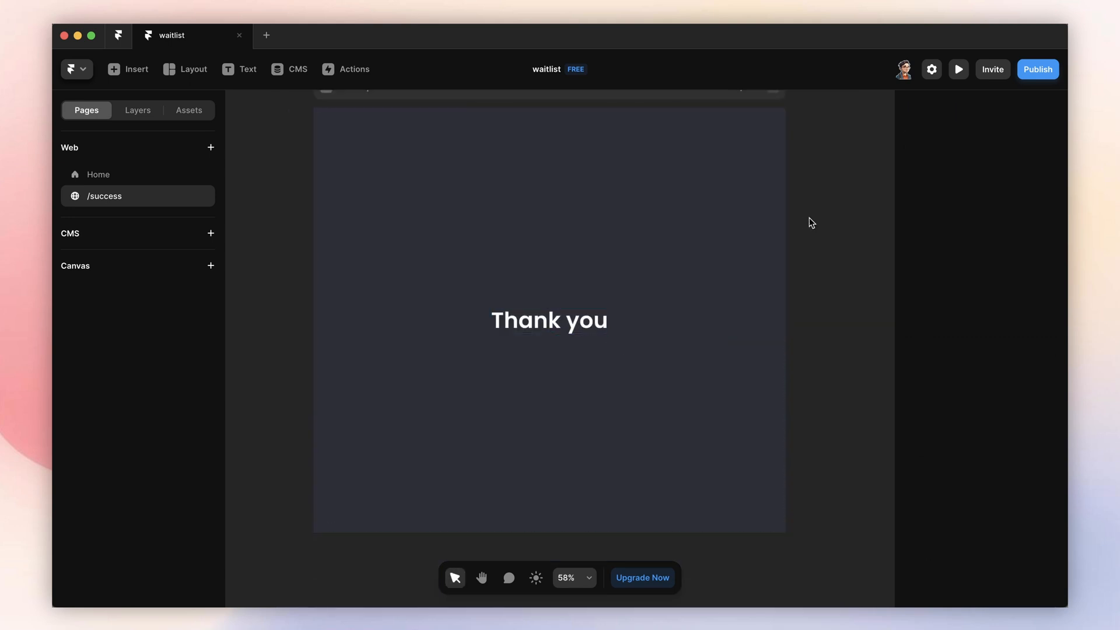
mouse_move(224, 99)
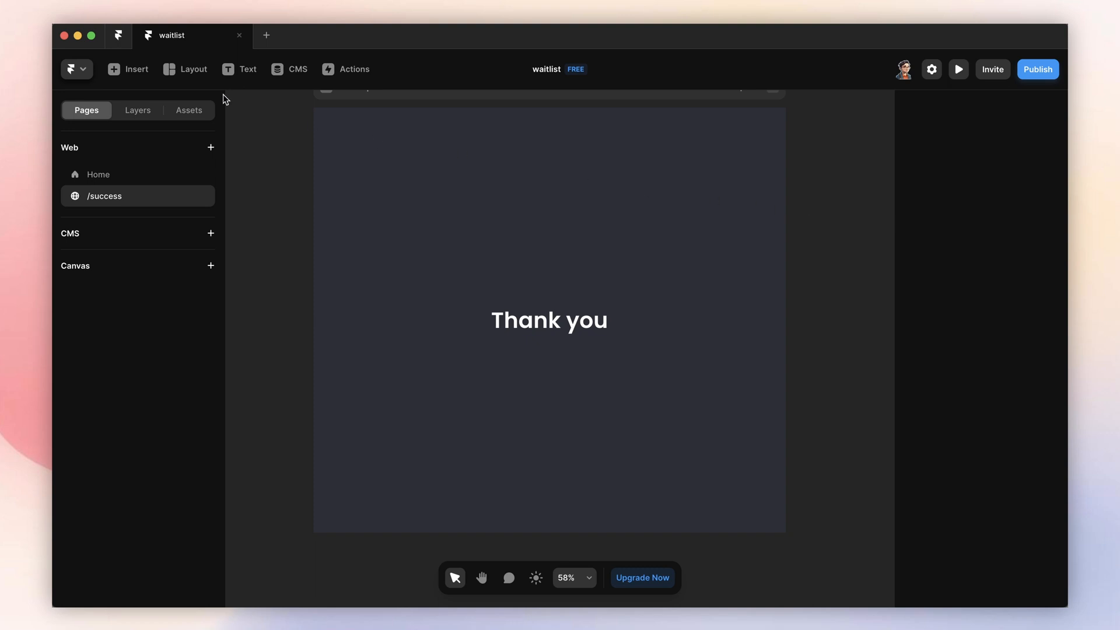
Insert a button below the heading, relabel it Back, then return to Home.
click(127, 69)
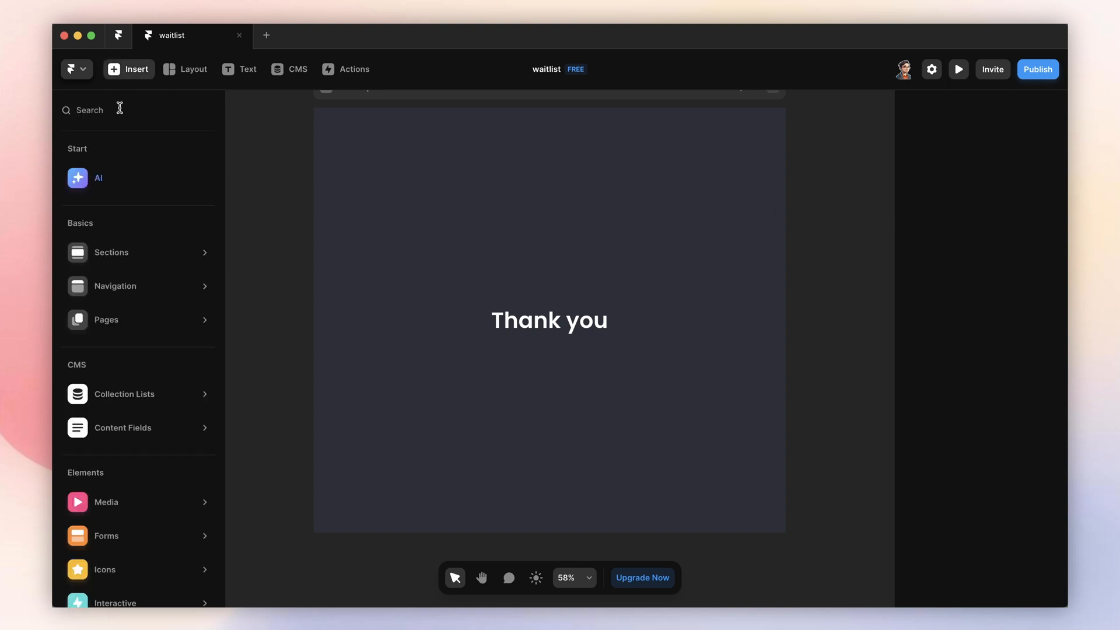
text(but)
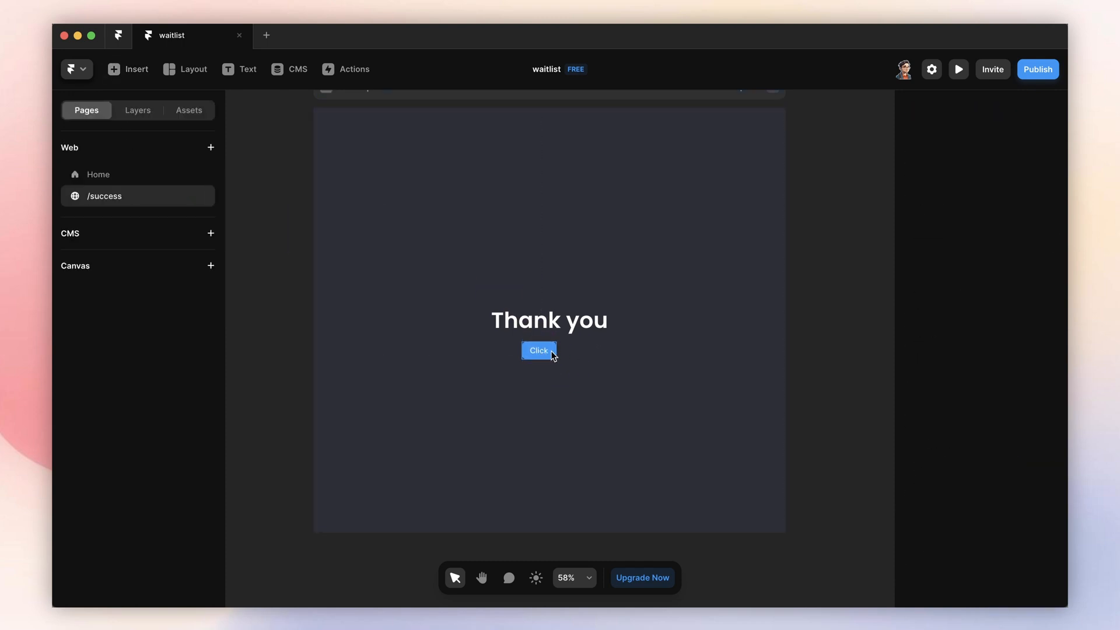
click(538, 350)
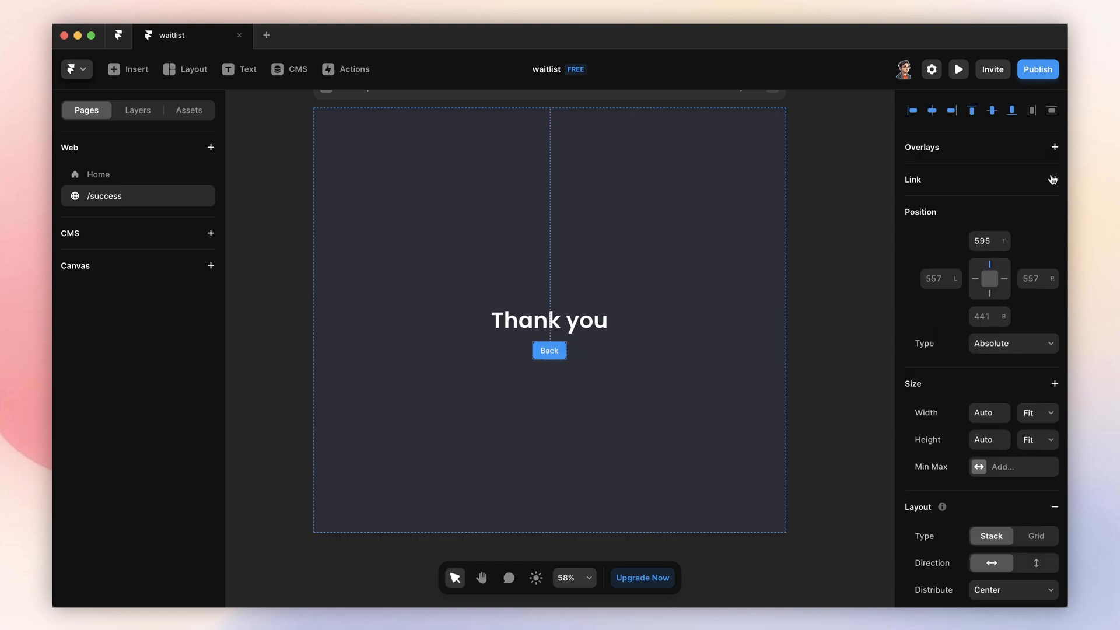
click(1054, 179)
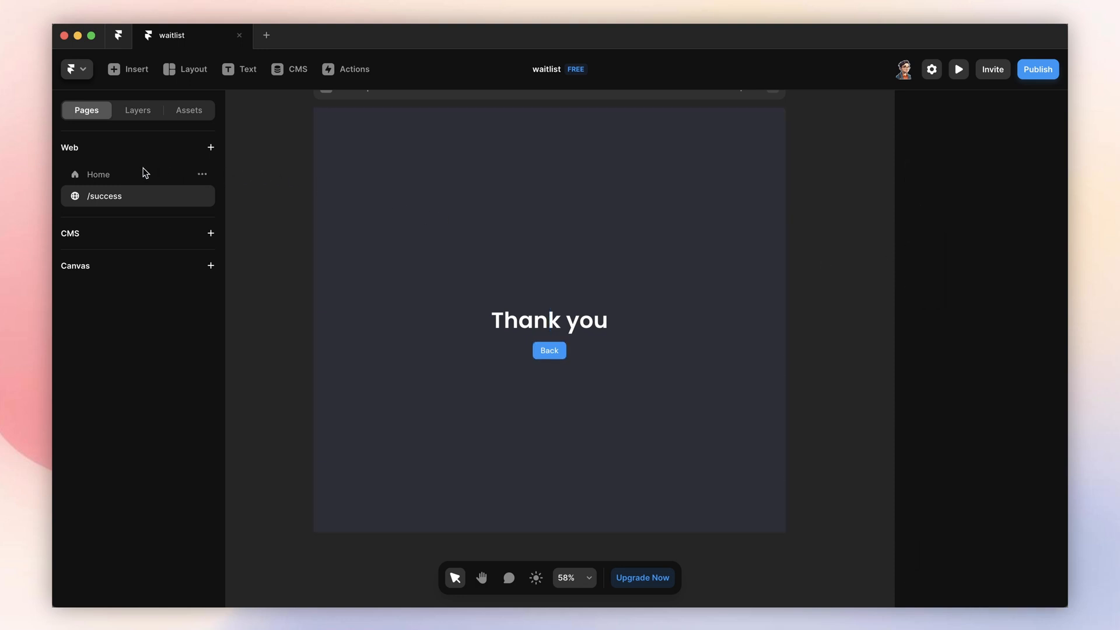
click(98, 174)
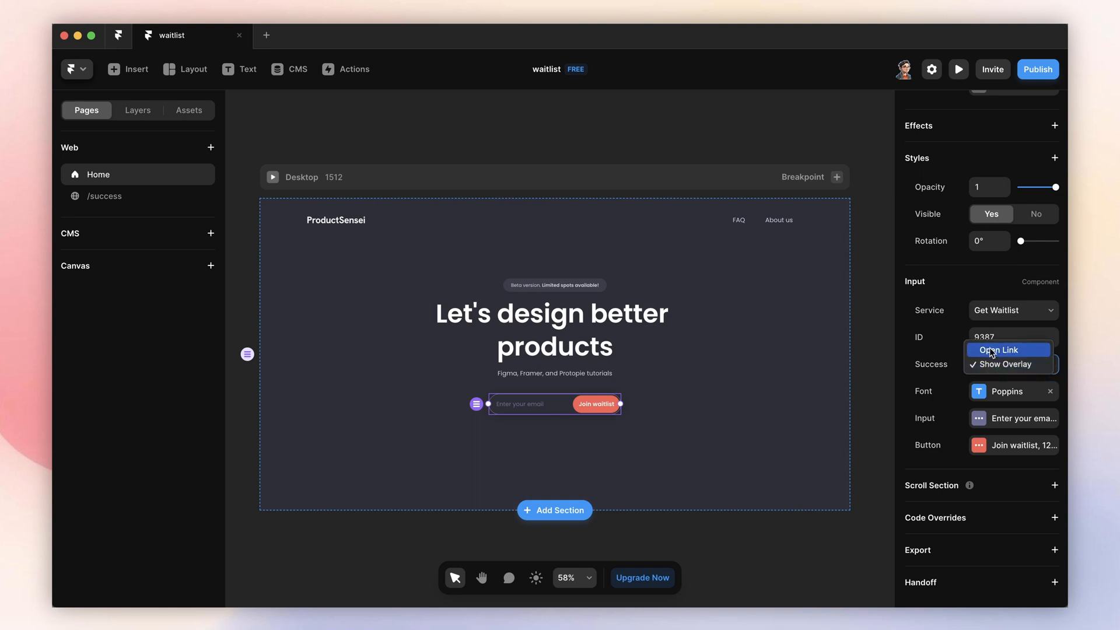
Set the email form's success action to open the /success link, then start the preview.
click(996, 350)
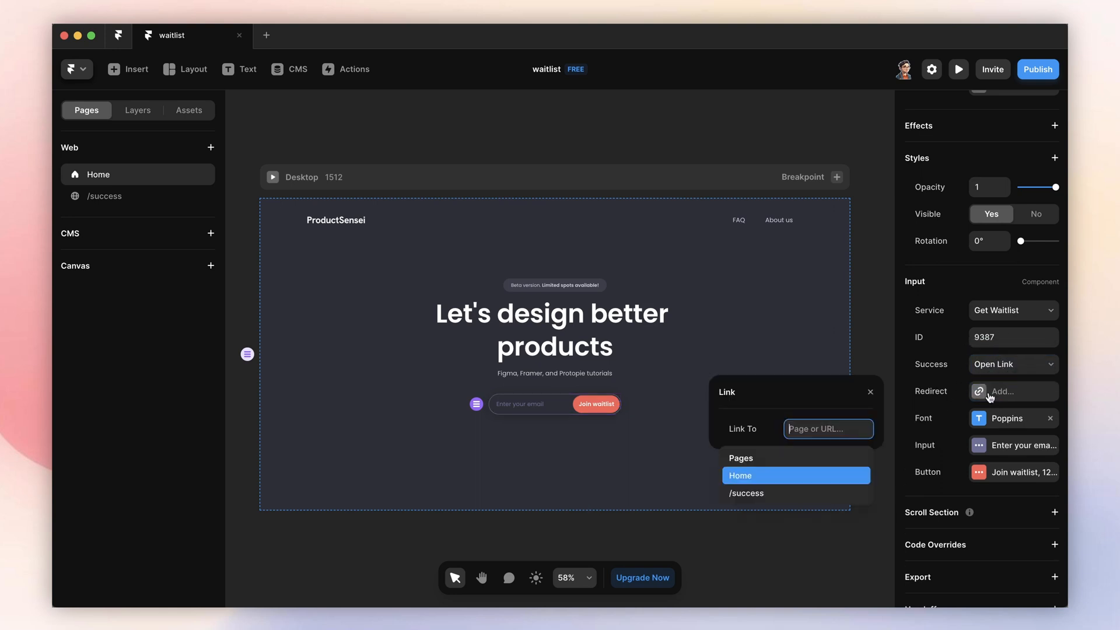
click(746, 493)
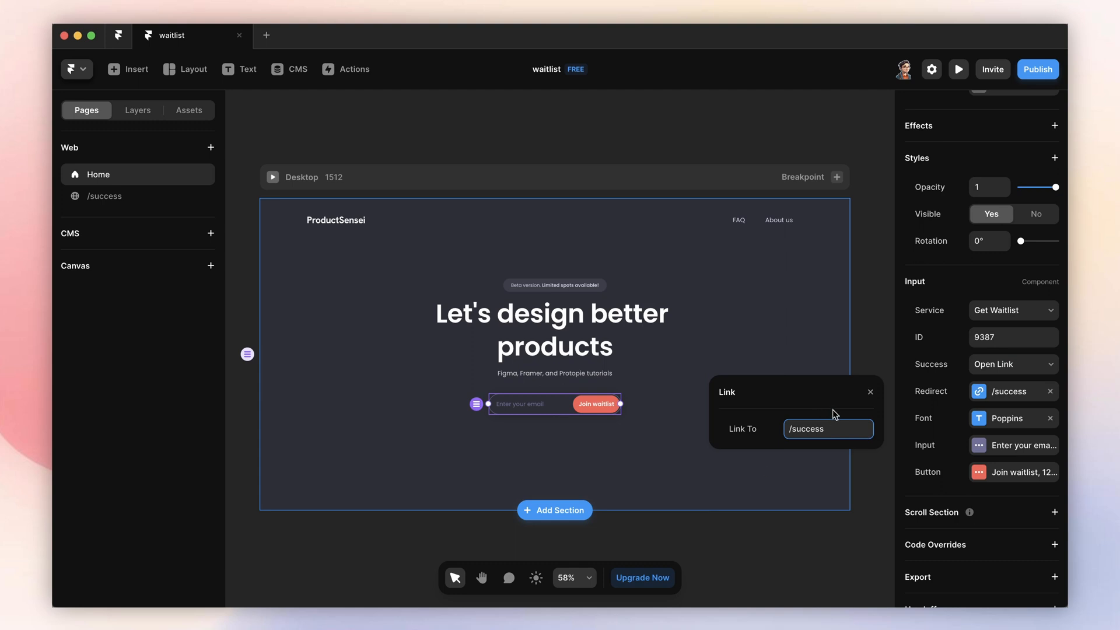
click(958, 69)
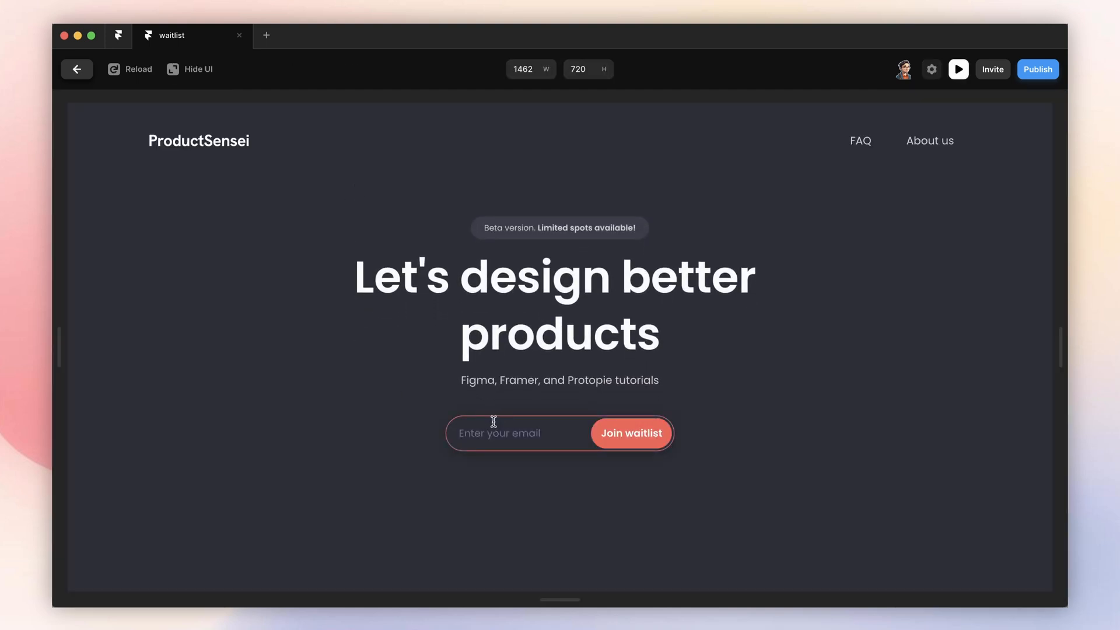
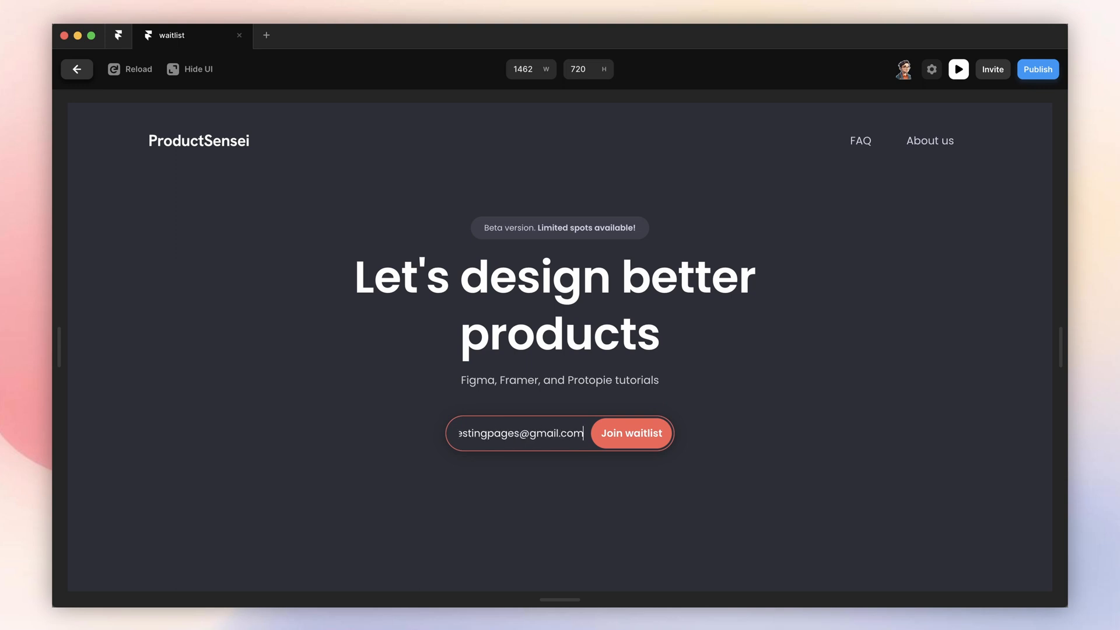
click(631, 432)
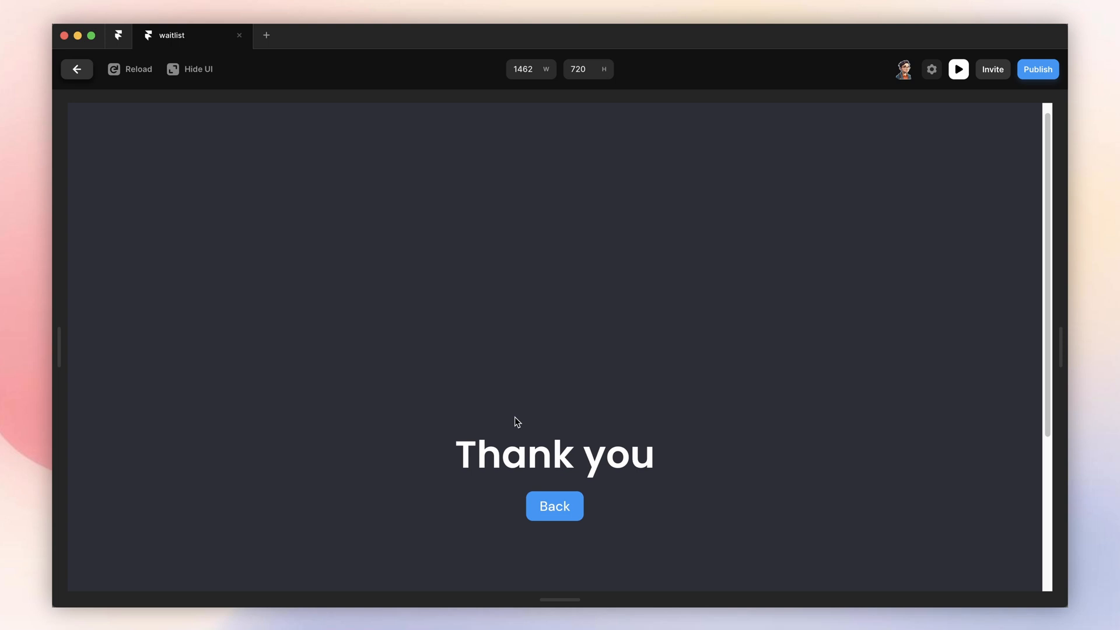
scroll(up, 3)
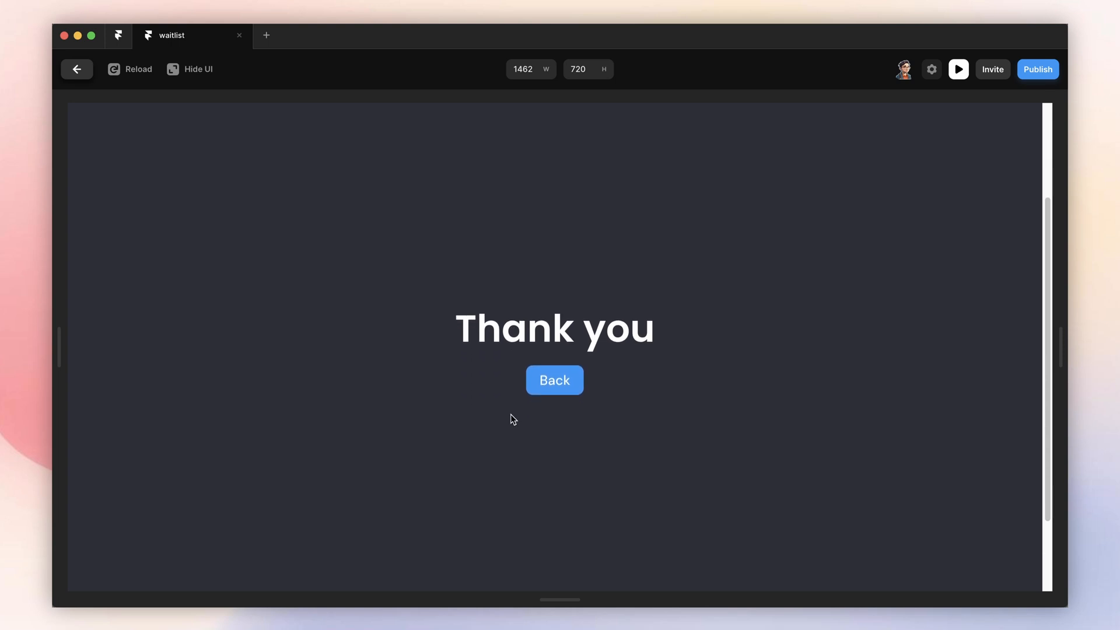
click(554, 379)
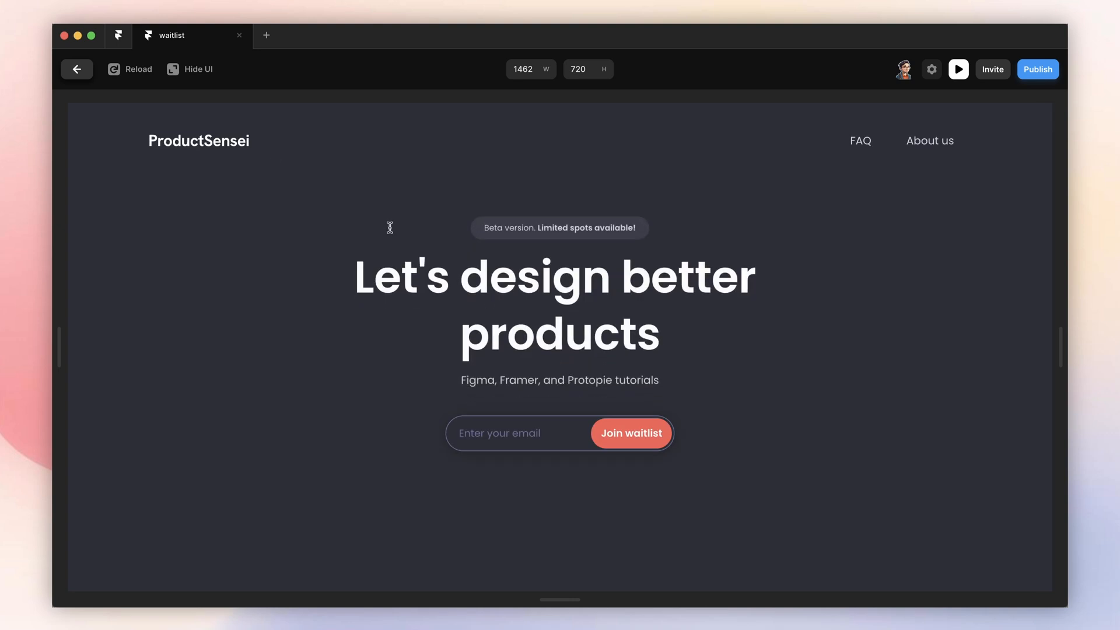
click(77, 69)
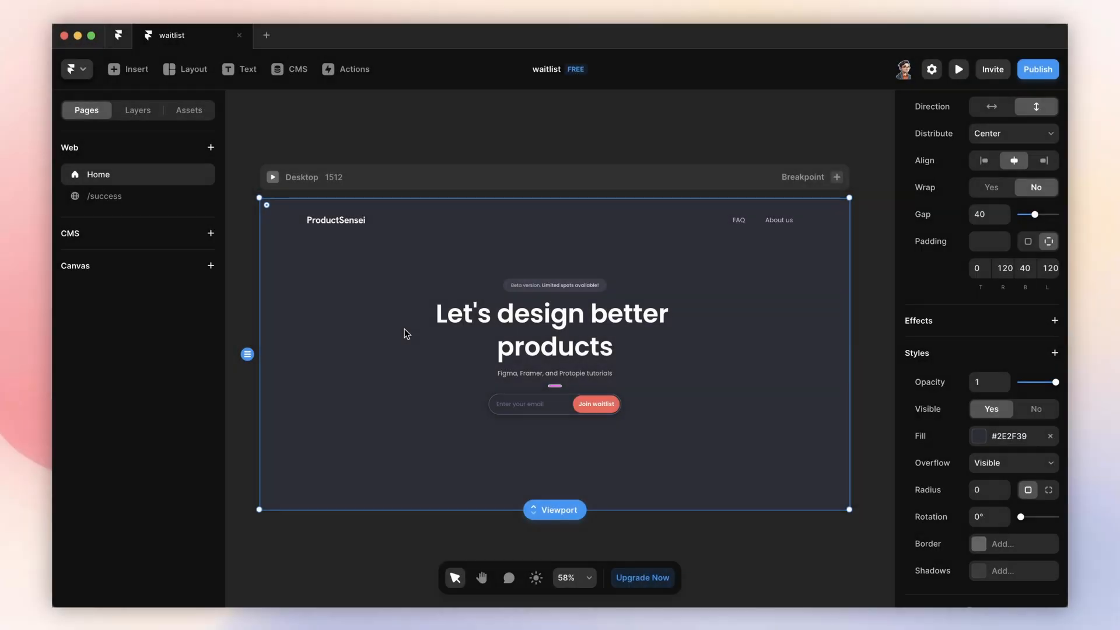
Copy the heading's appear effect onto the email form, review its settings, and preview again.
click(554, 330)
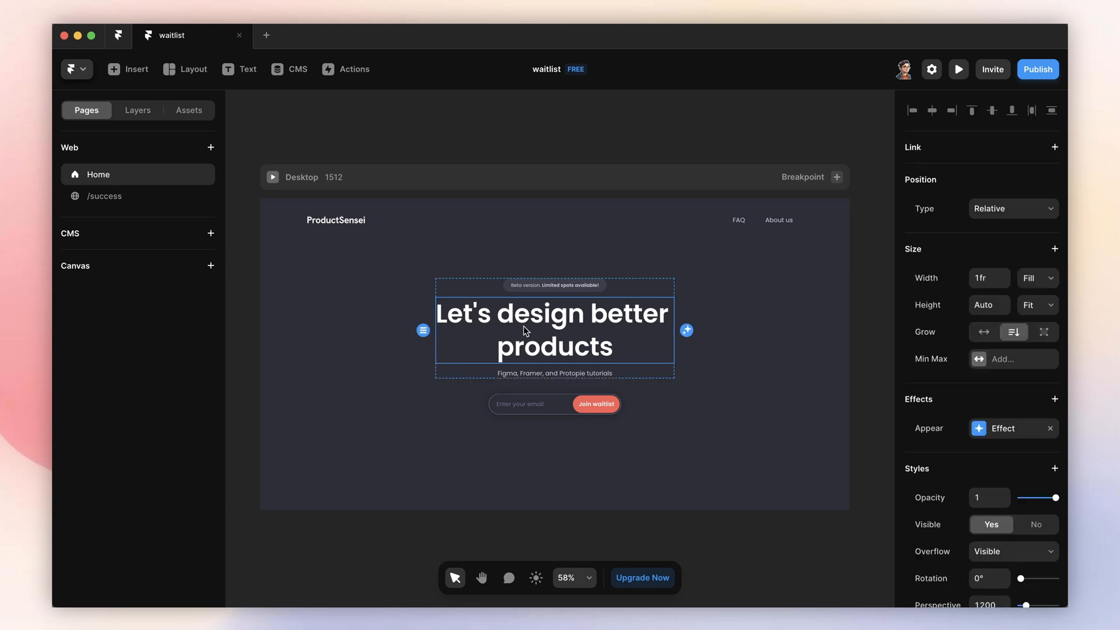
right_click(525, 331)
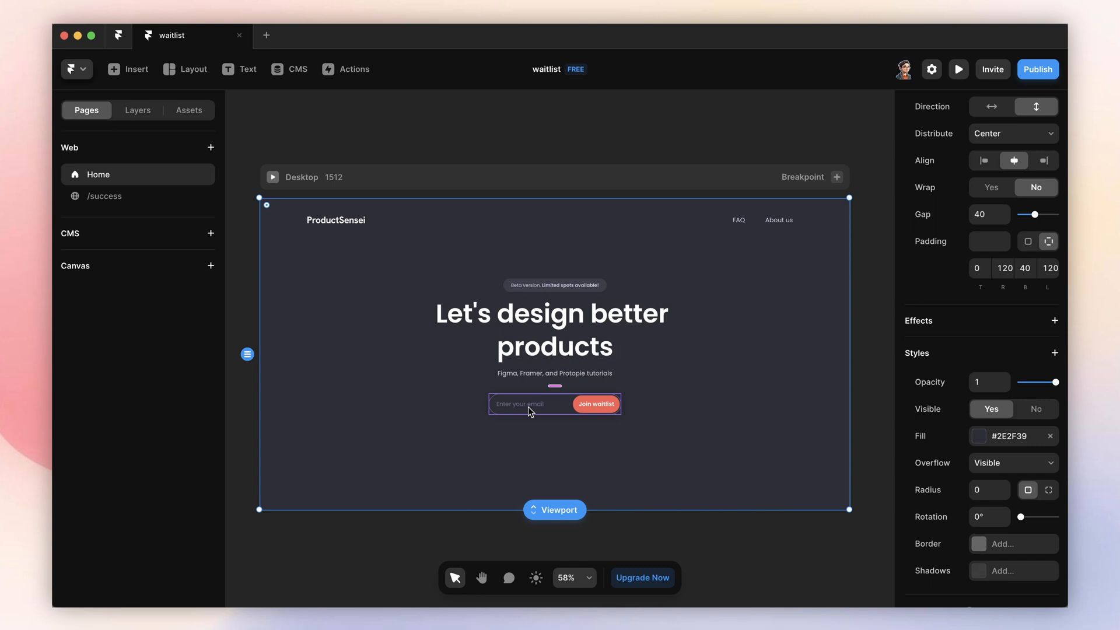
right_click(529, 411)
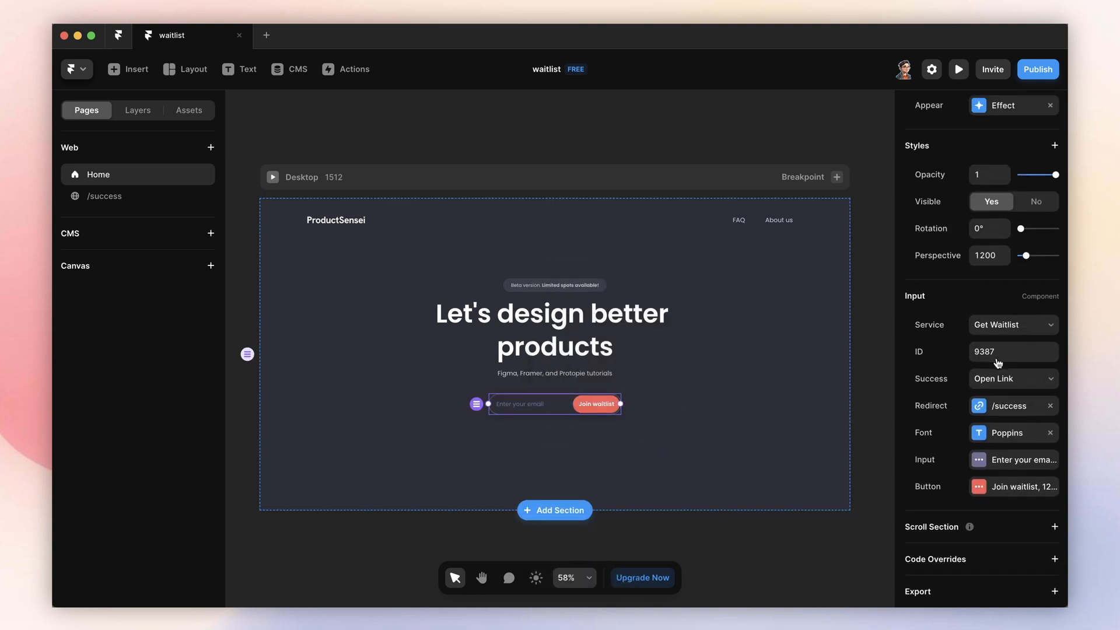
click(1007, 105)
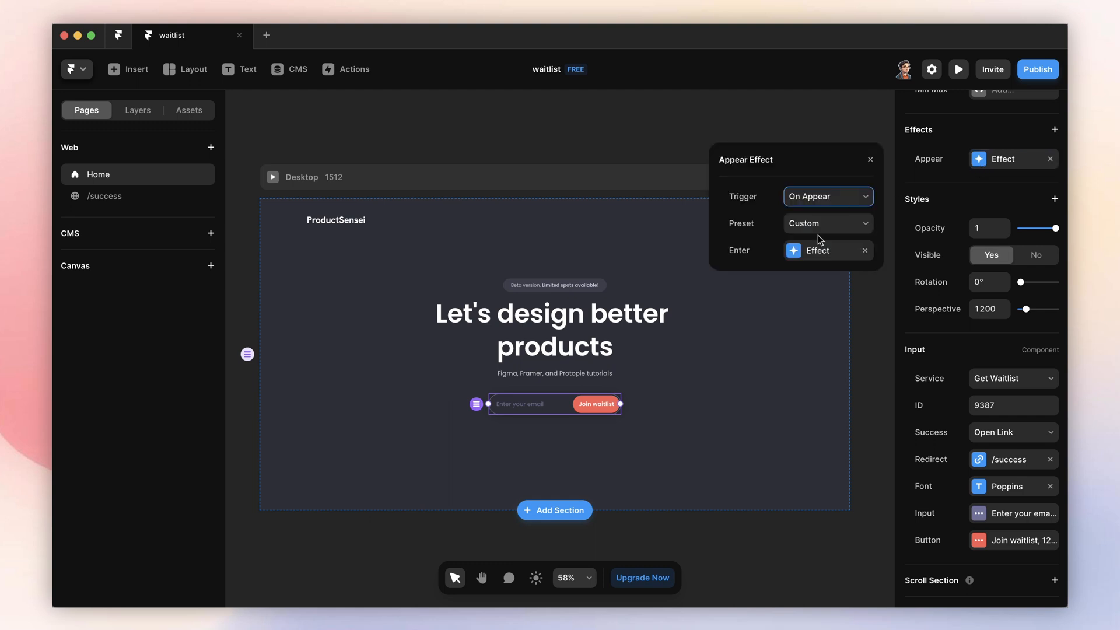
click(813, 250)
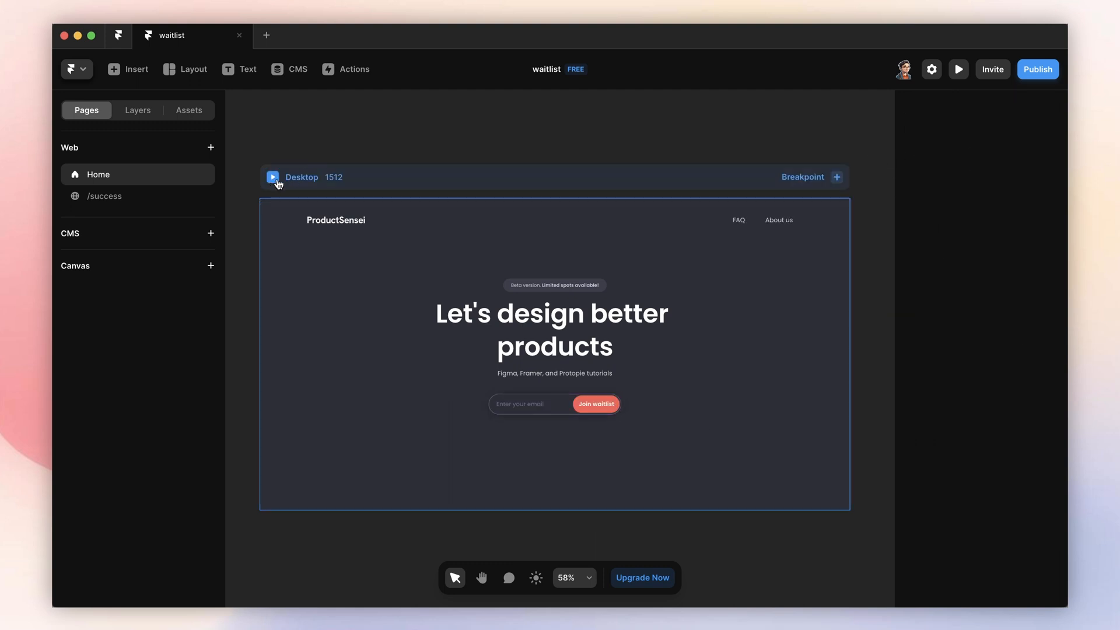
click(958, 69)
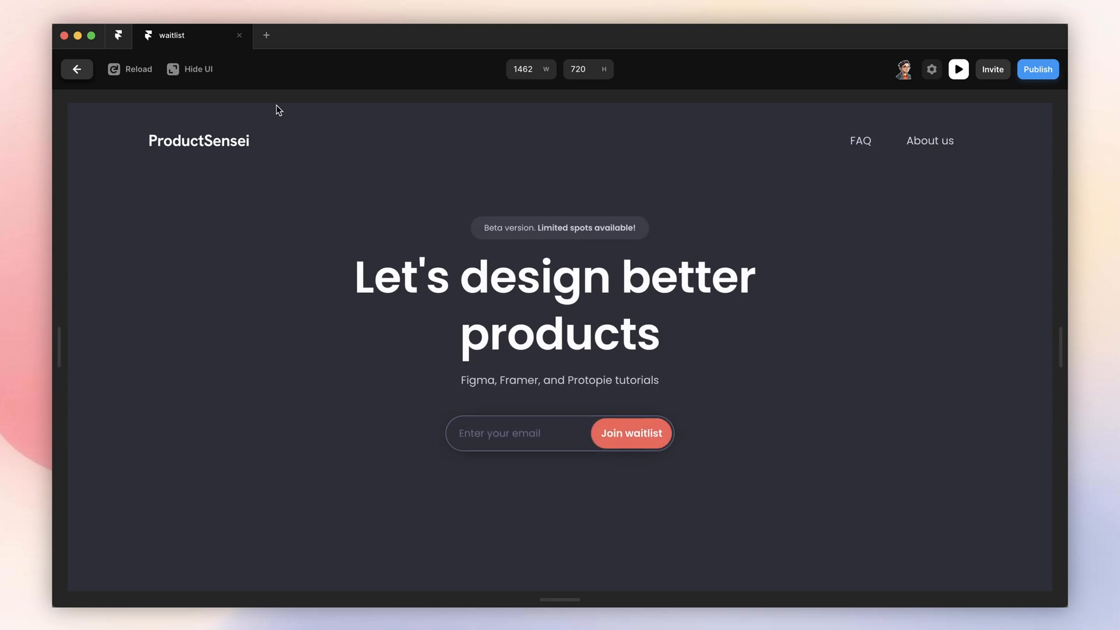